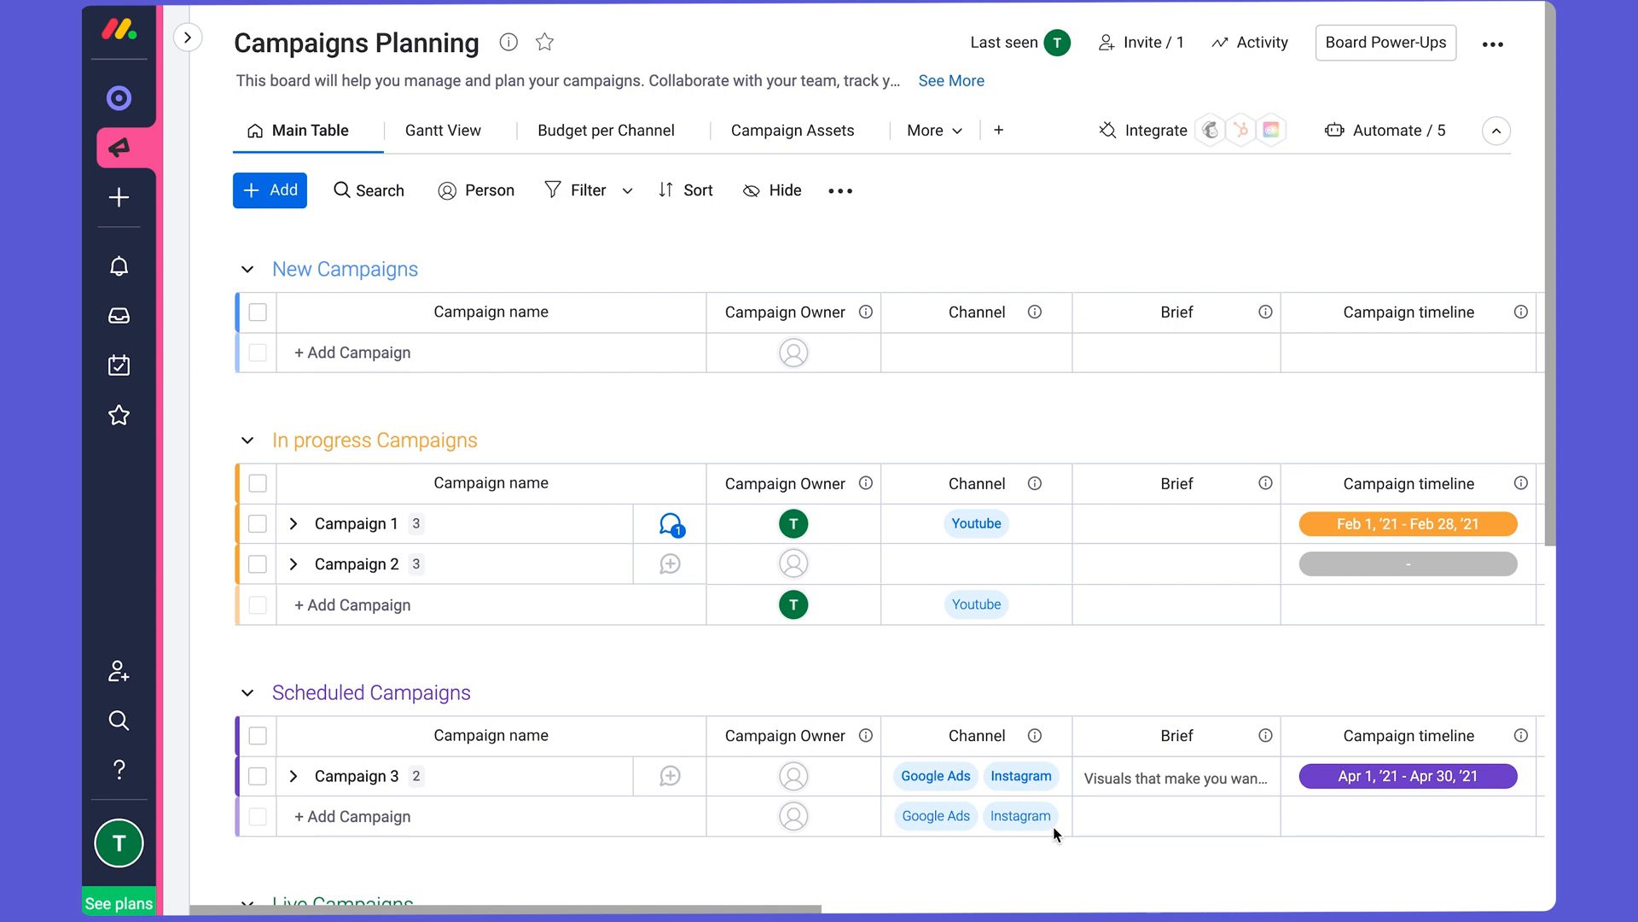
{"action": "mouse_move", "coordinate": [1076, 806]}
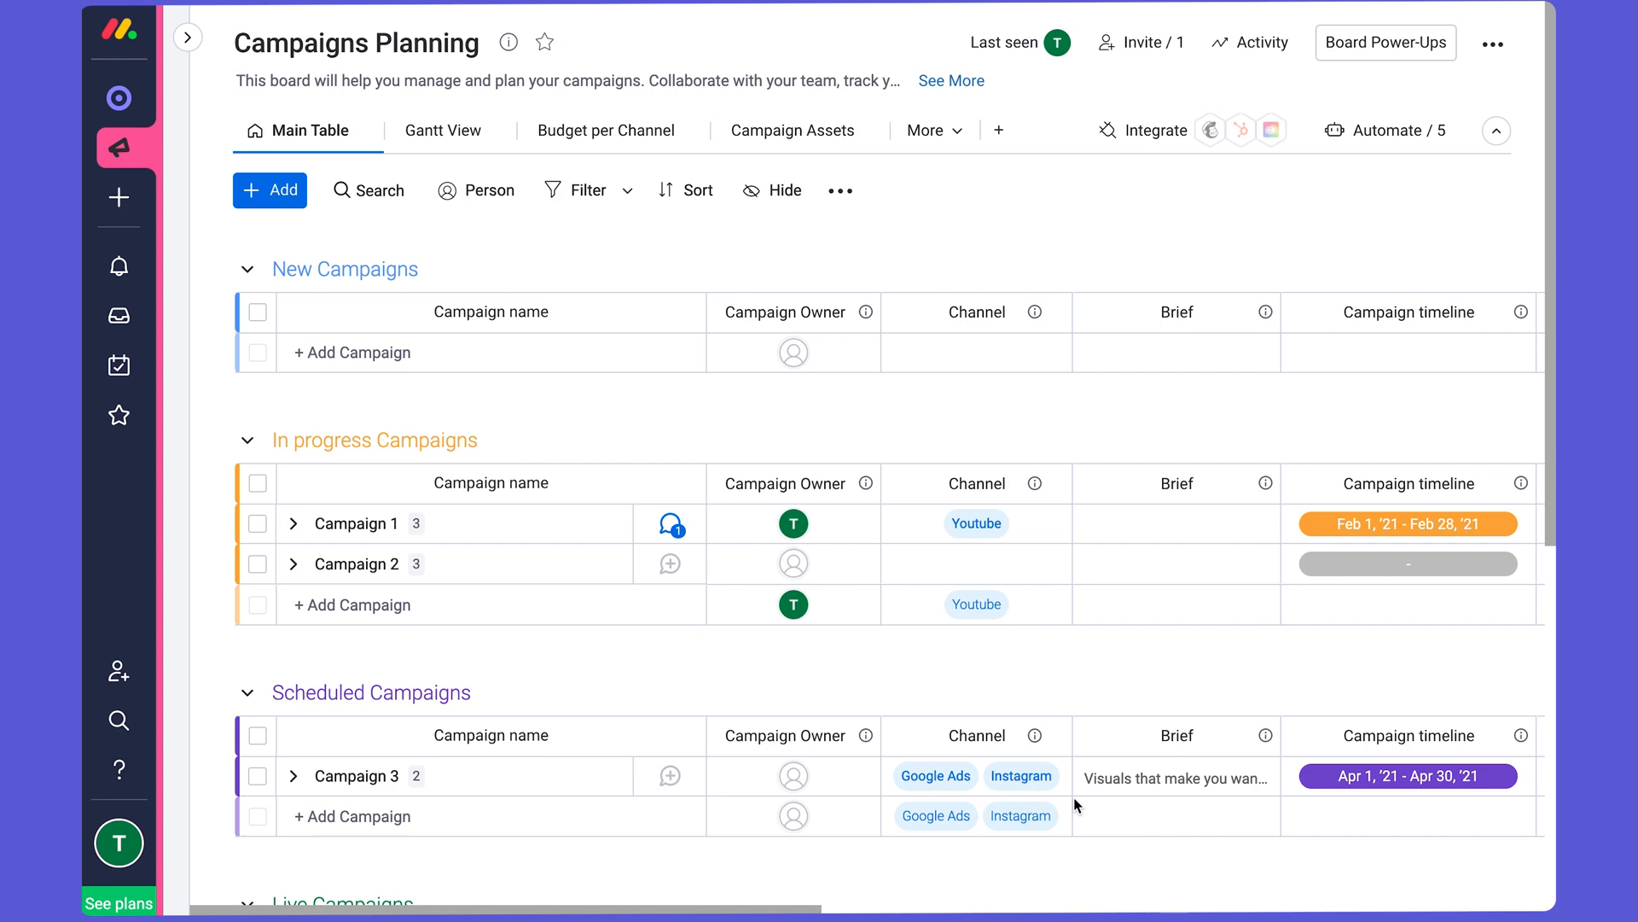
{"action": "mouse_move", "coordinate": [79, 172]}
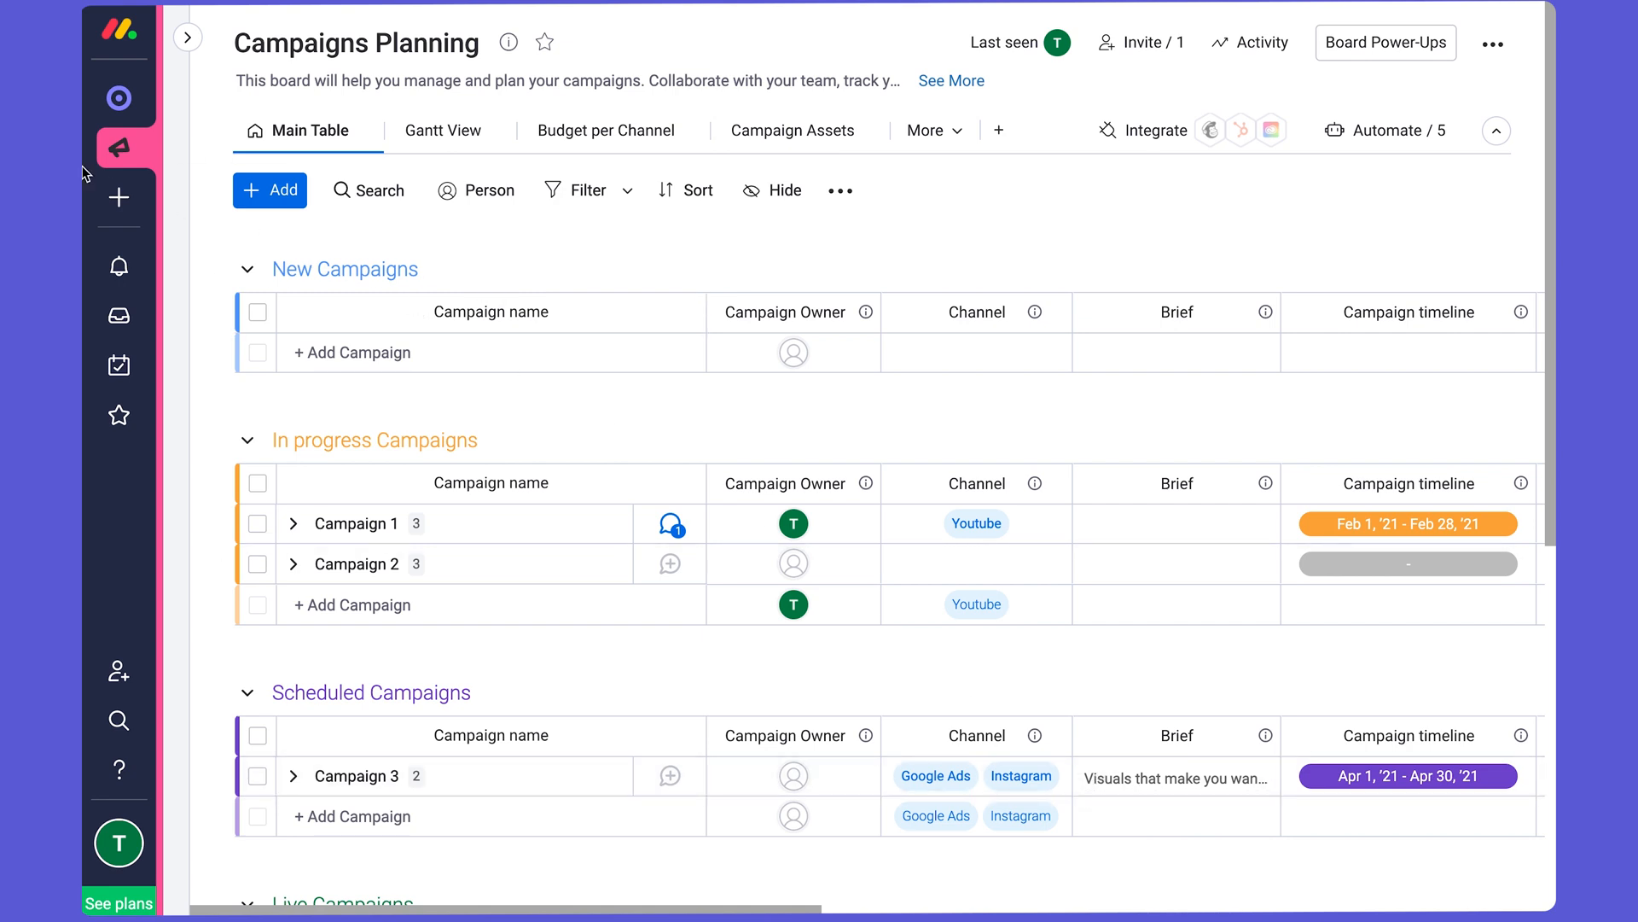
{"action": "mouse_move", "coordinate": [223, 67]}
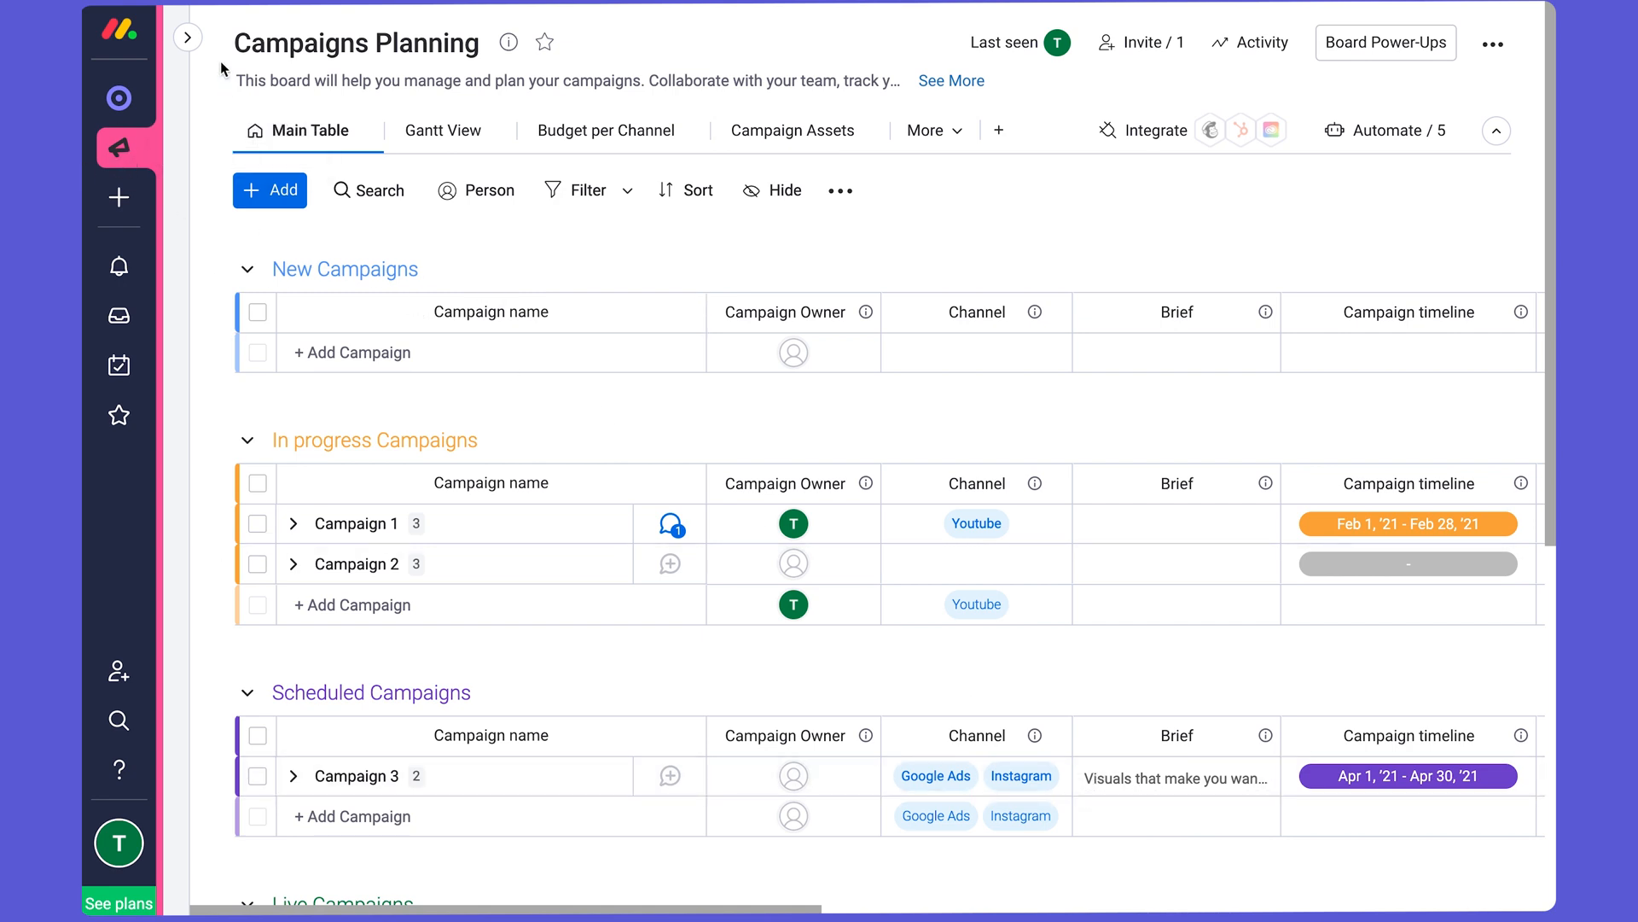
Expand the workspace sidebar listing the monday marketer boards beside Campaigns Planning.
{"action": "left_click", "coordinate": [186, 36]}
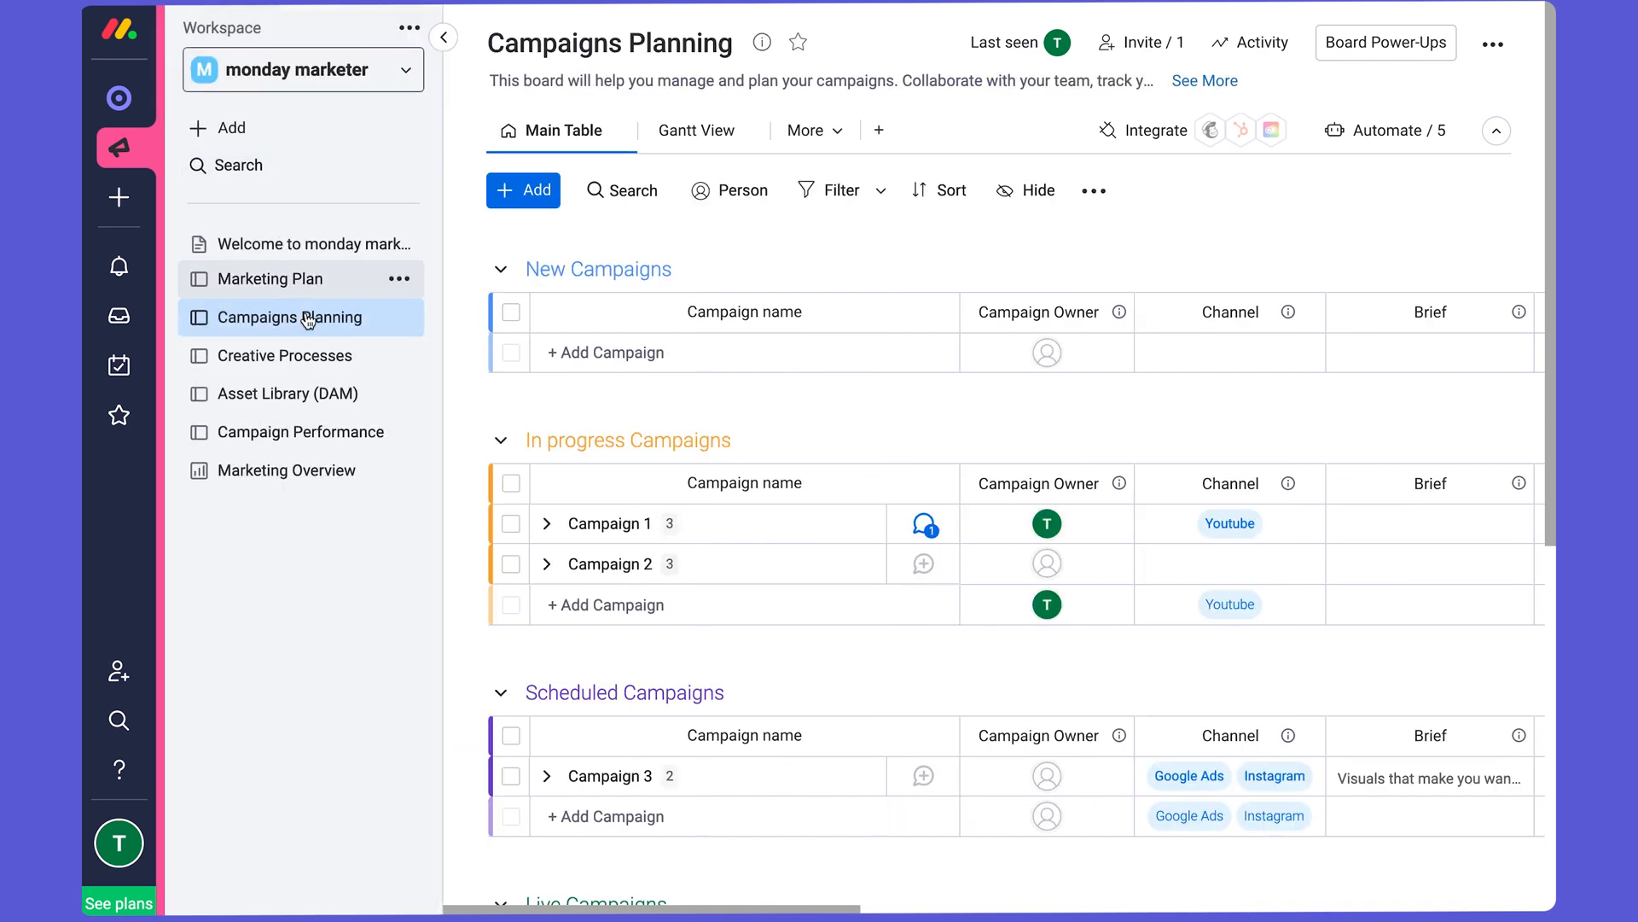
Open Creative Processes, give Creative 1 an owner, and link it to Campaign 1.
{"action": "left_click", "coordinate": [285, 355]}
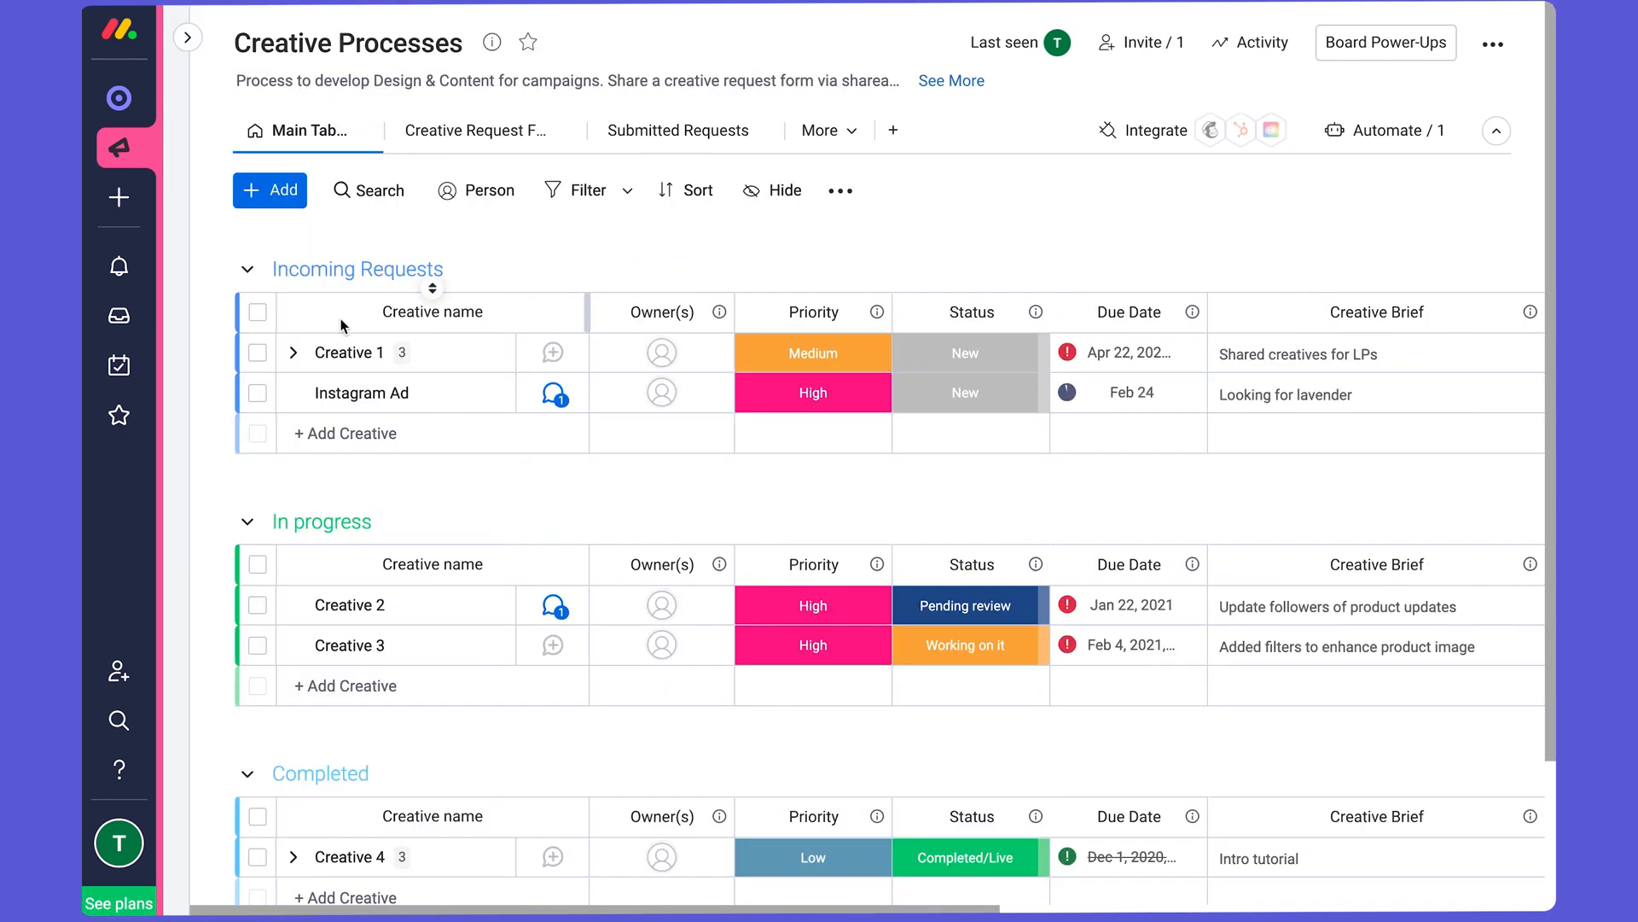
{"action": "mouse_move", "coordinate": [398, 748]}
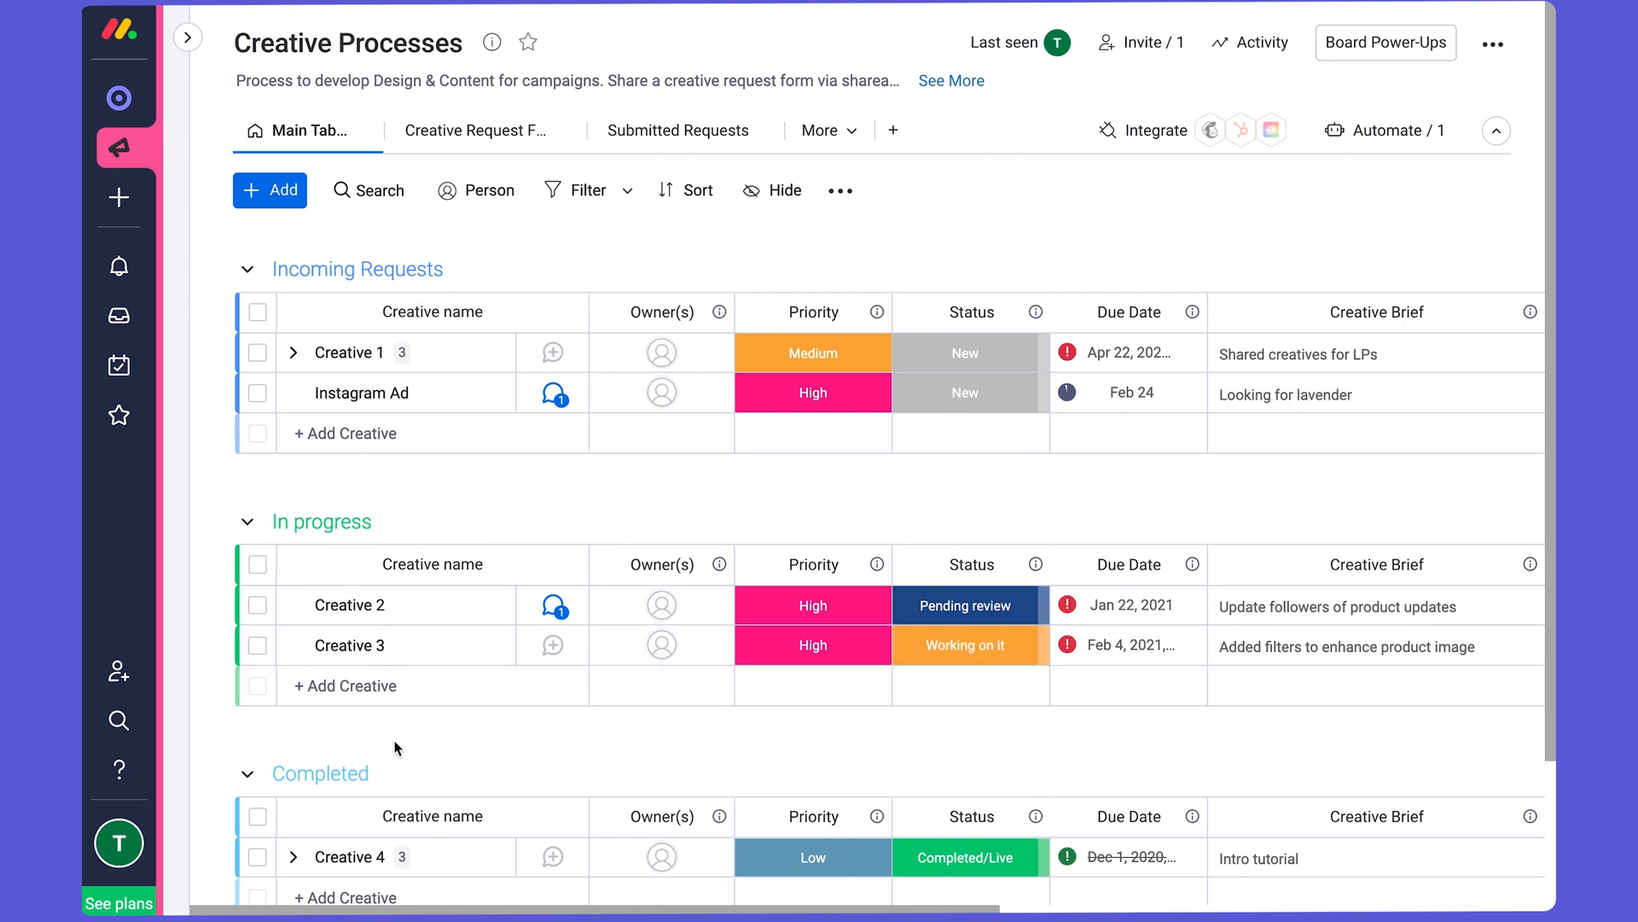
{"action": "mouse_move", "coordinate": [372, 764]}
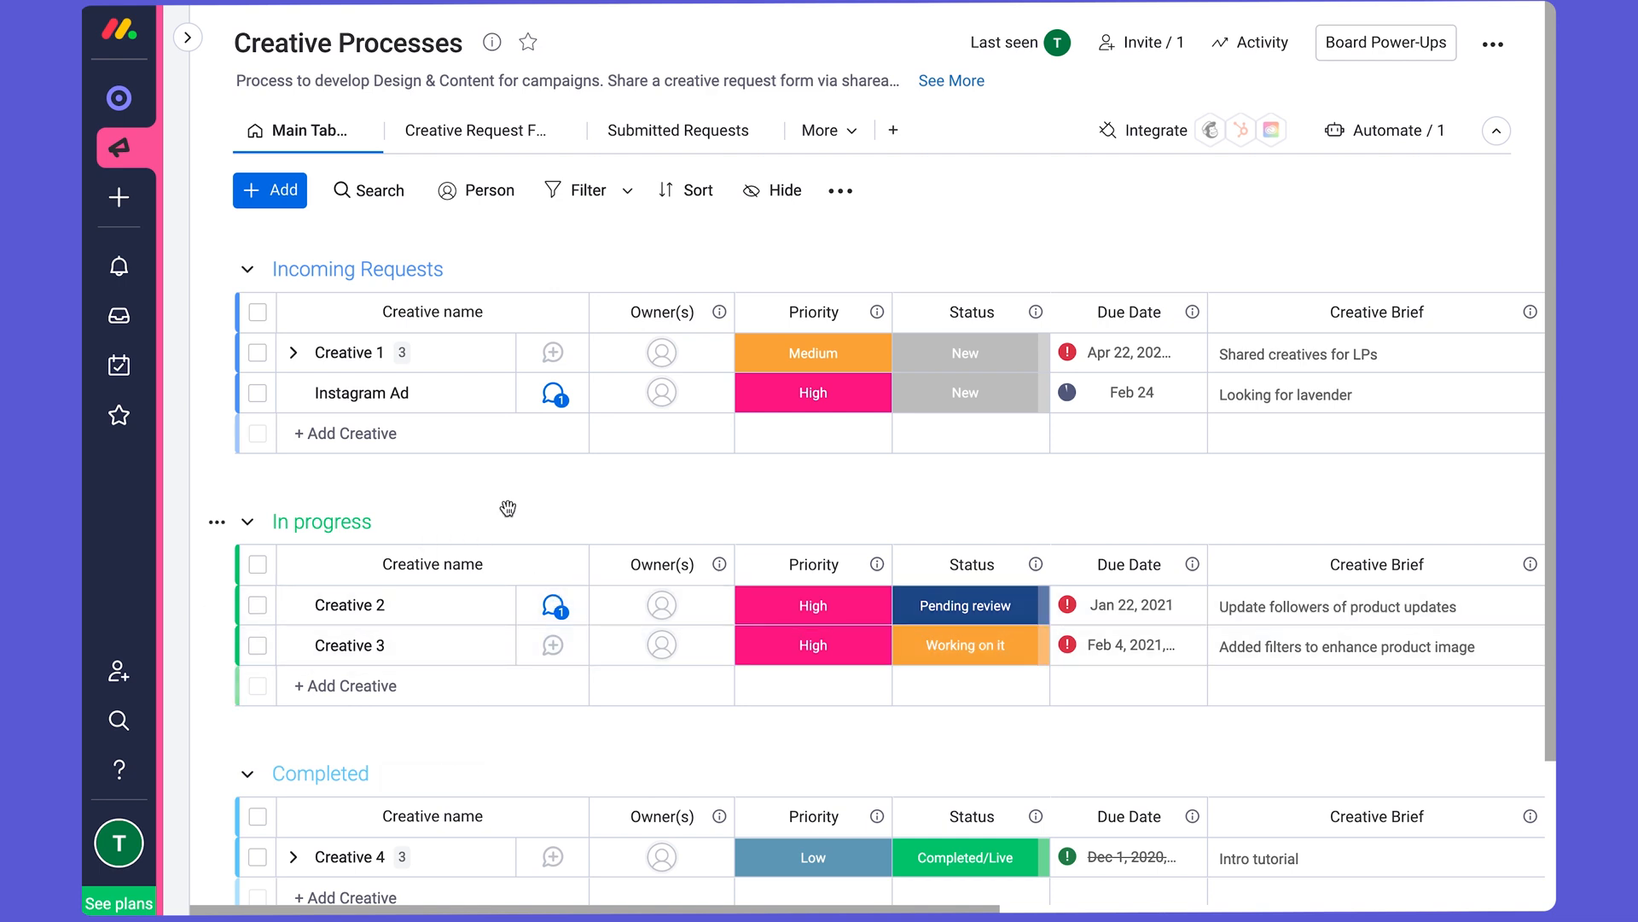
{"action": "left_click", "coordinate": [661, 353]}
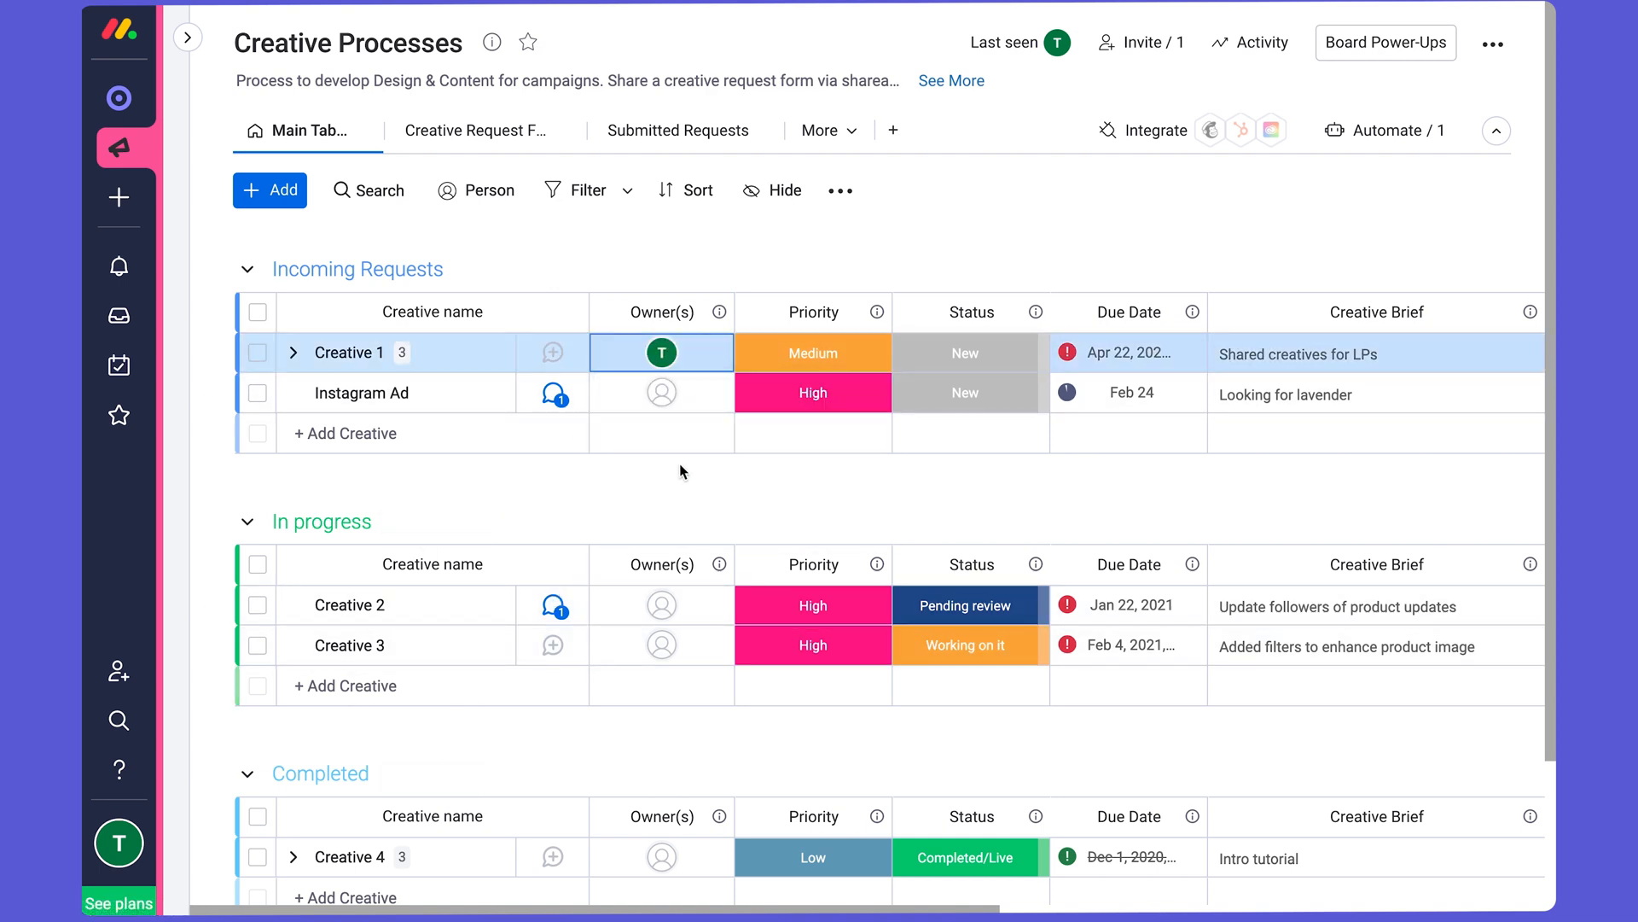
{"action": "mouse_move", "coordinate": [841, 362]}
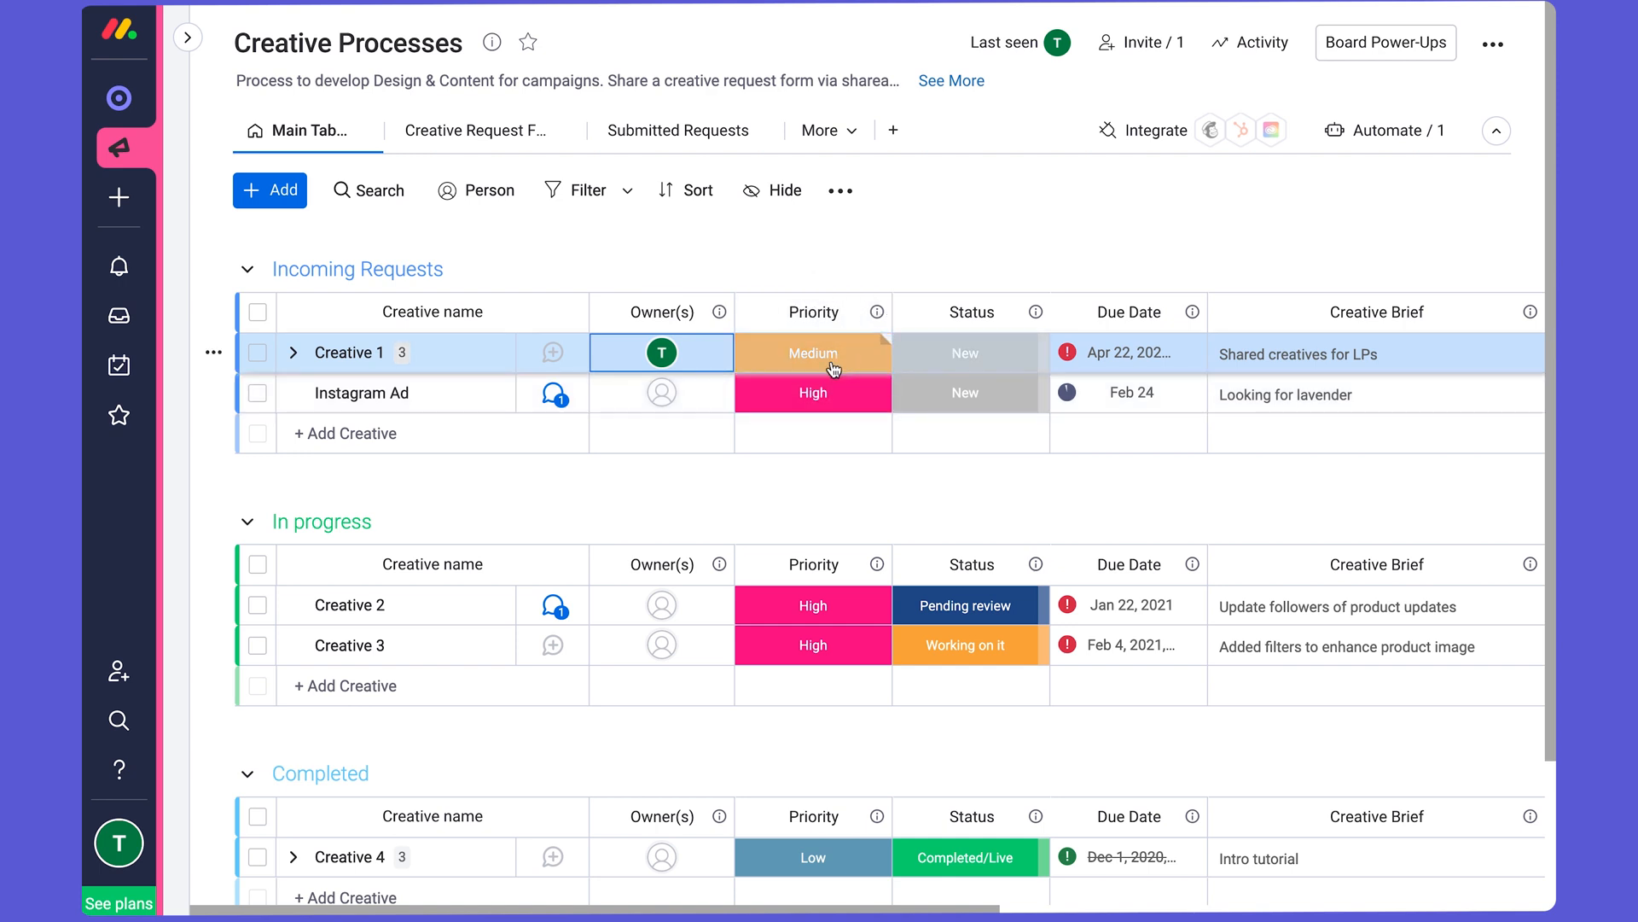
{"action": "mouse_move", "coordinate": [965, 354]}
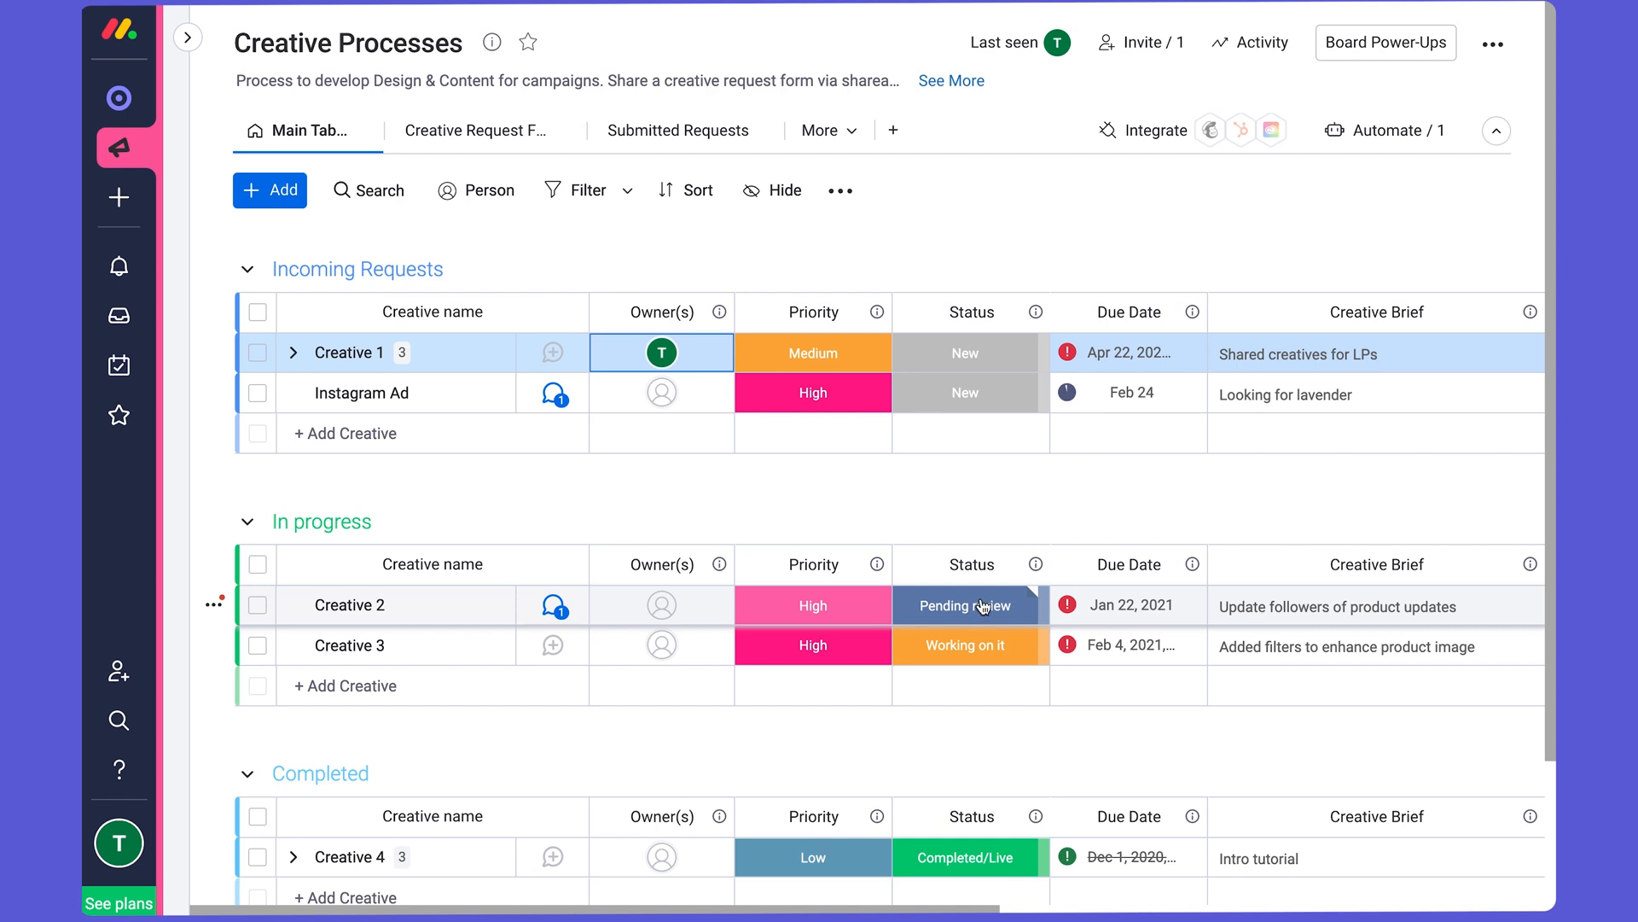
{"action": "left_click", "coordinate": [1130, 393]}
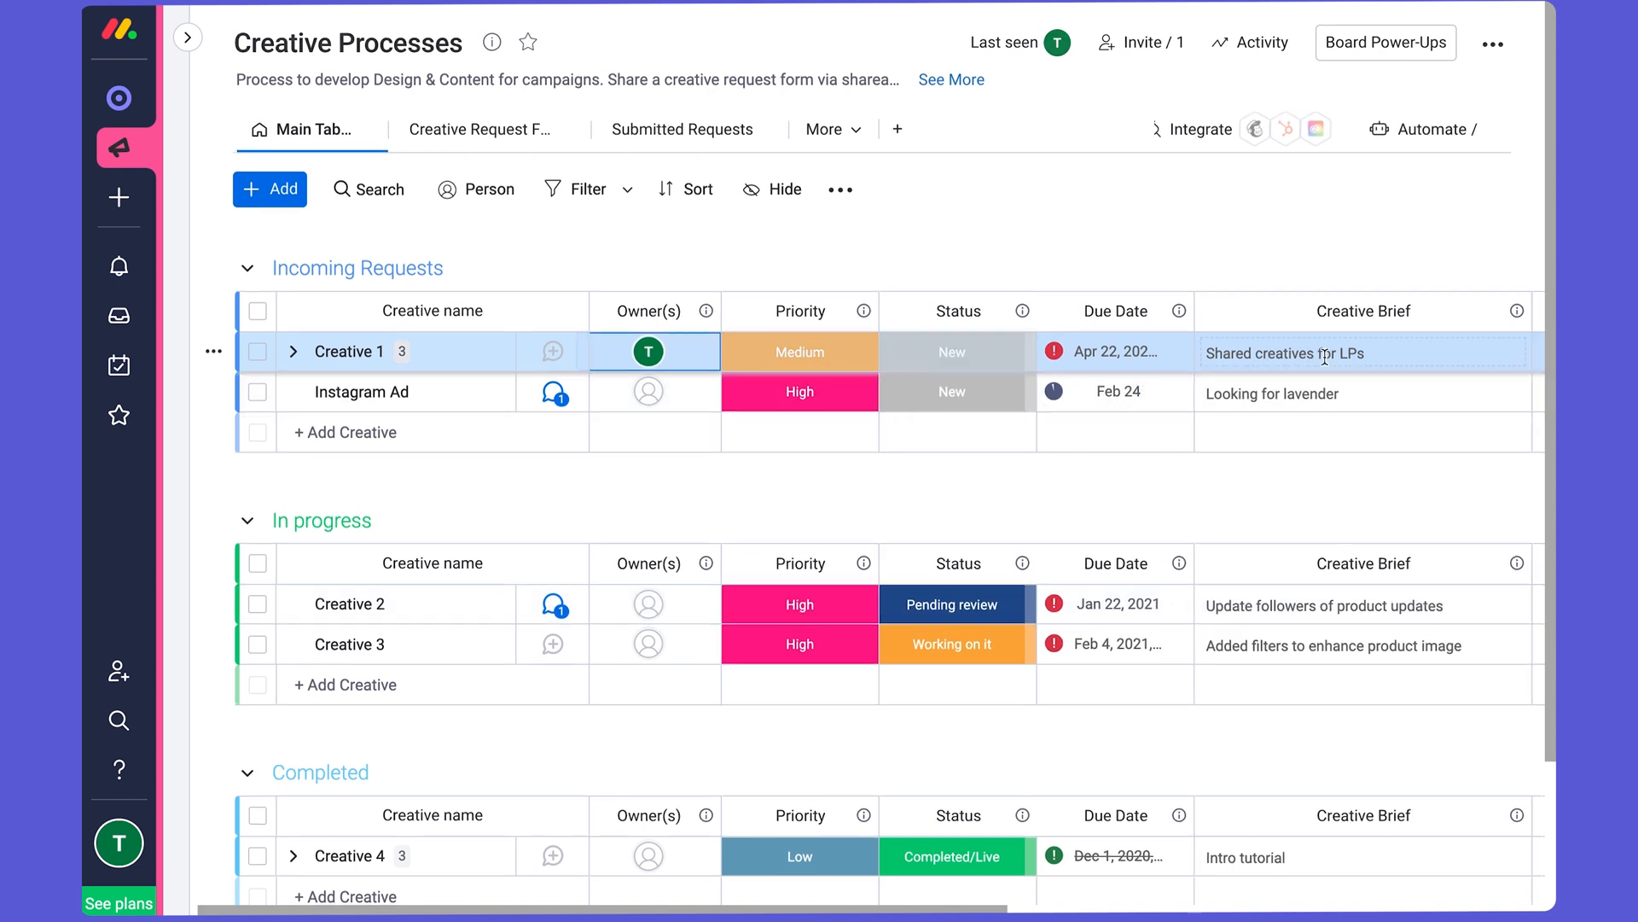
{"action": "scroll", "scroll_direction": "right", "scroll_amount": 3}
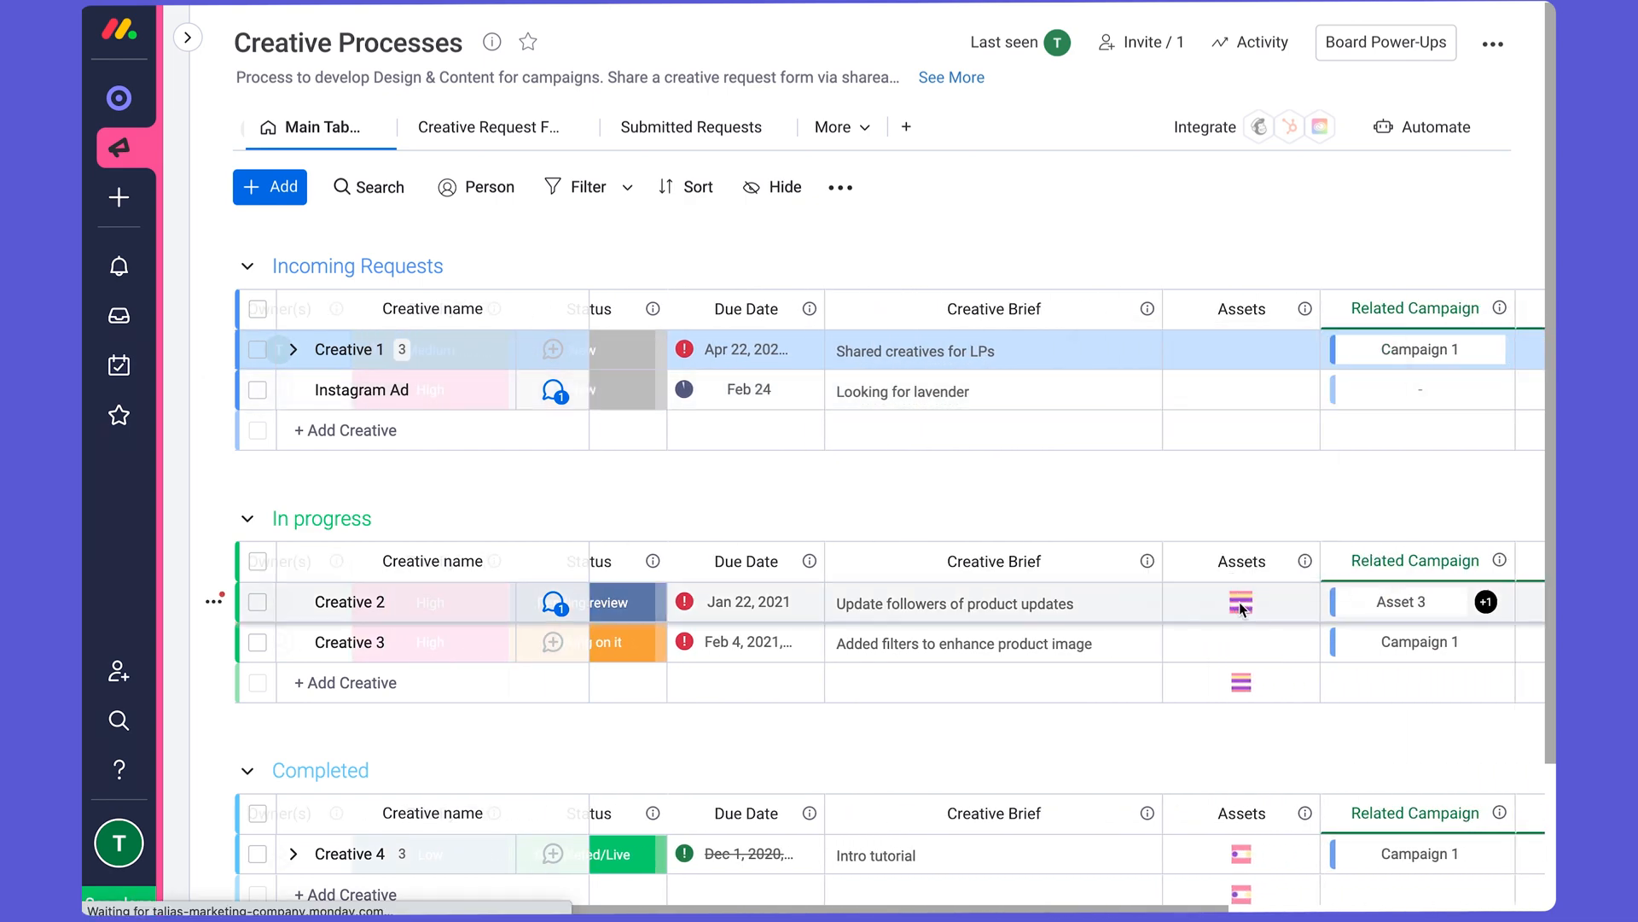
{"action": "left_click", "coordinate": [1241, 602]}
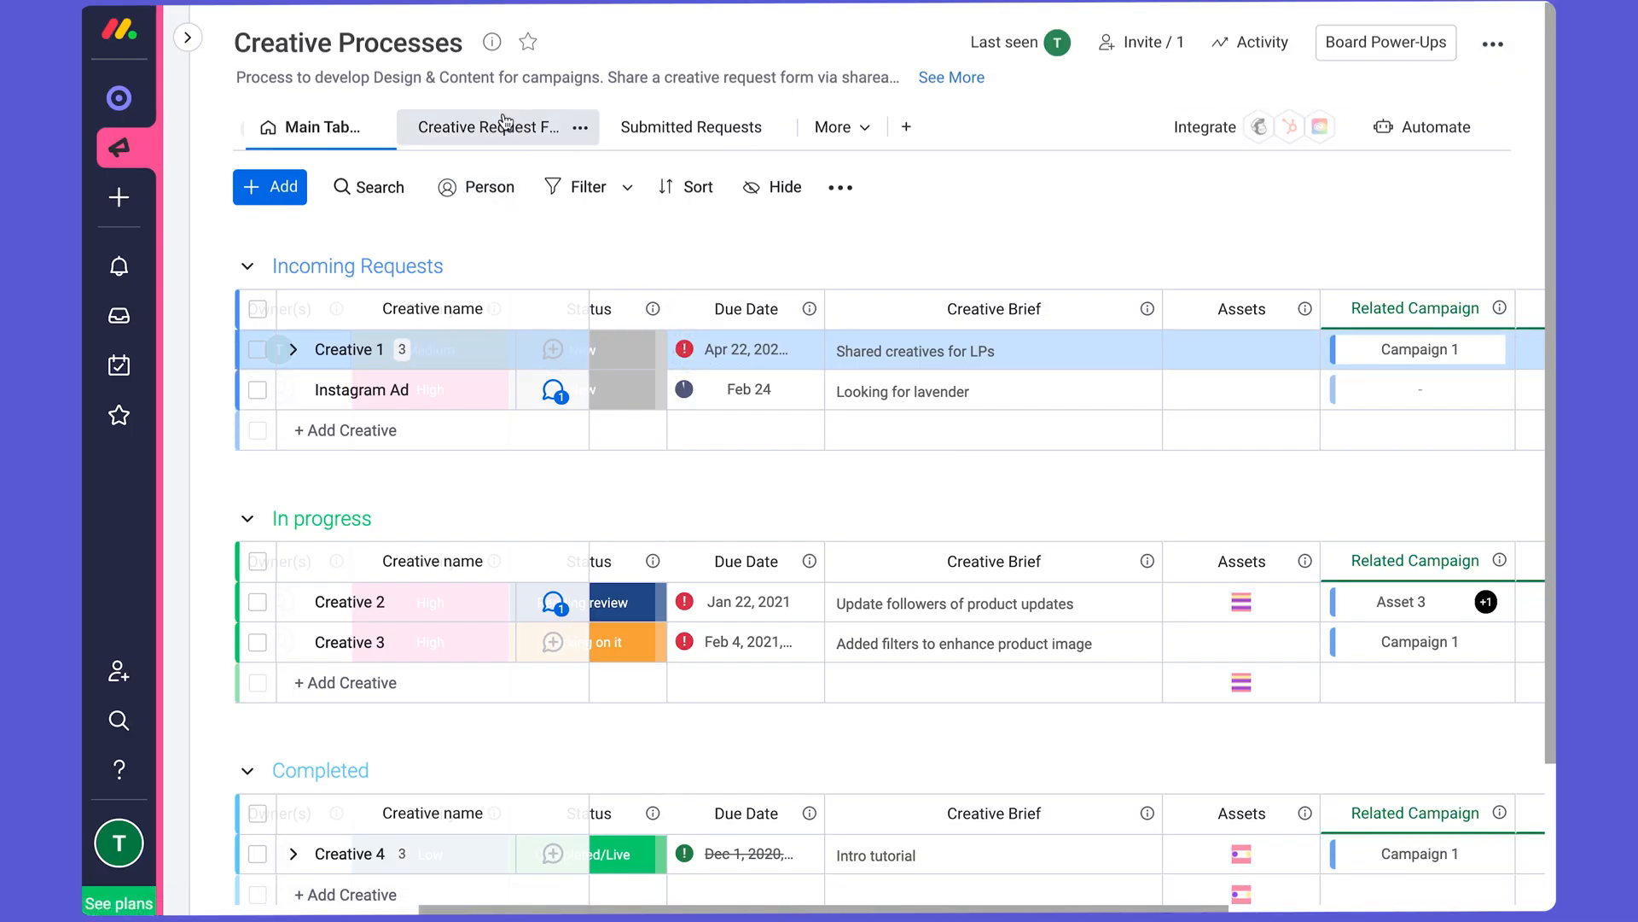
Mark the form's Creative Request question Required and show its share link and embed code.
{"action": "left_click", "coordinate": [487, 127]}
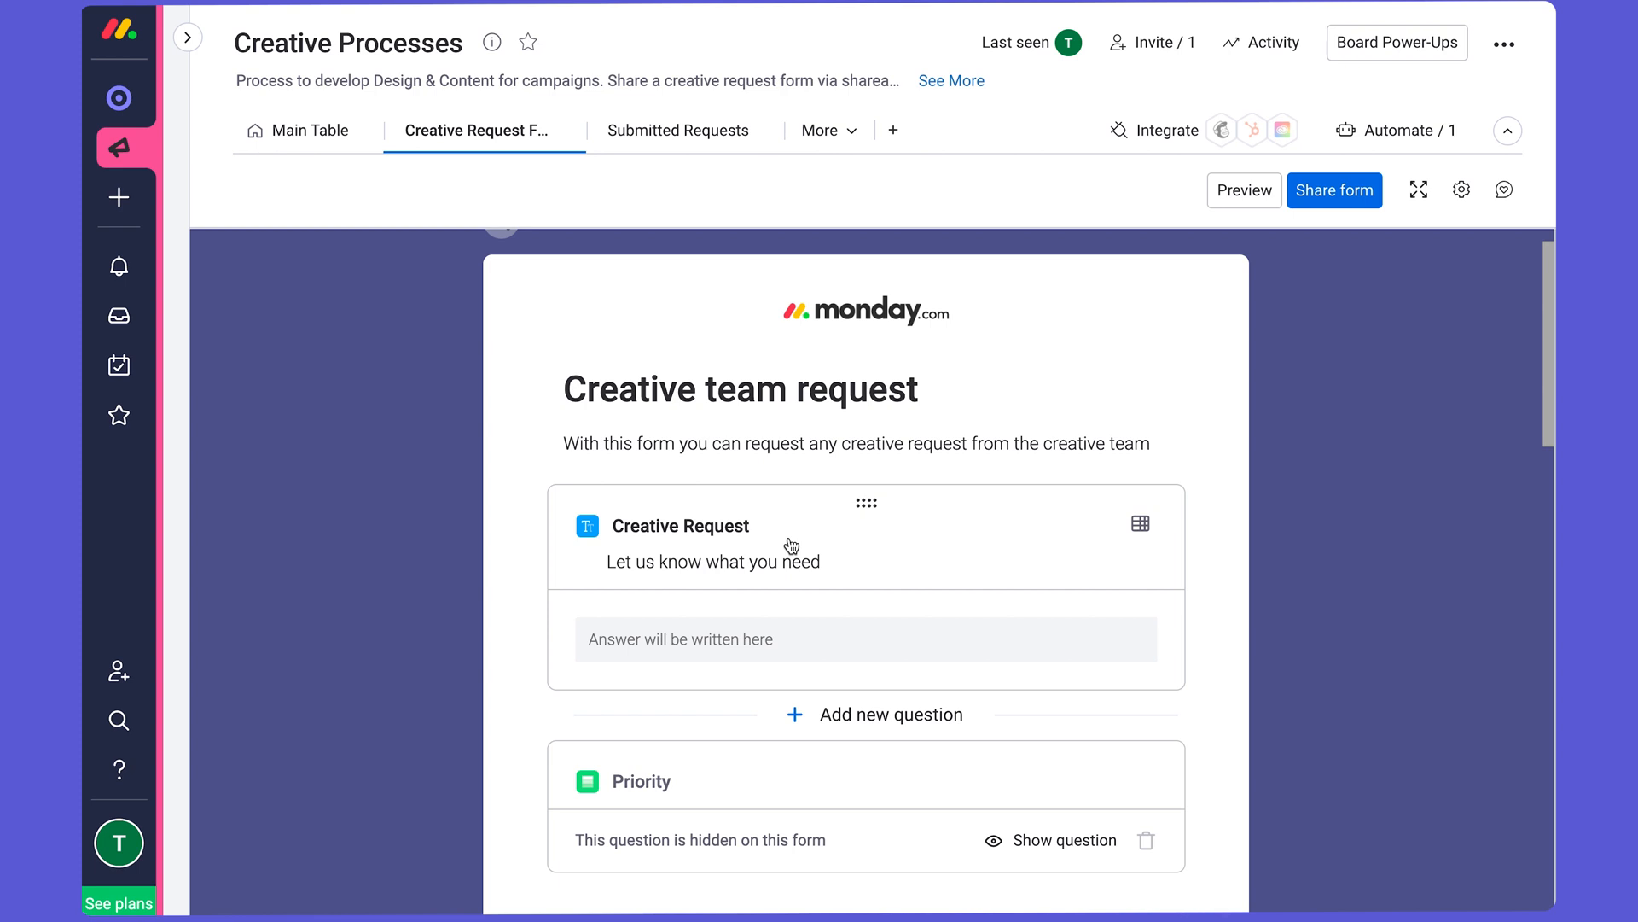
{"action": "scroll", "scroll_direction": "down", "scroll_amount": 3}
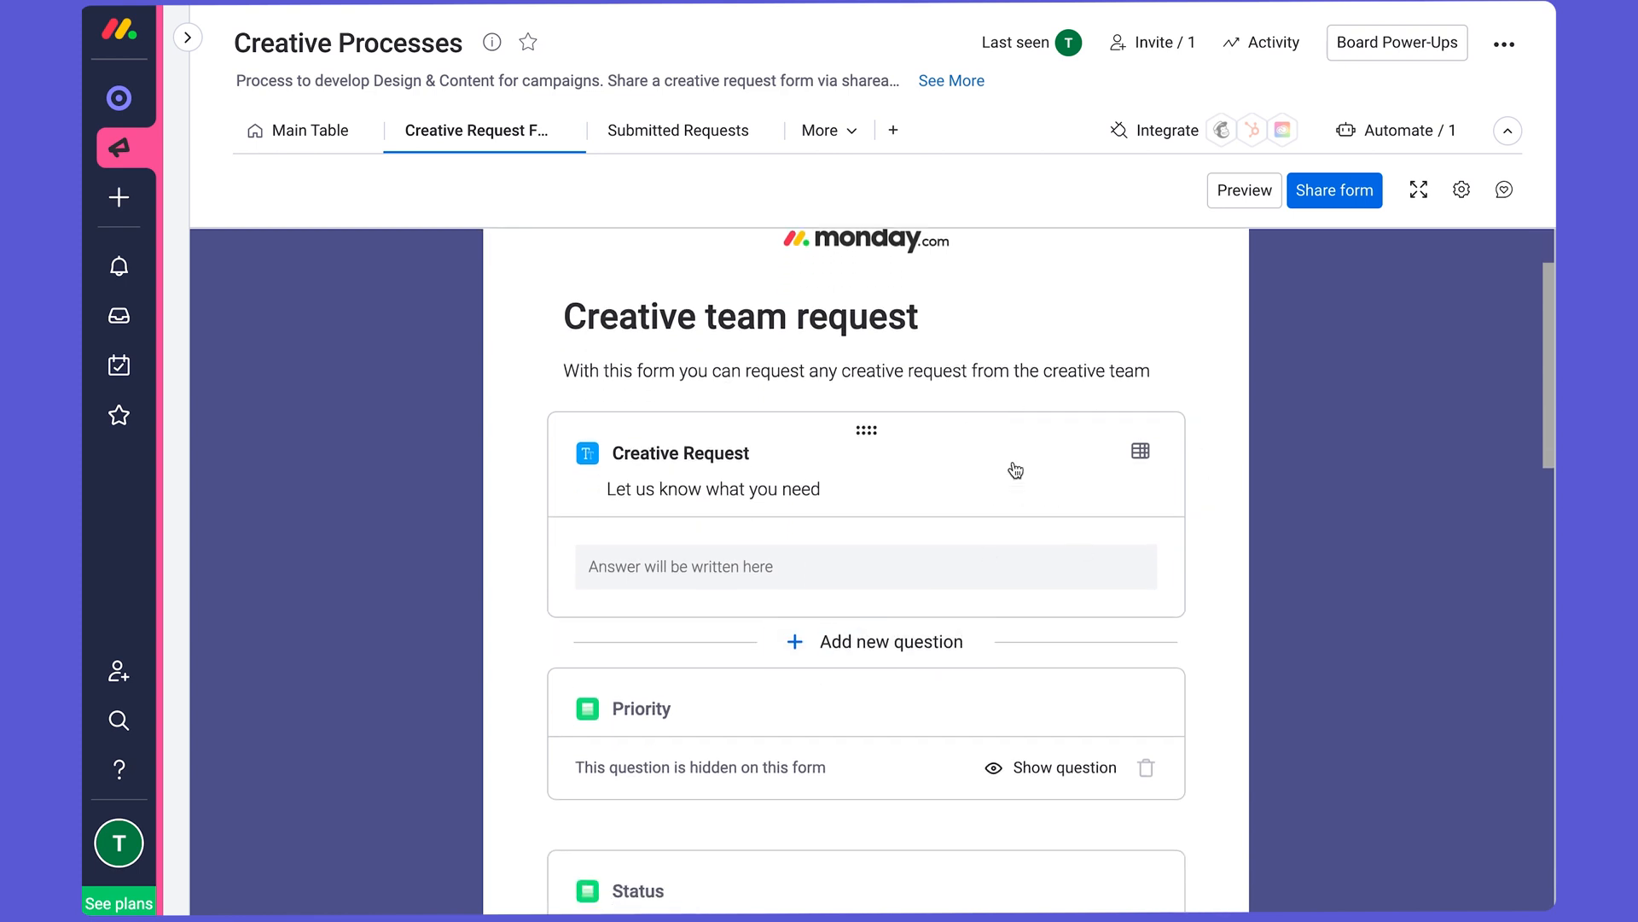
{"action": "scroll", "scroll_direction": "down", "scroll_amount": 3}
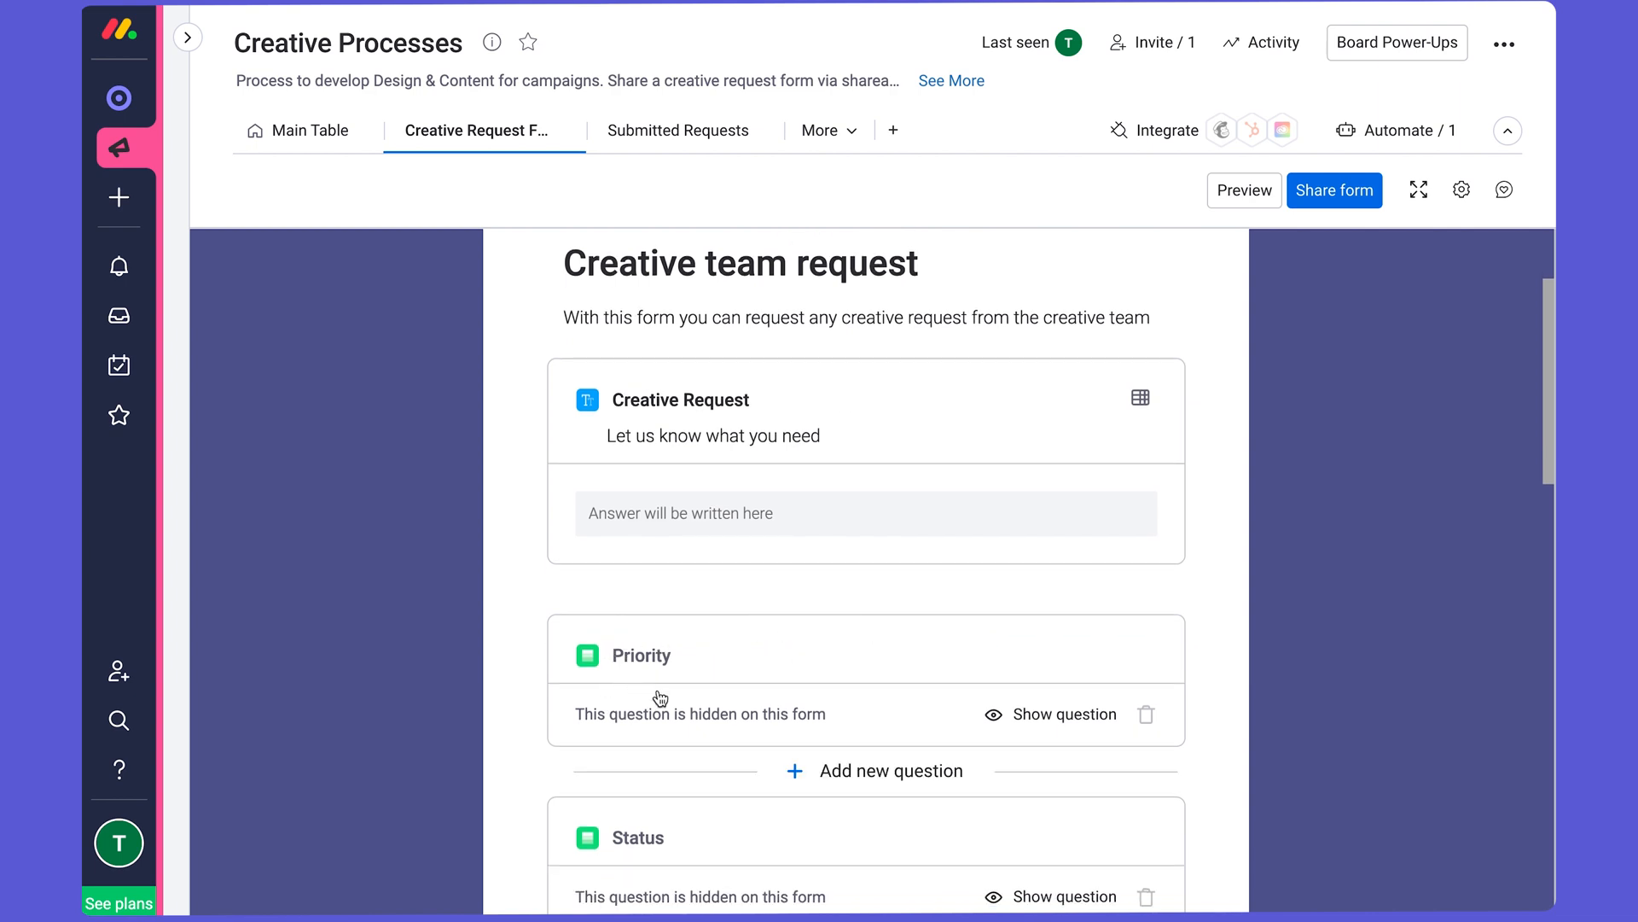
{"action": "scroll", "scroll_direction": "down", "scroll_amount": 3}
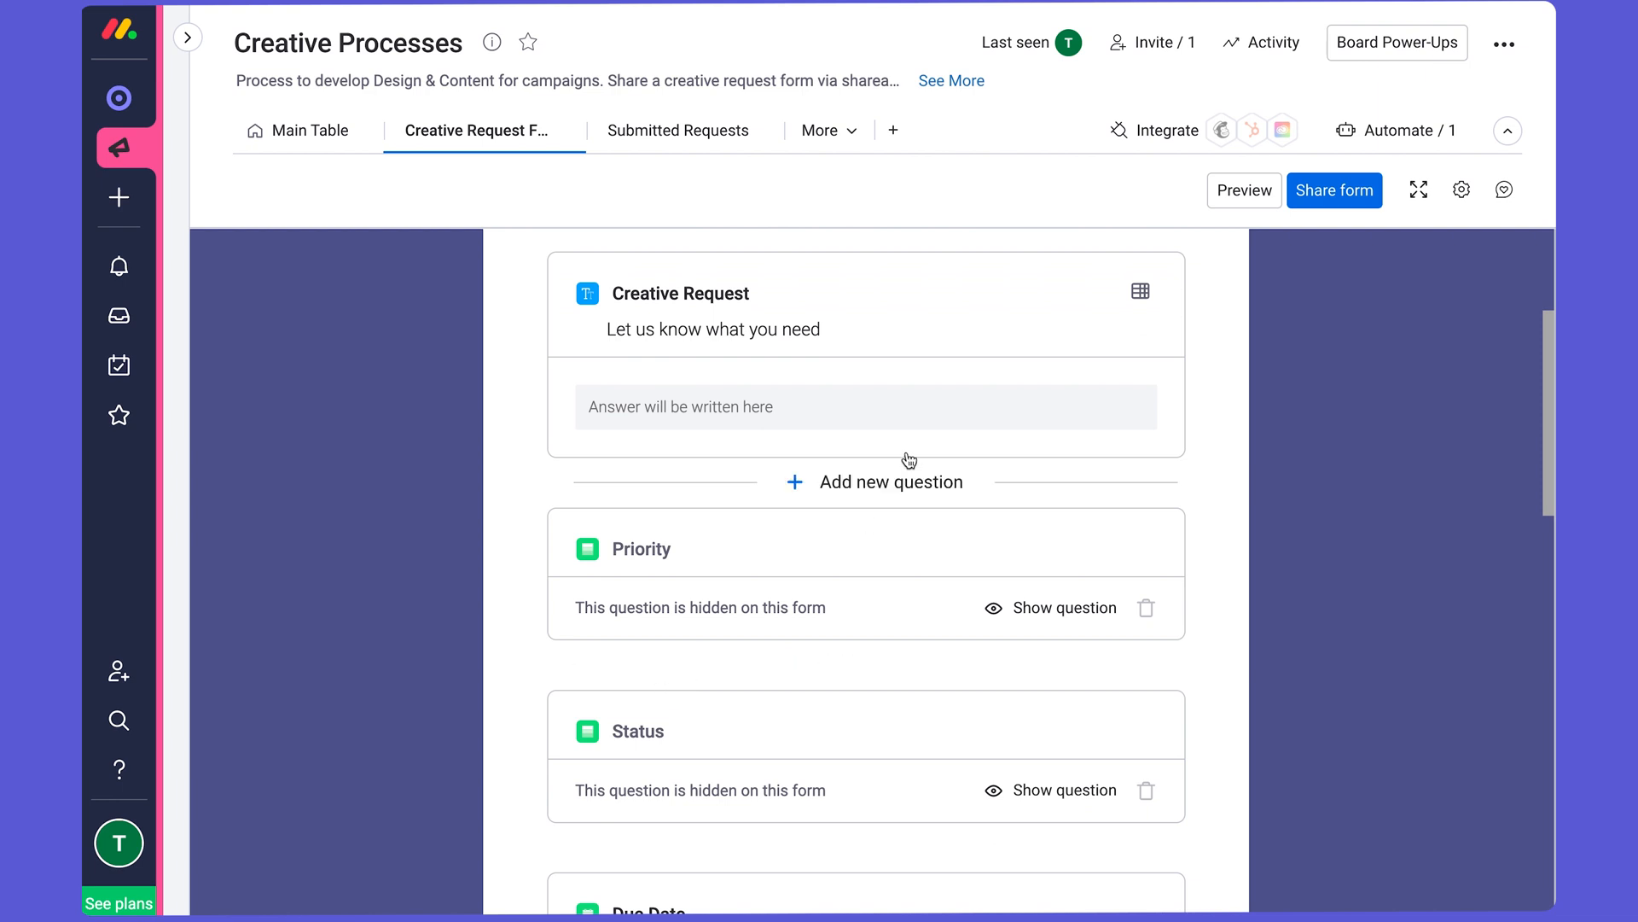
{"action": "left_click", "coordinate": [713, 329]}
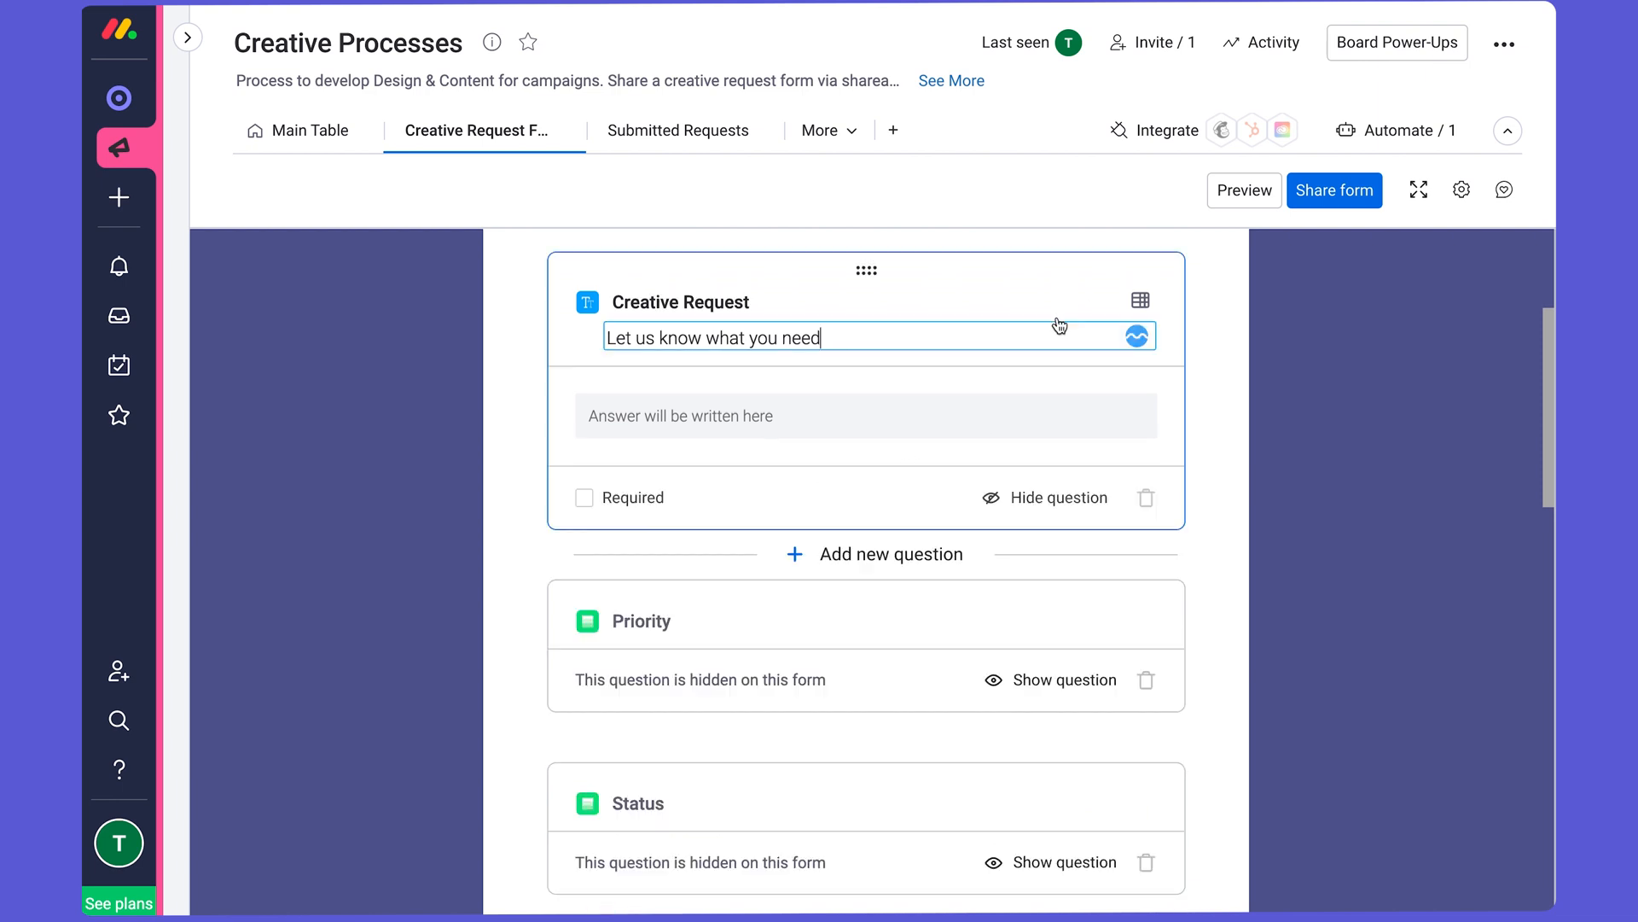
{"action": "scroll", "scroll_direction": "down", "scroll_amount": 3}
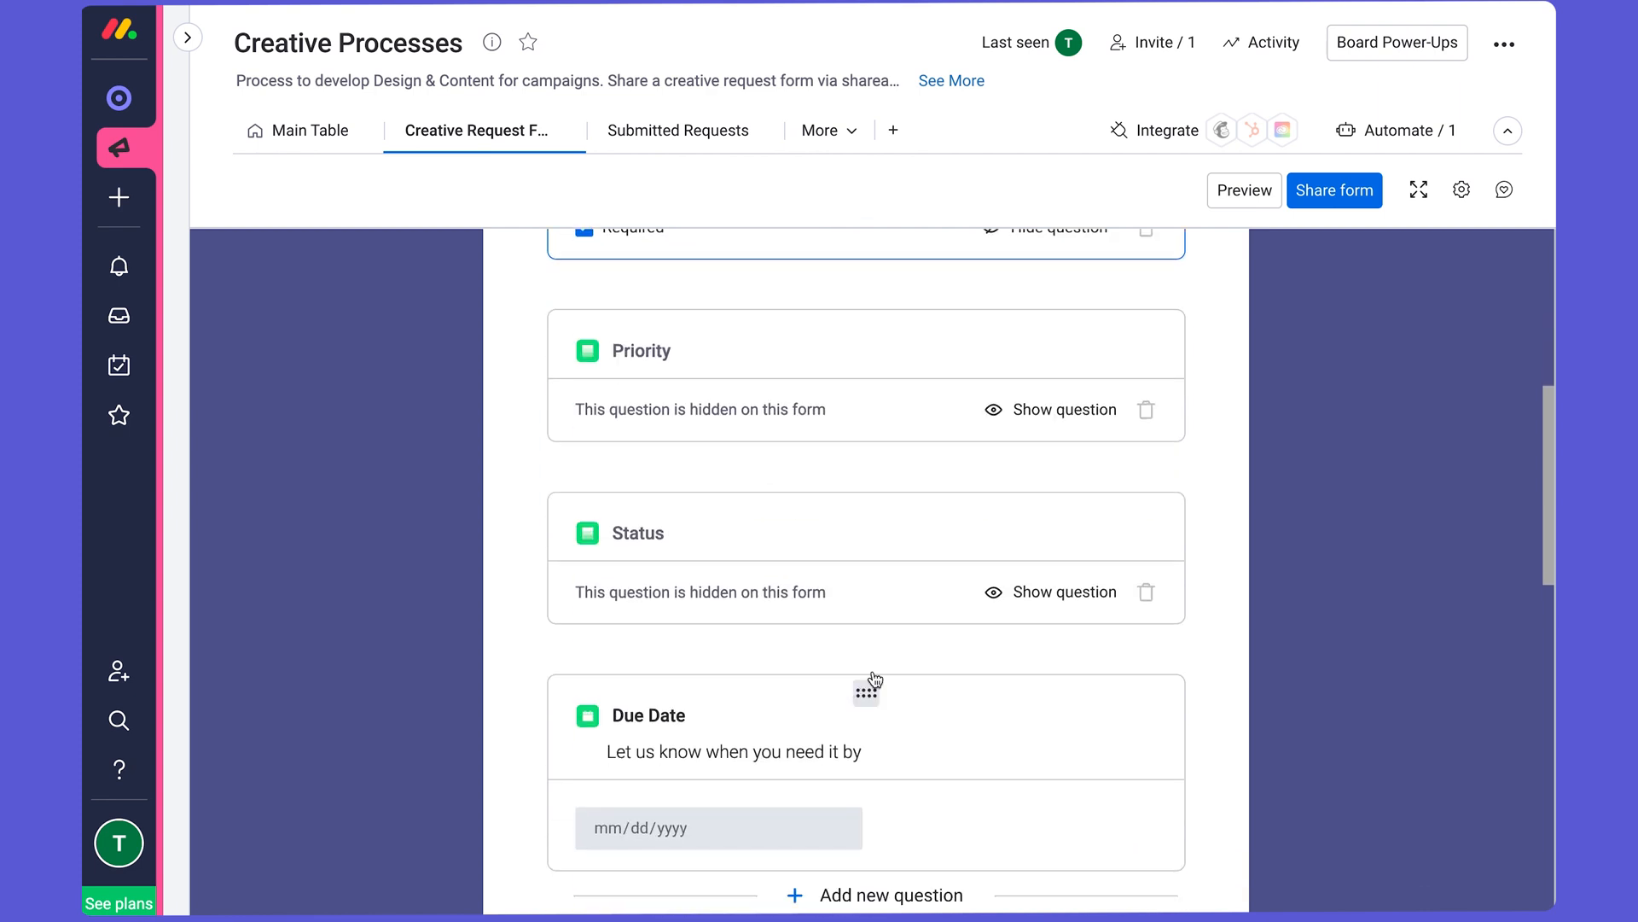
{"action": "left_click", "coordinate": [637, 533]}
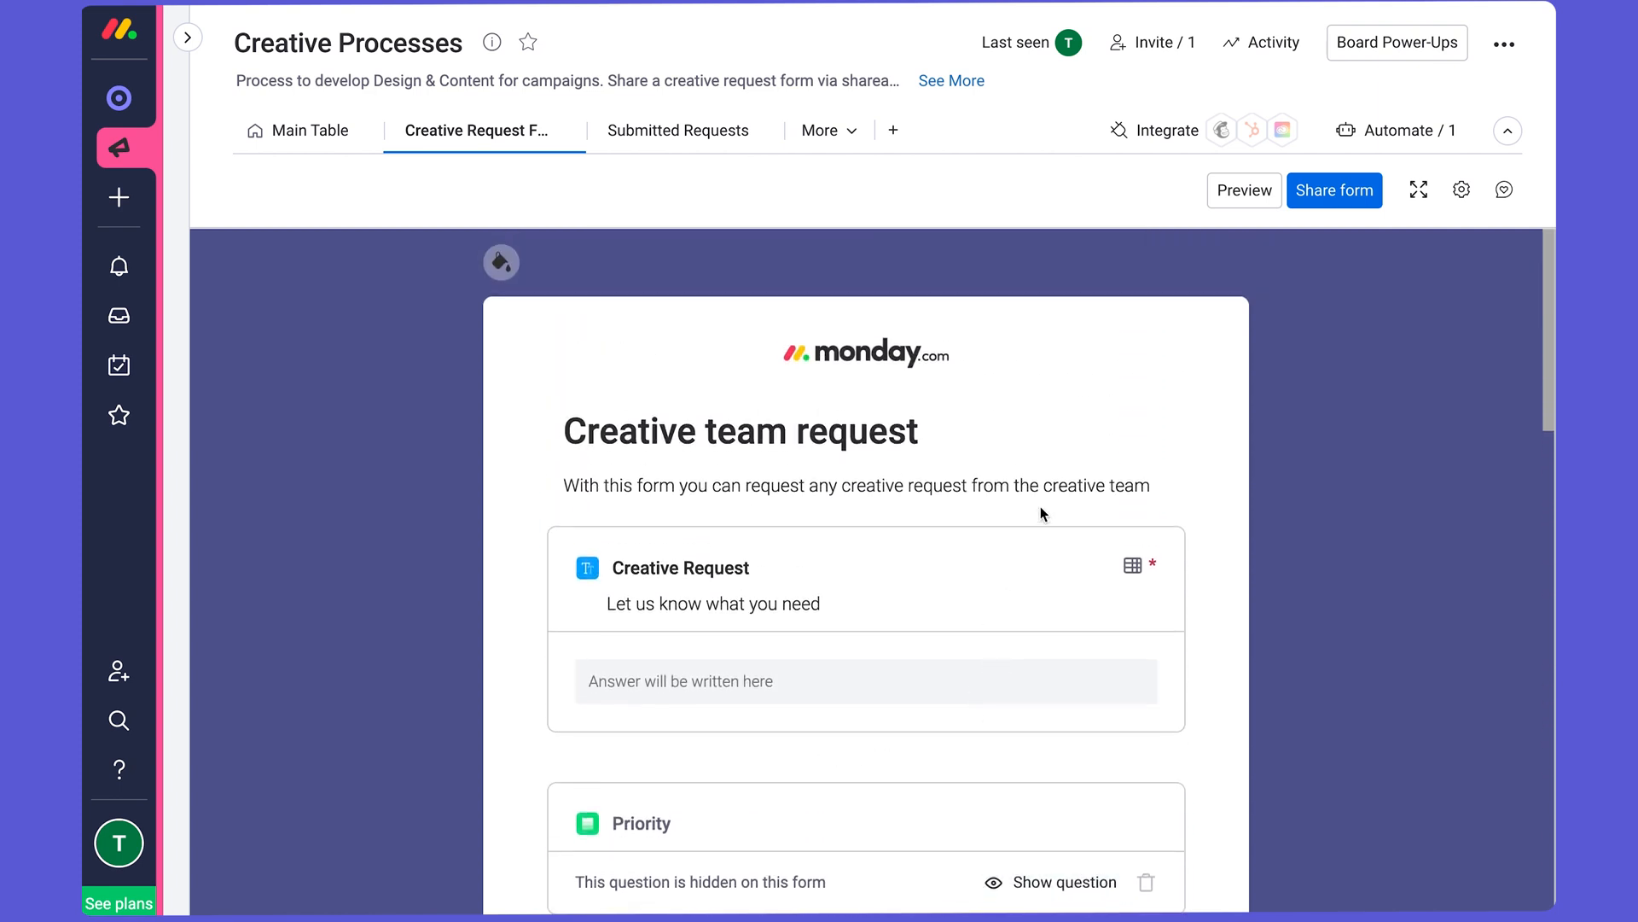
{"action": "left_click", "coordinate": [1334, 189]}
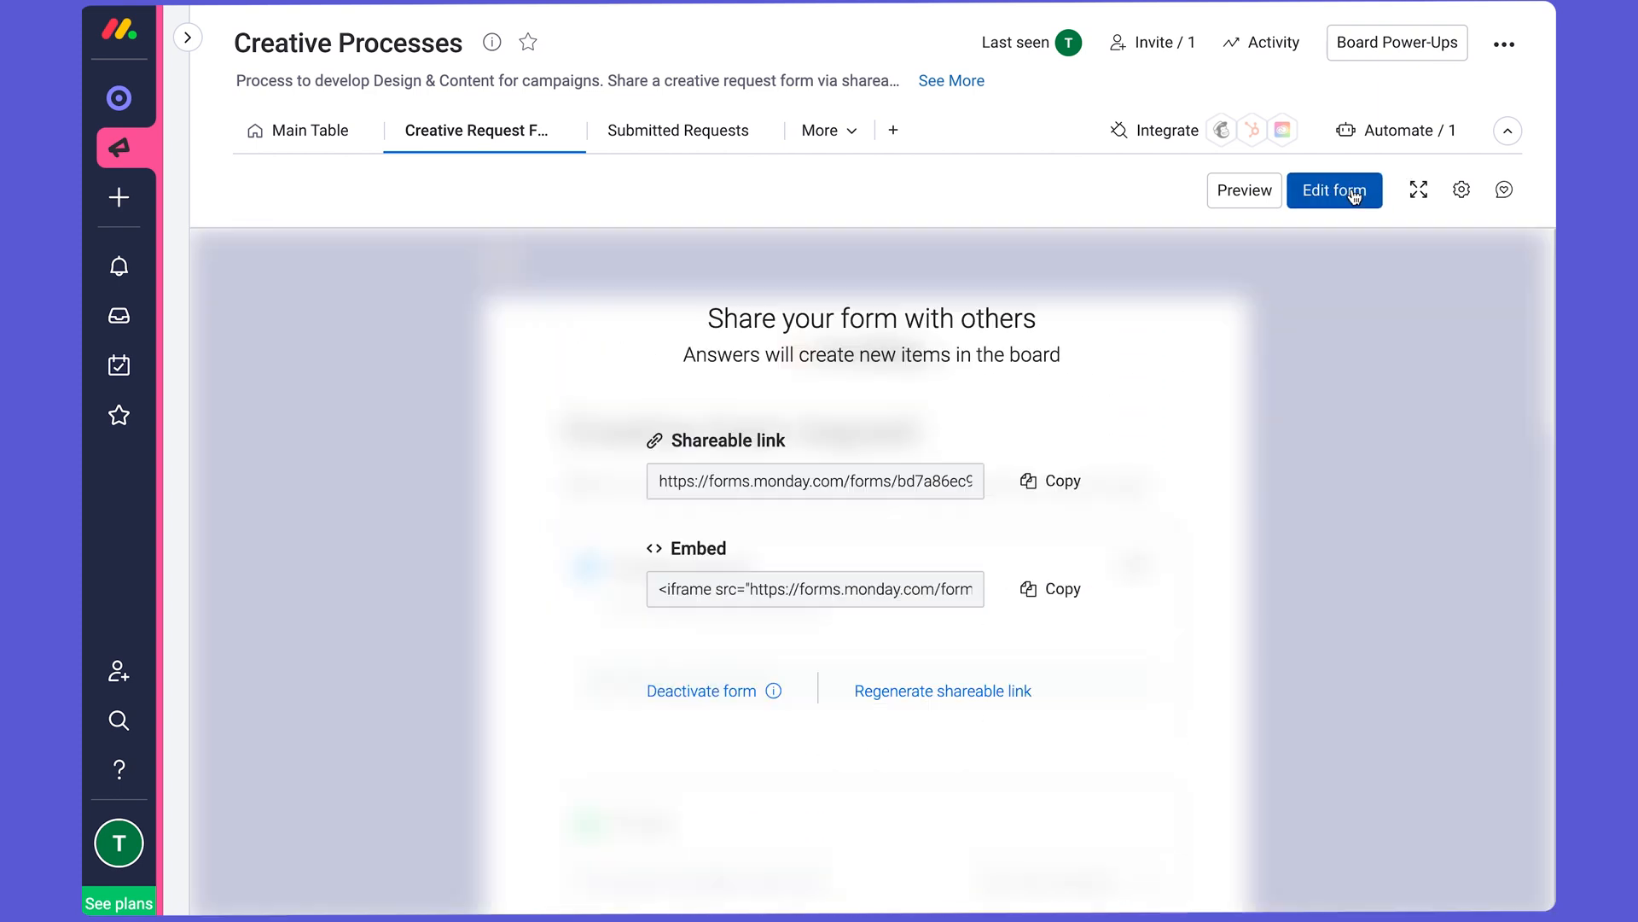
{"action": "mouse_move", "coordinate": [1178, 336]}
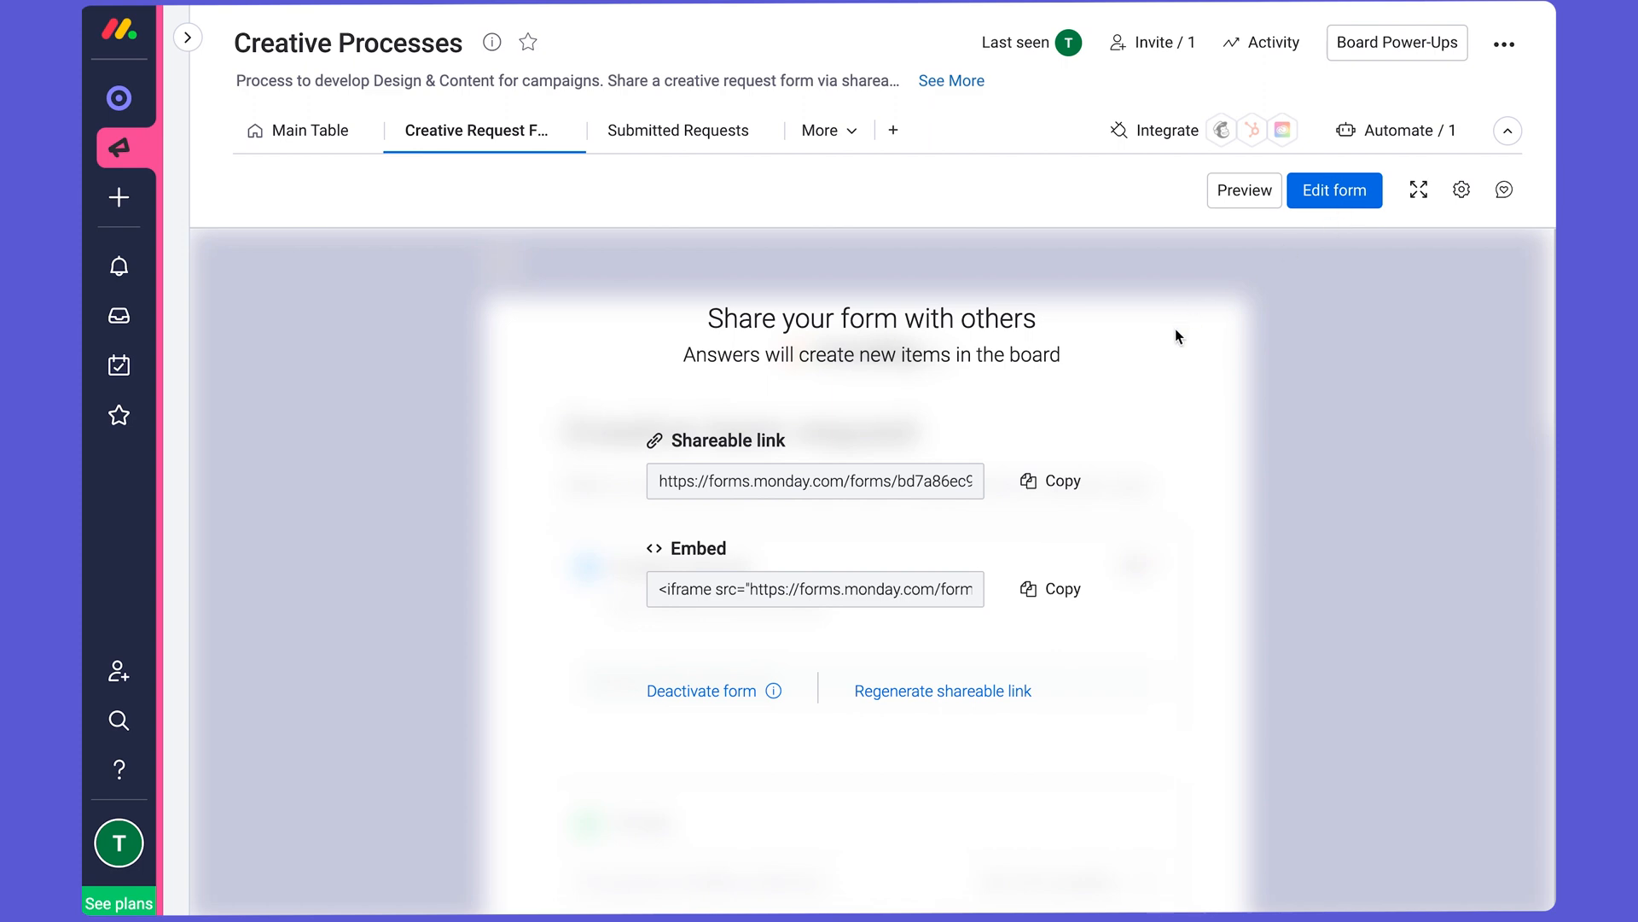
{"action": "mouse_move", "coordinate": [1129, 453]}
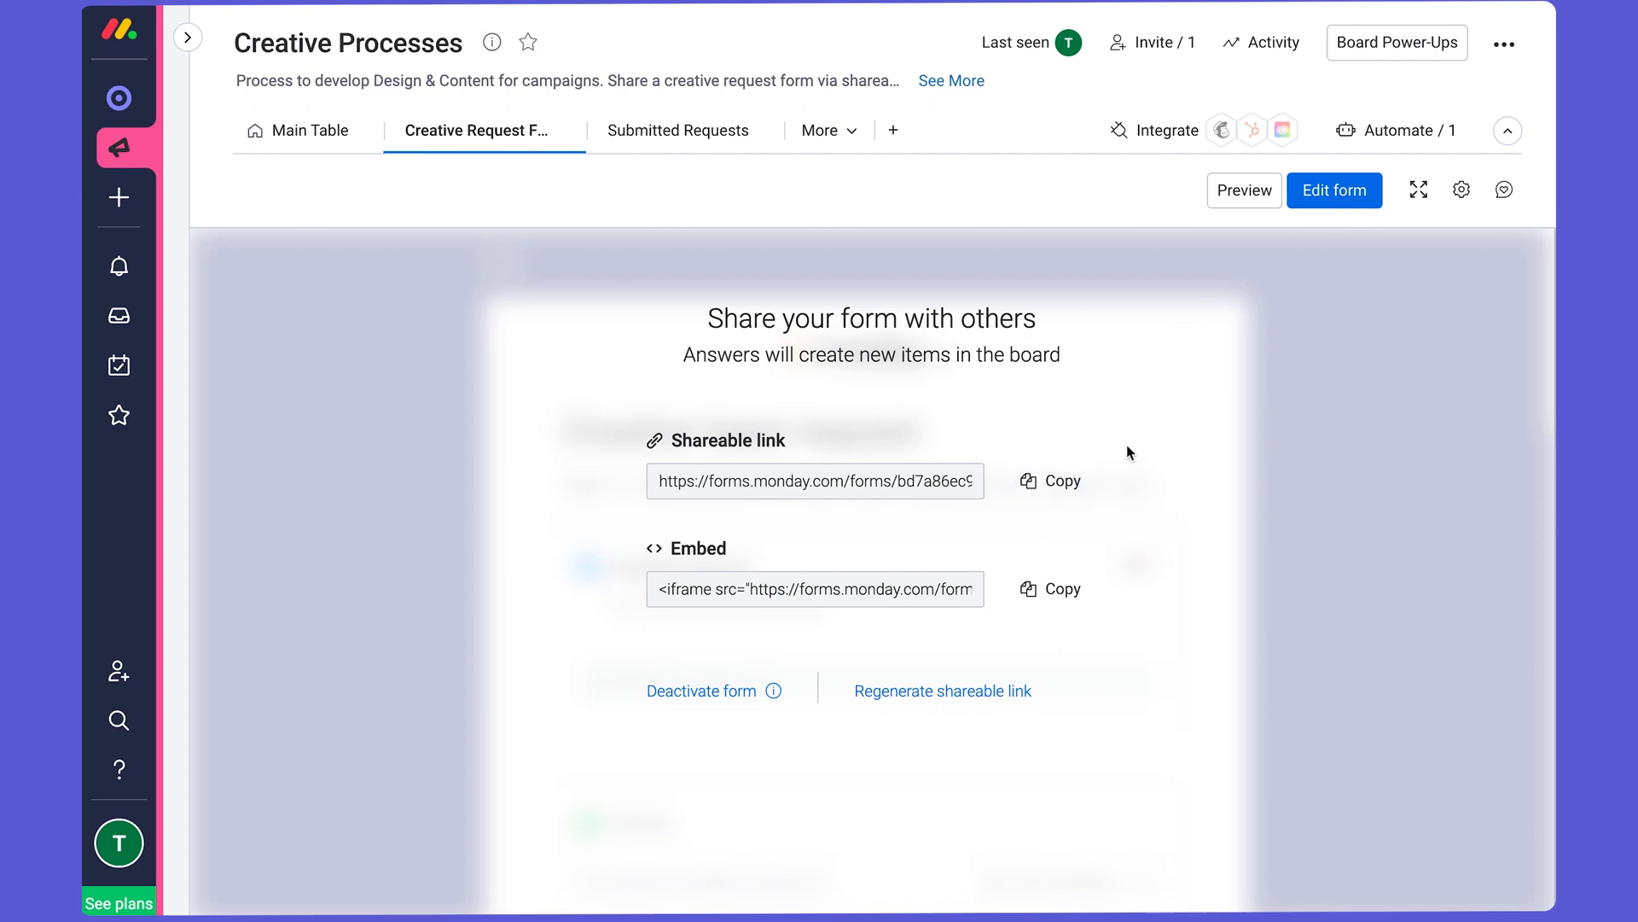
Open the live form and enter 'Purple social media posts' as the creative request.
{"action": "left_click", "coordinate": [1245, 189]}
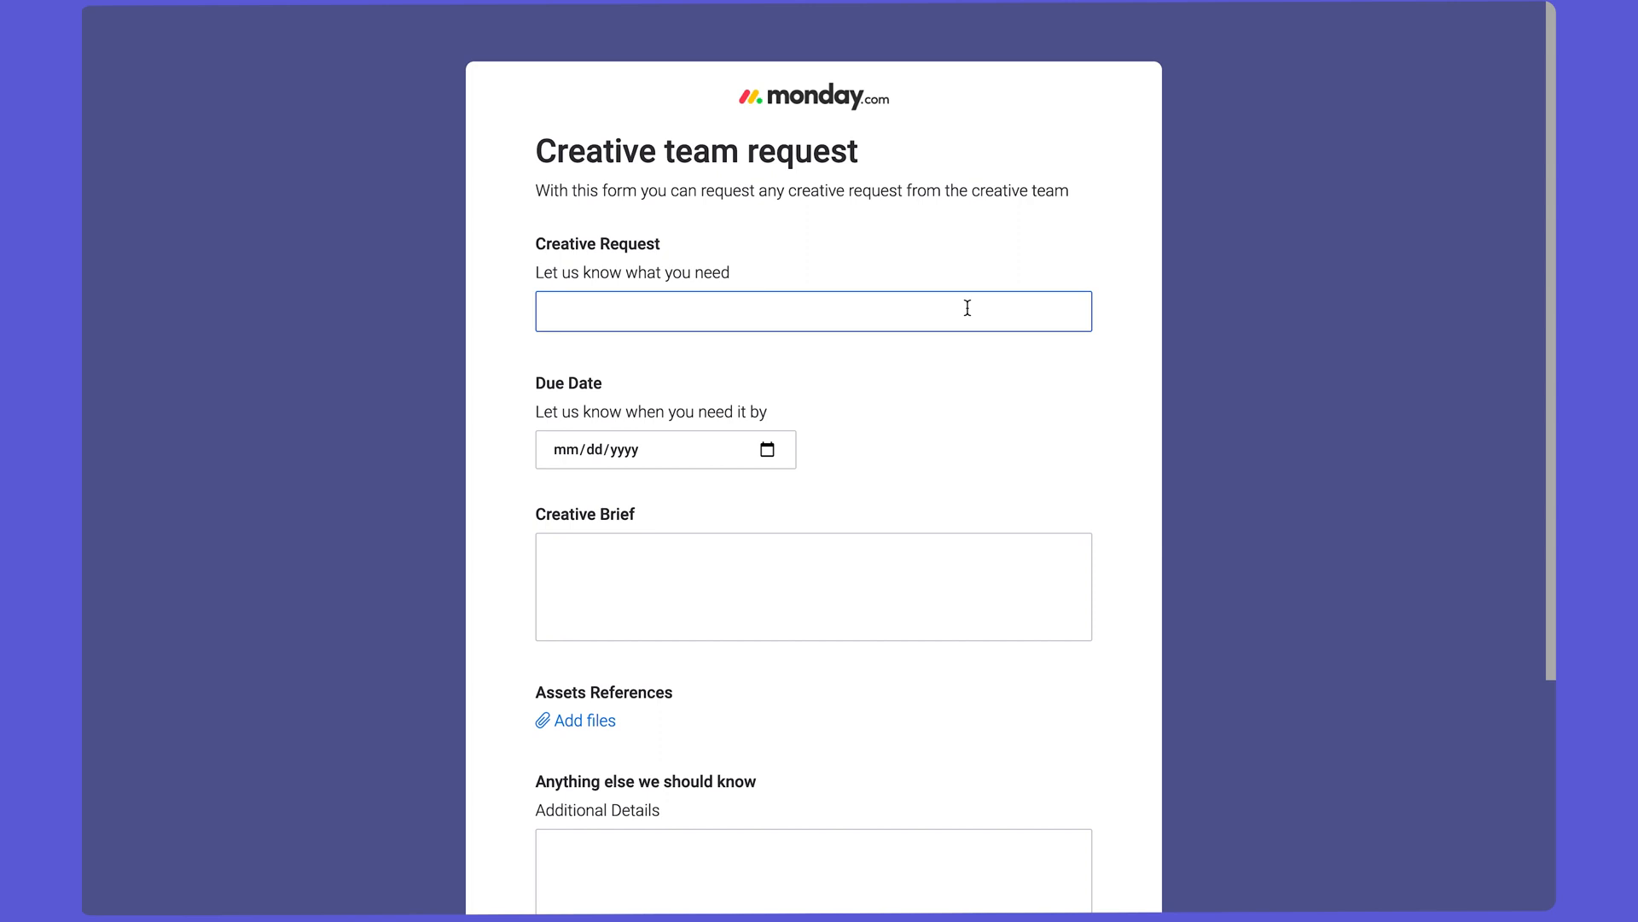
{"action": "type", "text": "Purple social media"}
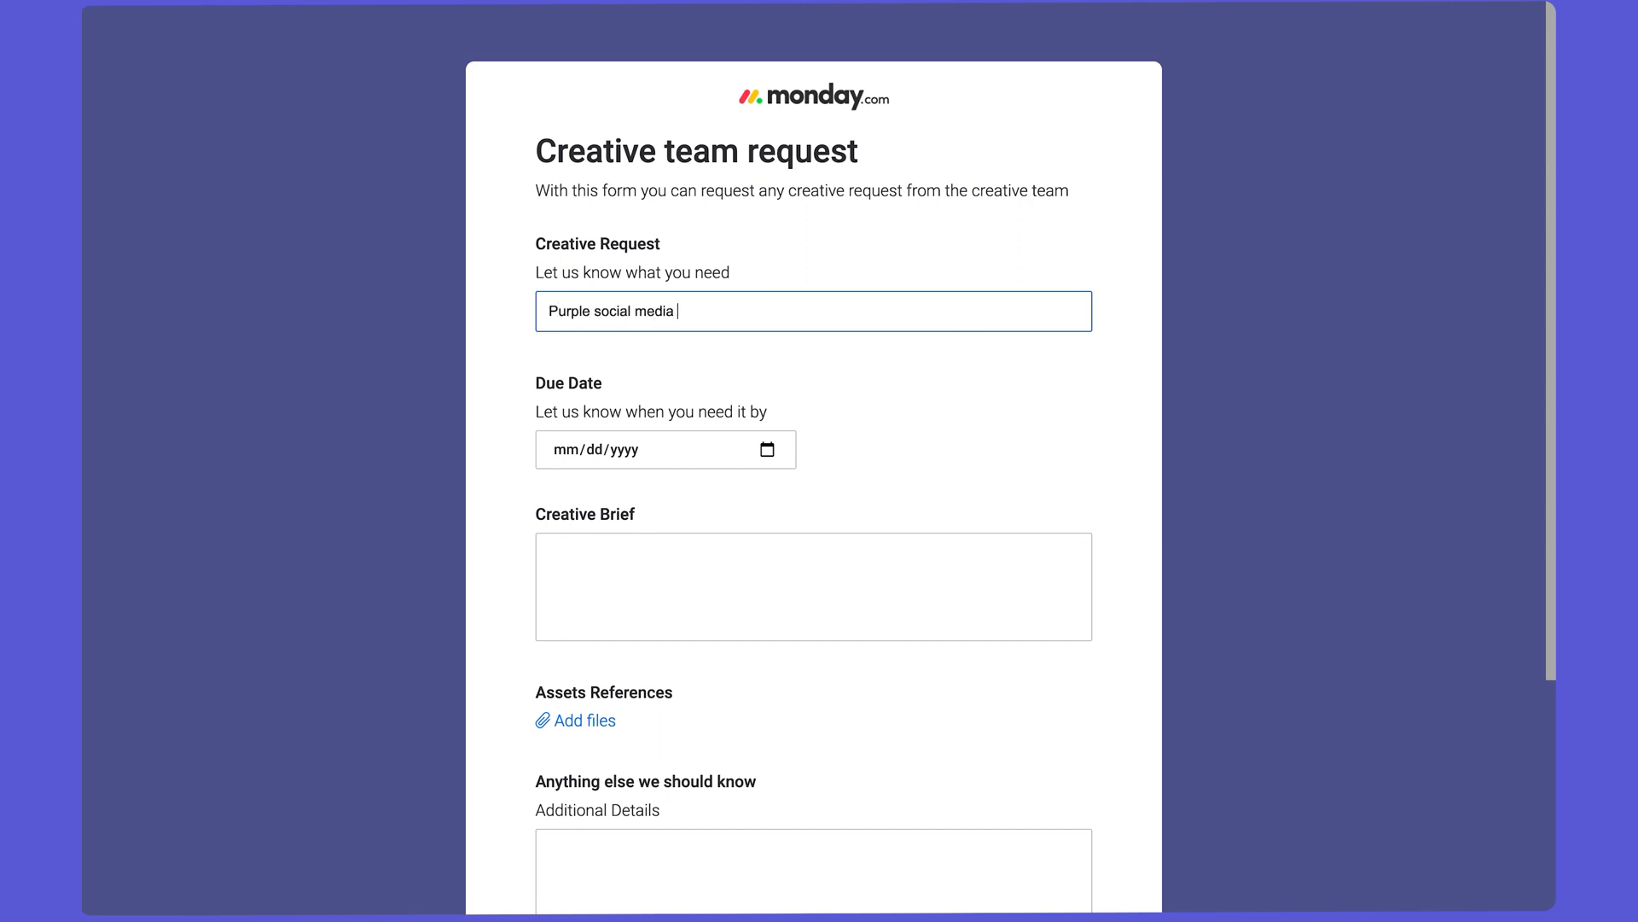
{"action": "type", "text": "posts"}
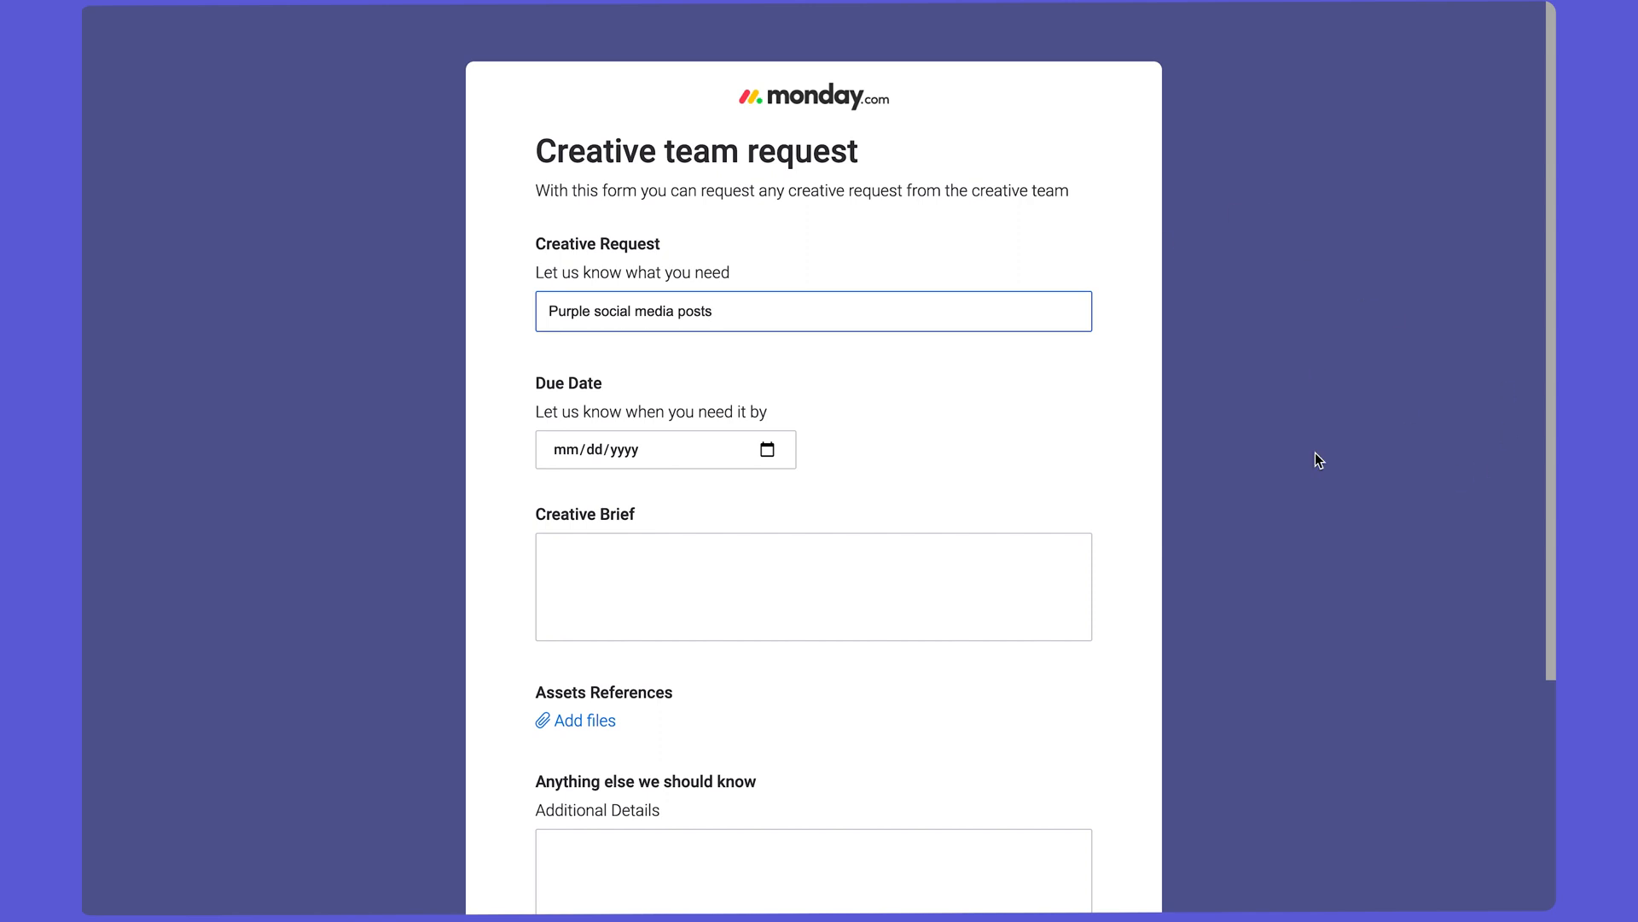
{"action": "mouse_move", "coordinate": [791, 496]}
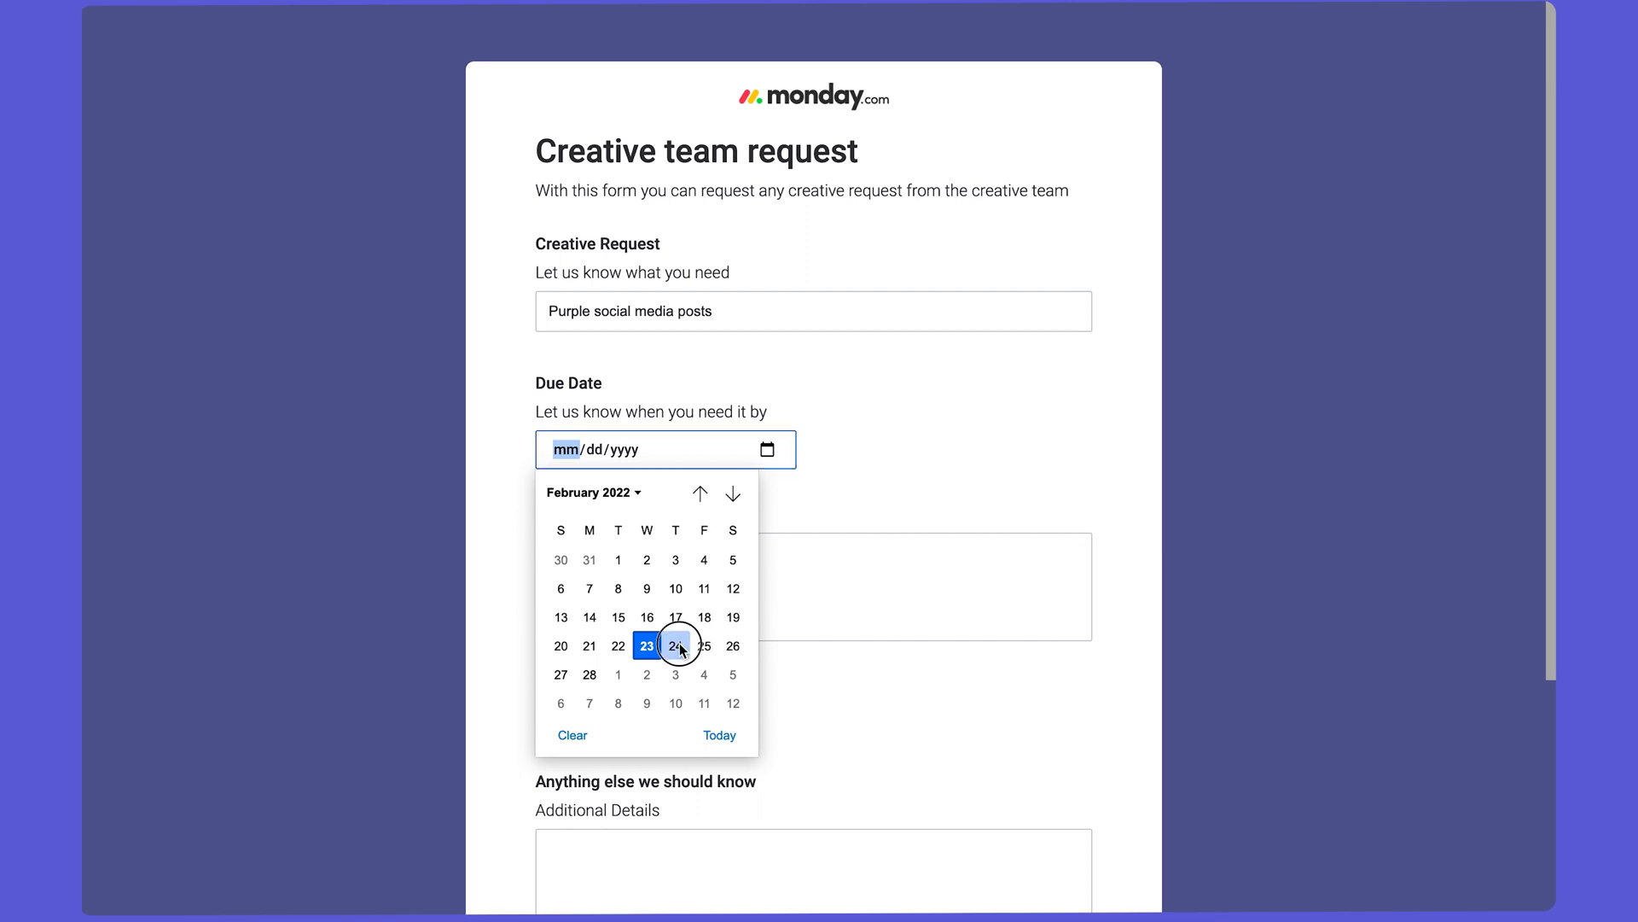
Enter the brief 'Purple for everyone!' and submit the request.
{"action": "left_click", "coordinate": [675, 646]}
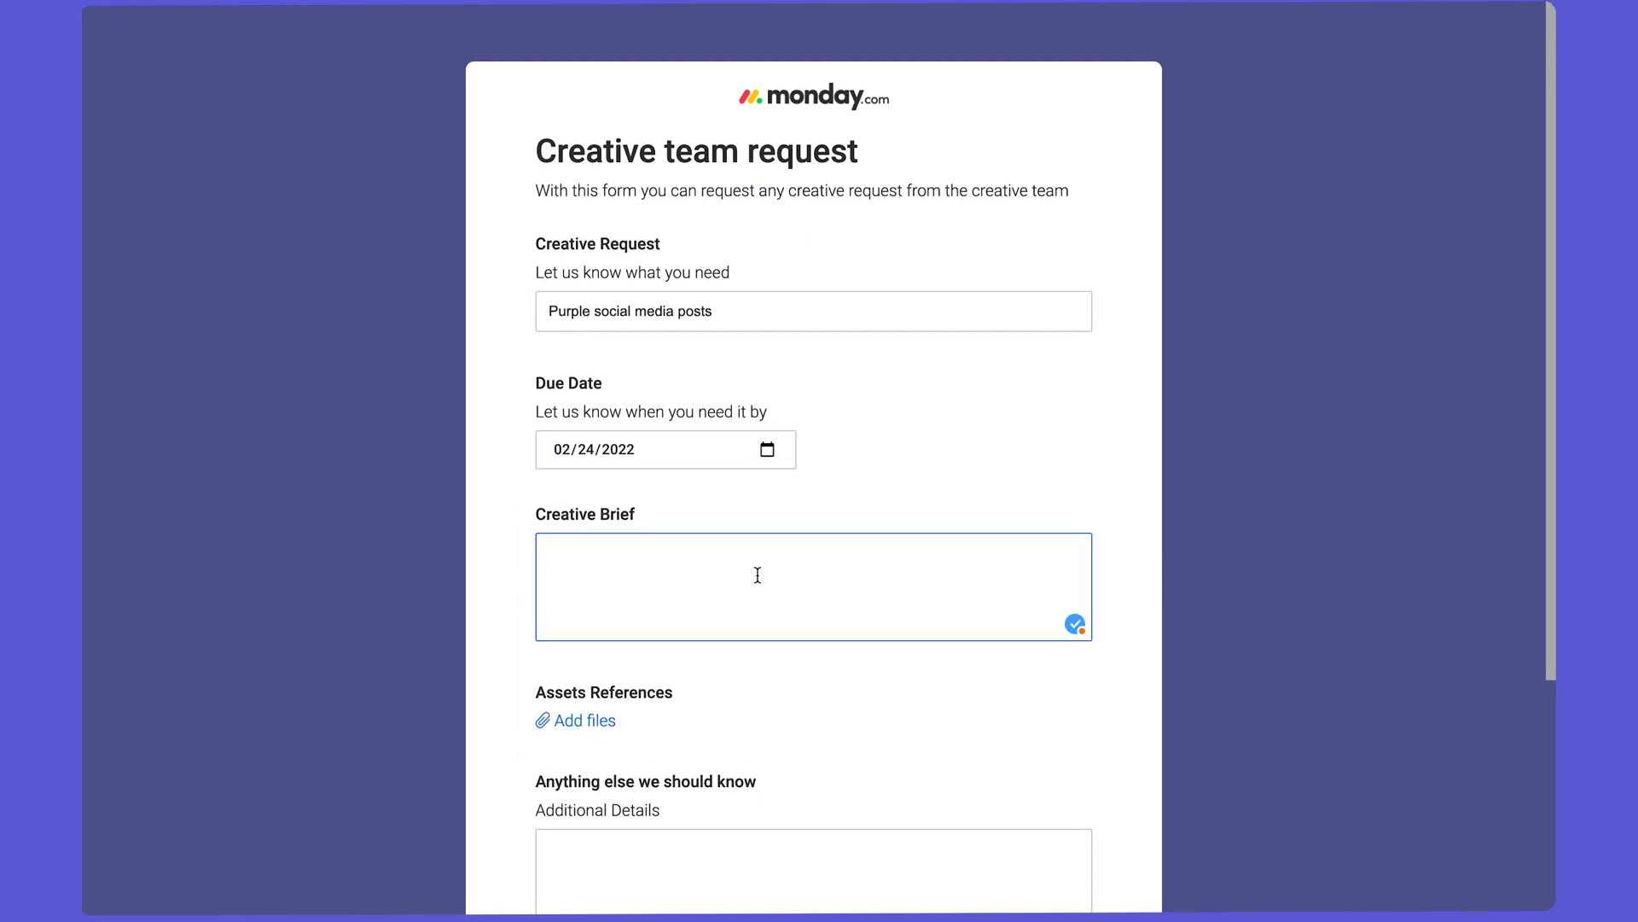
{"action": "type", "text": "Purple for everyone!"}
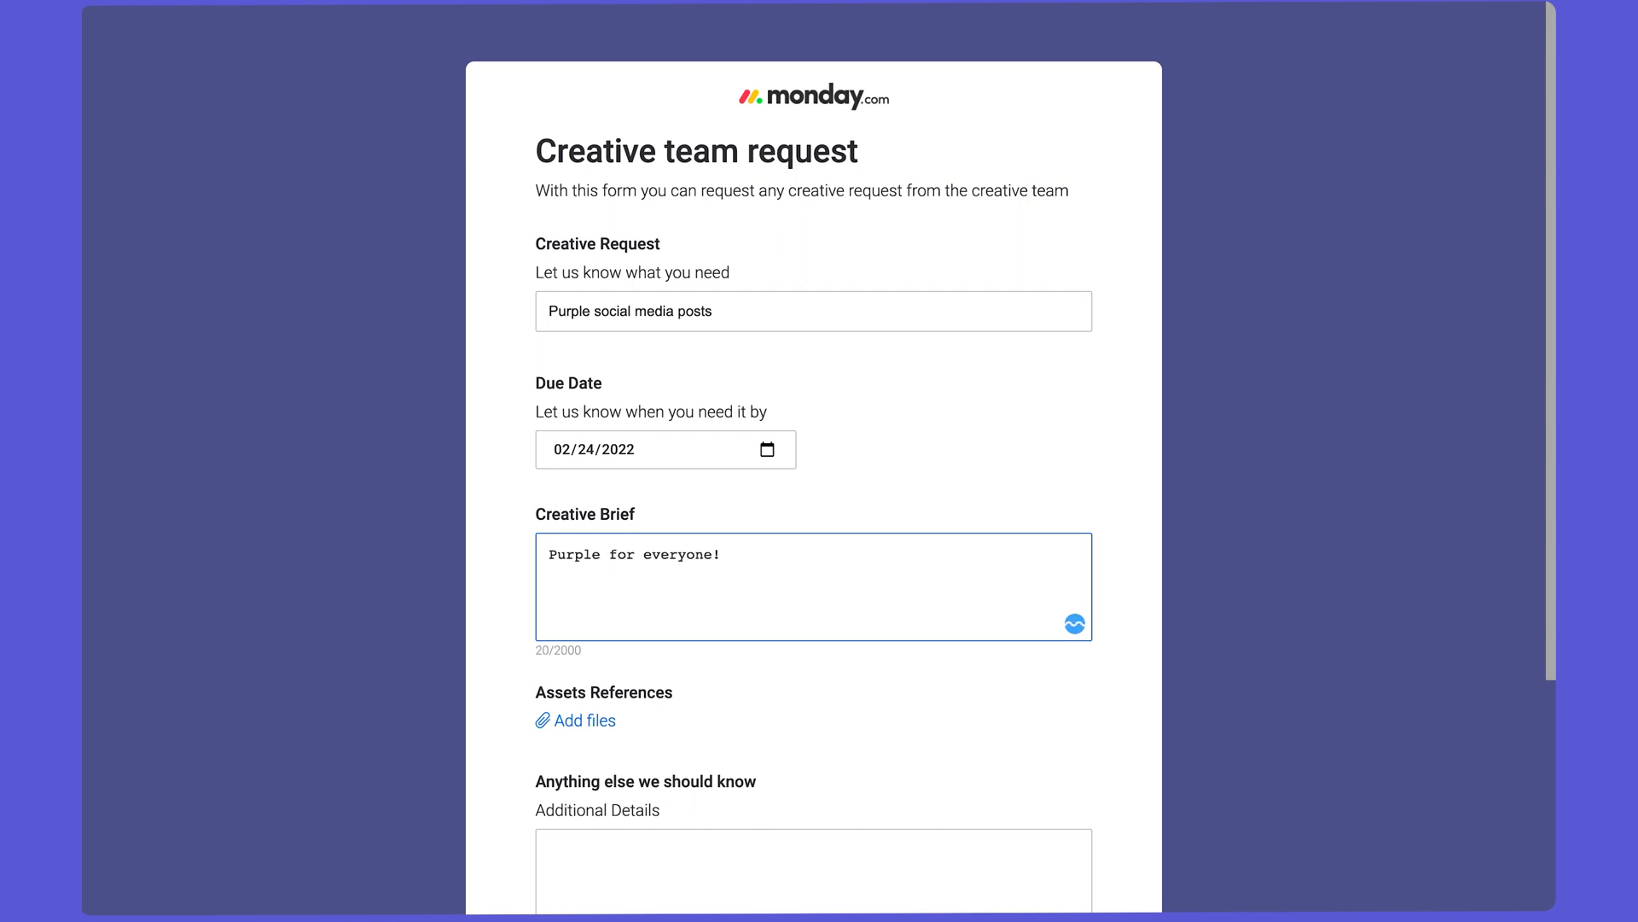
{"action": "scroll", "scroll_direction": "down", "scroll_amount": 3}
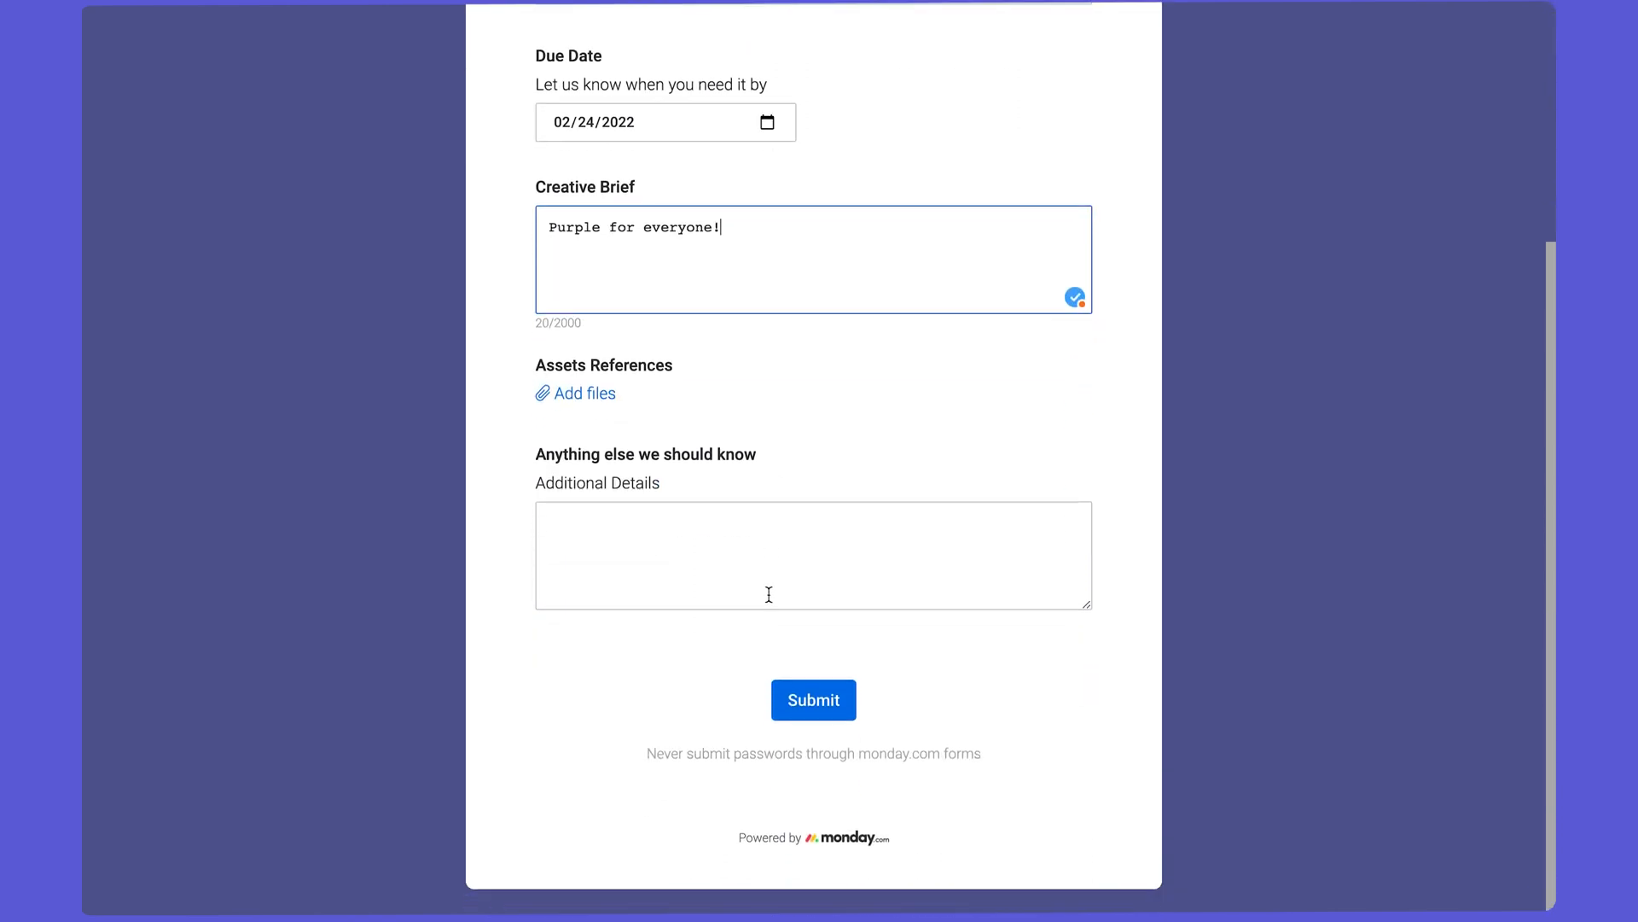
{"action": "left_click", "coordinate": [813, 700]}
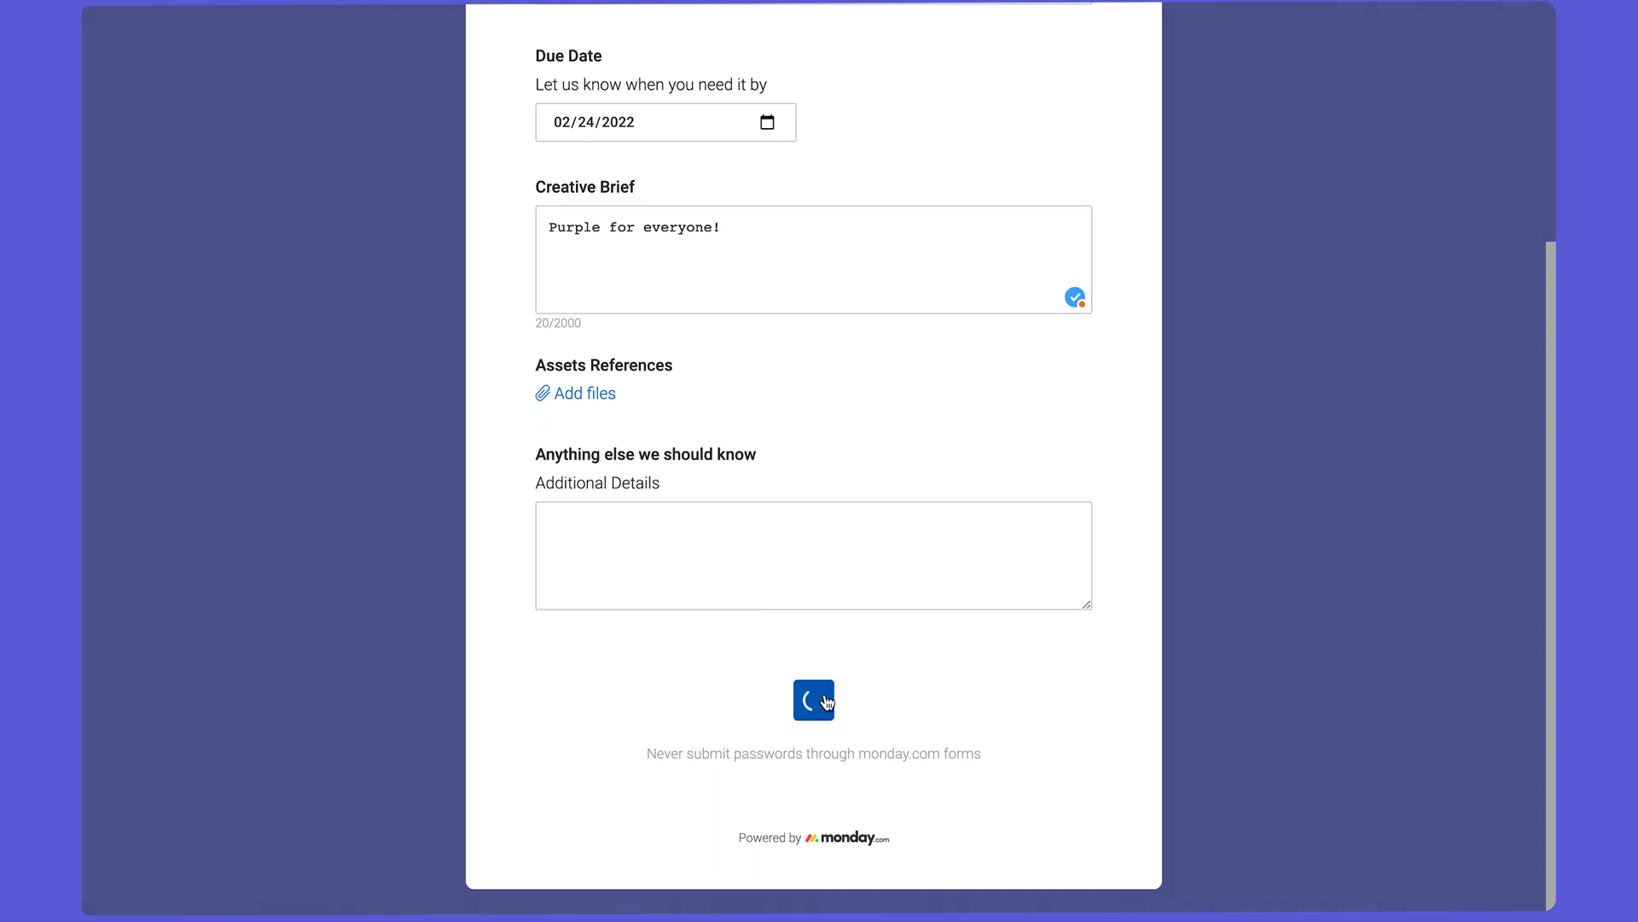
{"action": "left_click", "coordinate": [813, 700]}
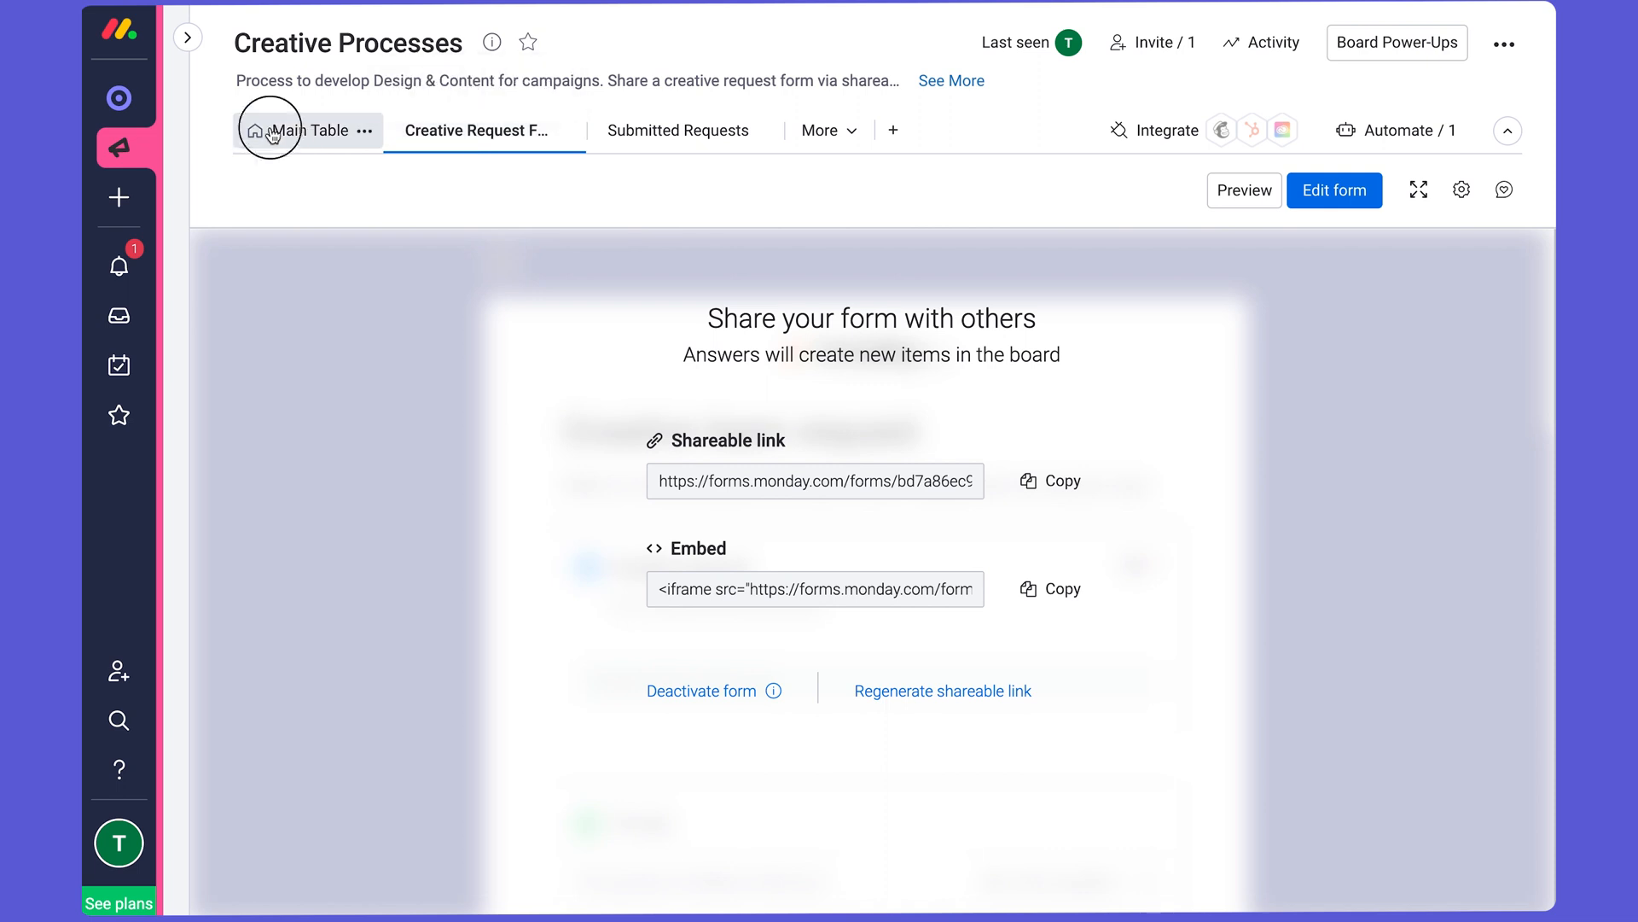
Set the Purple social media posts request's priority to High in the Main Table.
{"action": "left_click", "coordinate": [307, 131]}
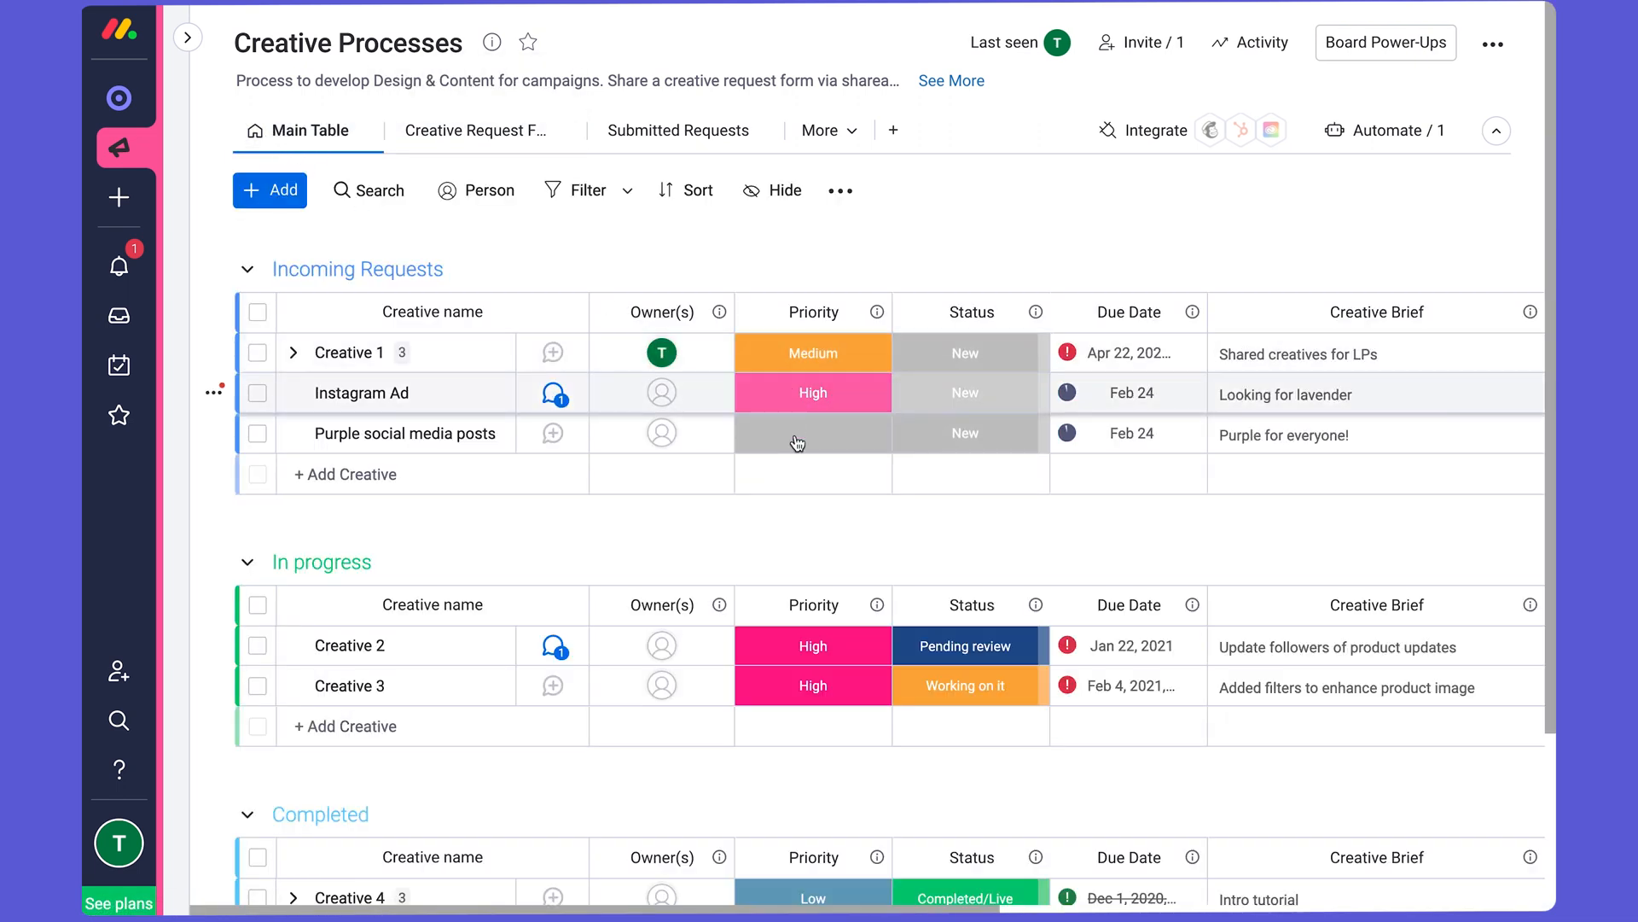
{"action": "left_click", "coordinate": [812, 433]}
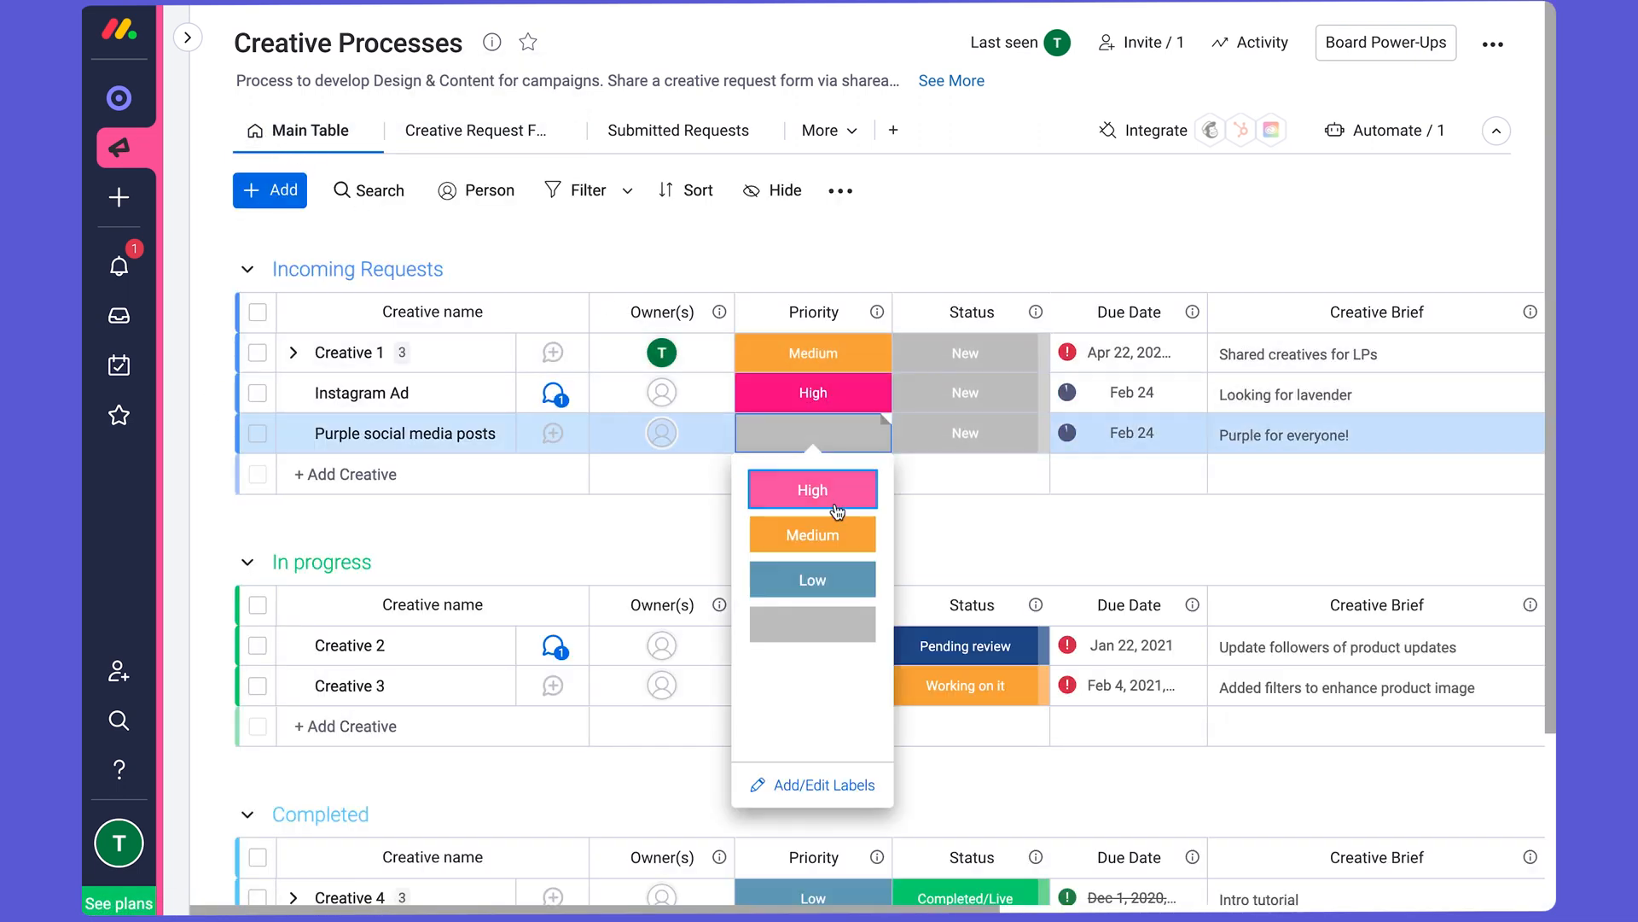
{"action": "left_click", "coordinate": [813, 489]}
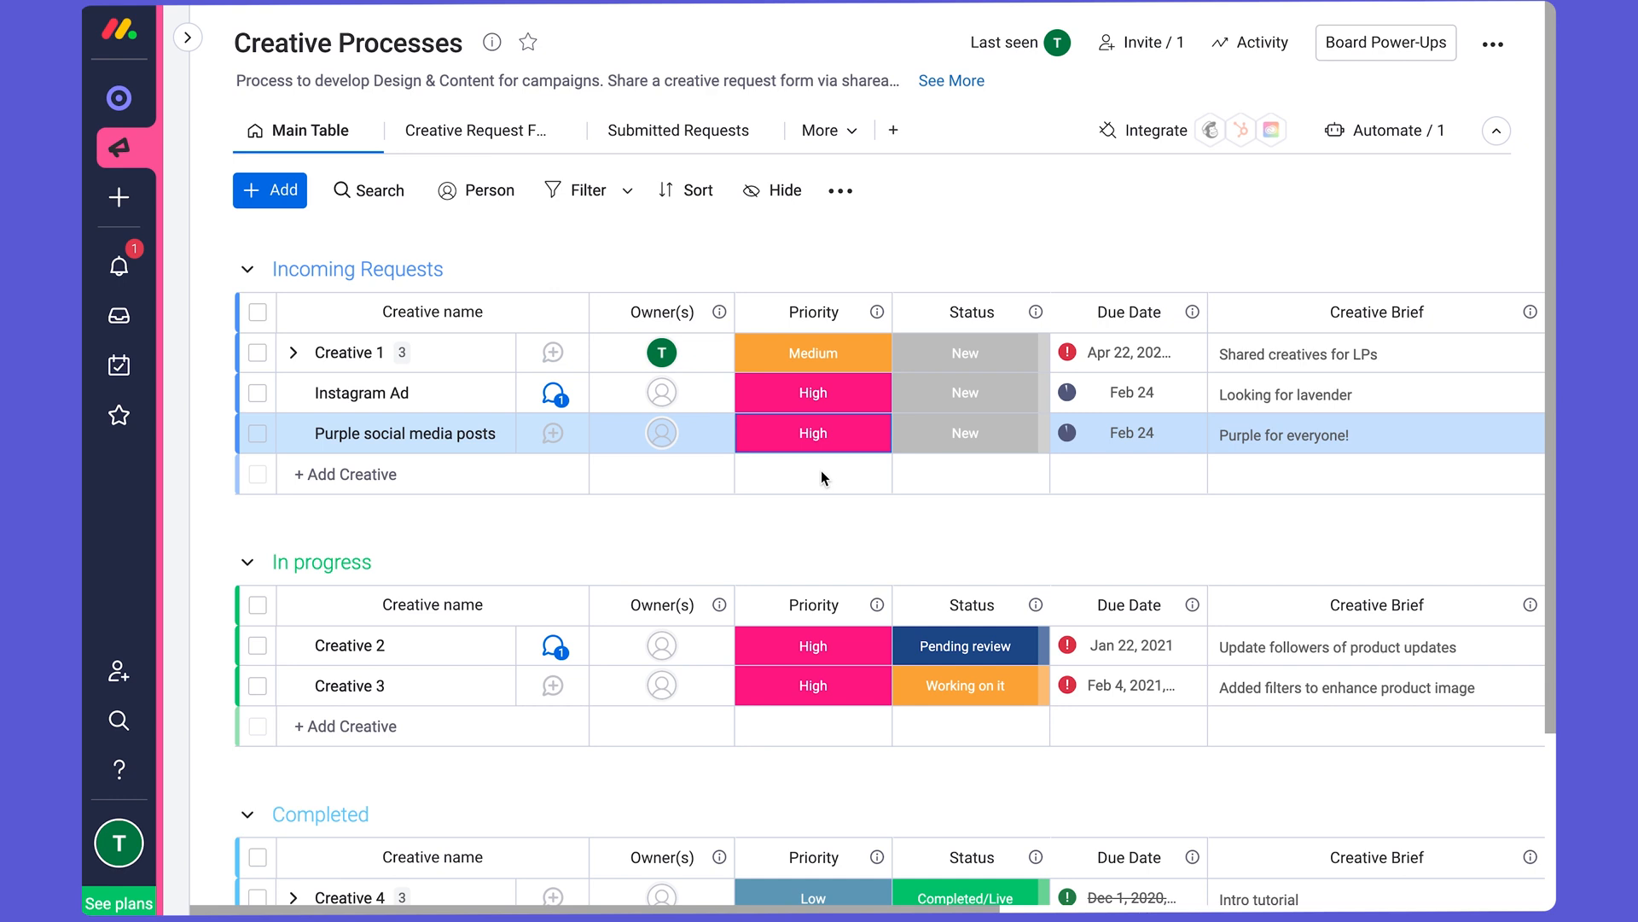
{"action": "mouse_move", "coordinate": [117, 266]}
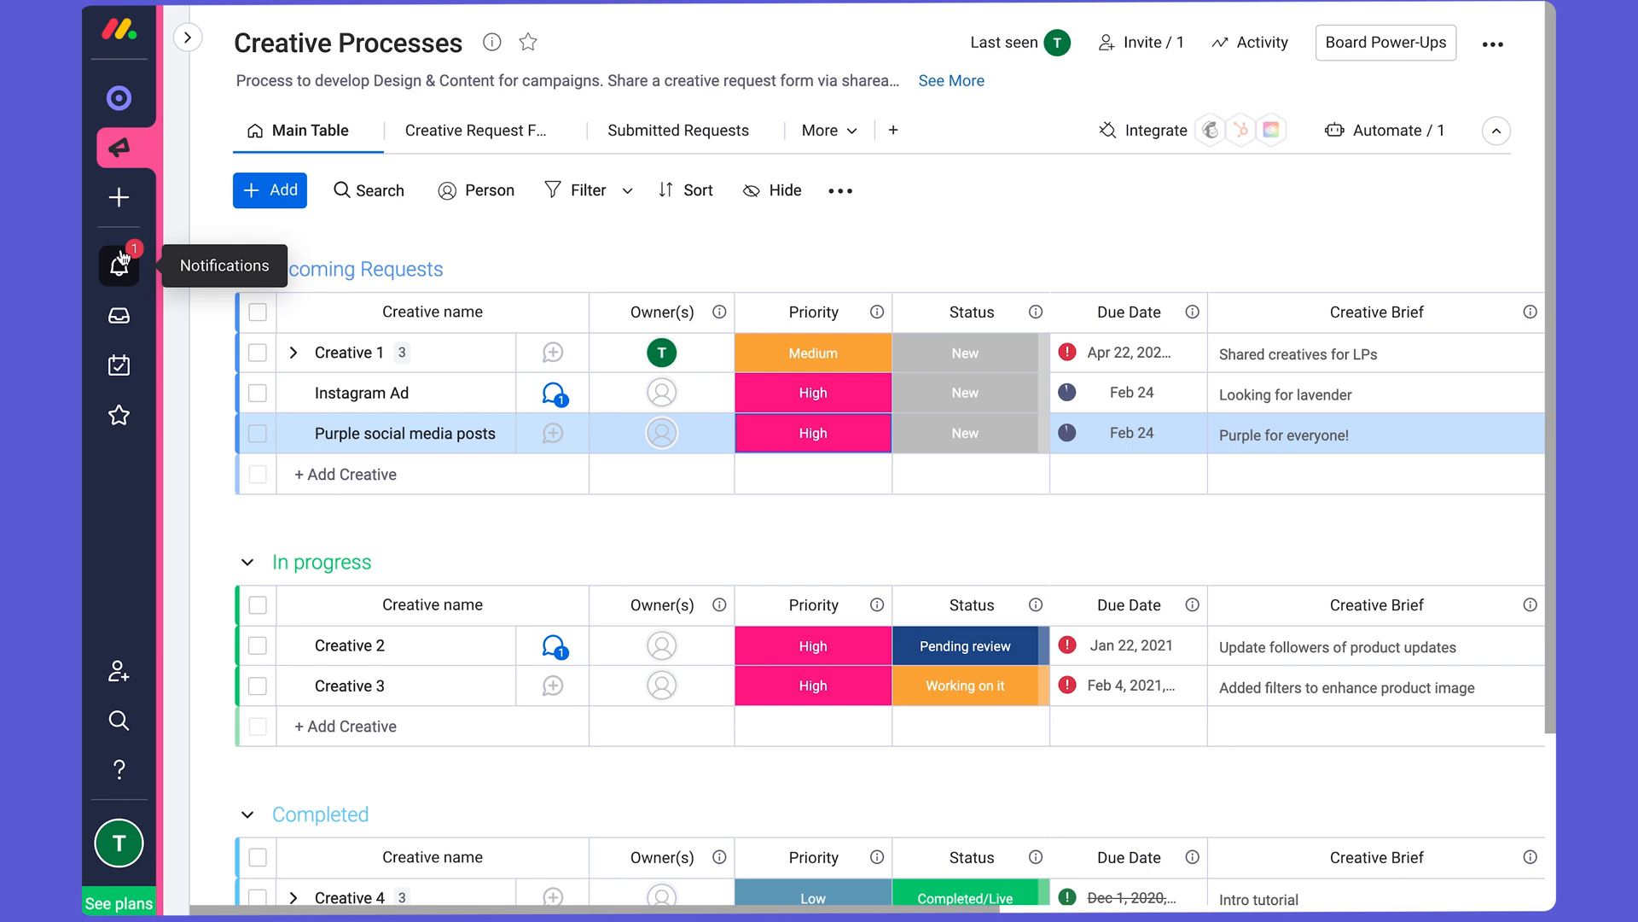
{"action": "left_click", "coordinate": [119, 265]}
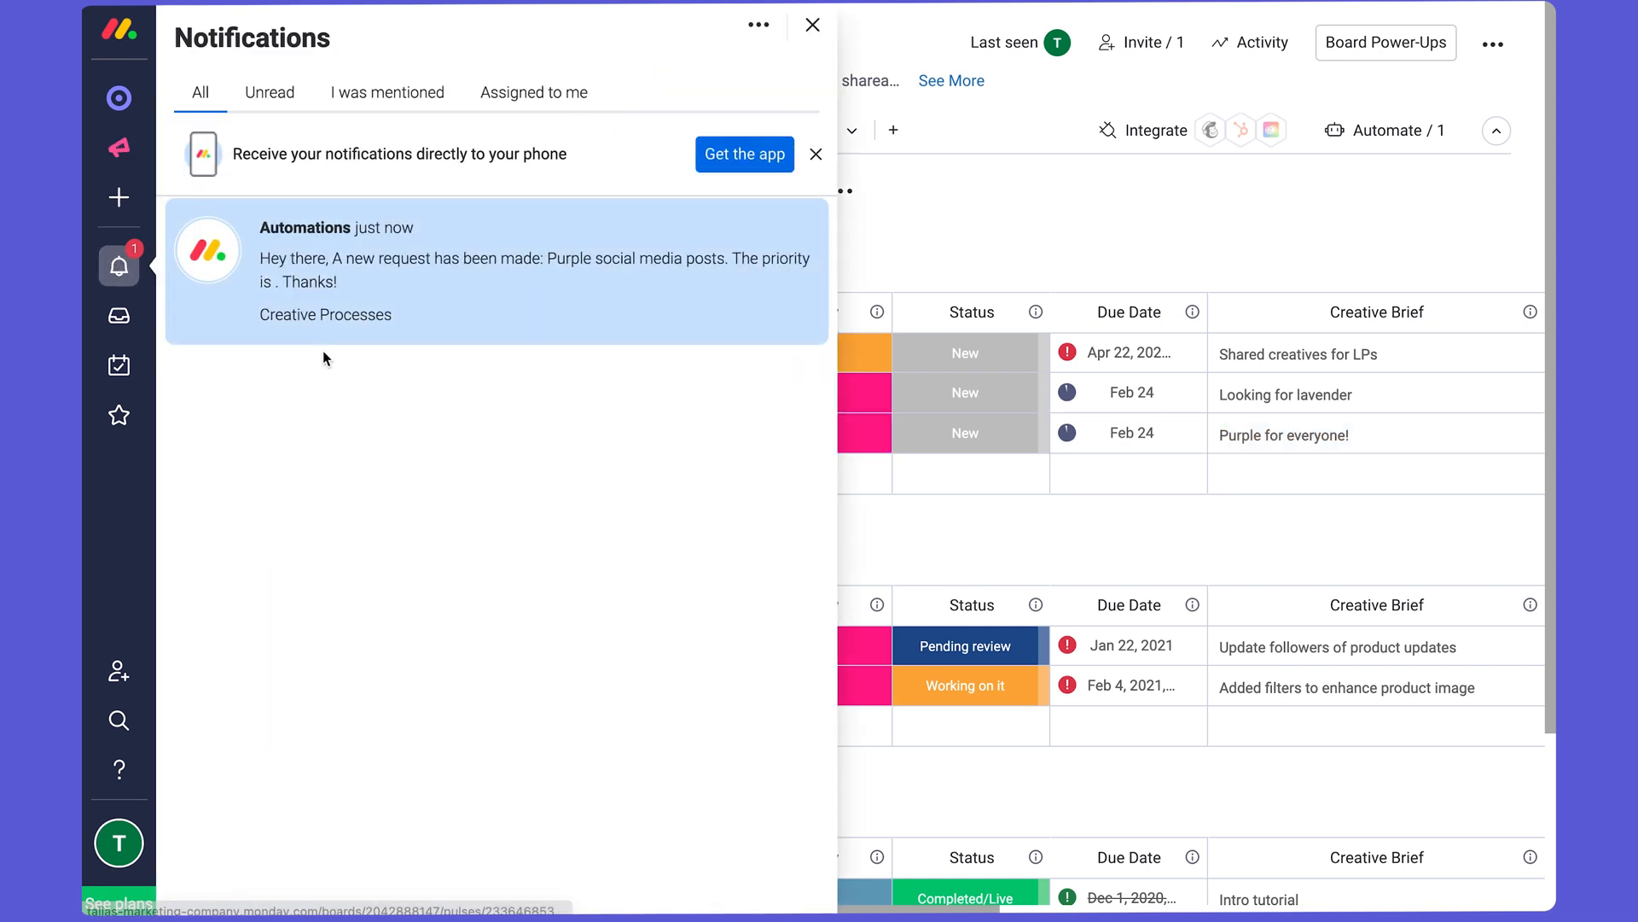
{"action": "mouse_move", "coordinate": [521, 293]}
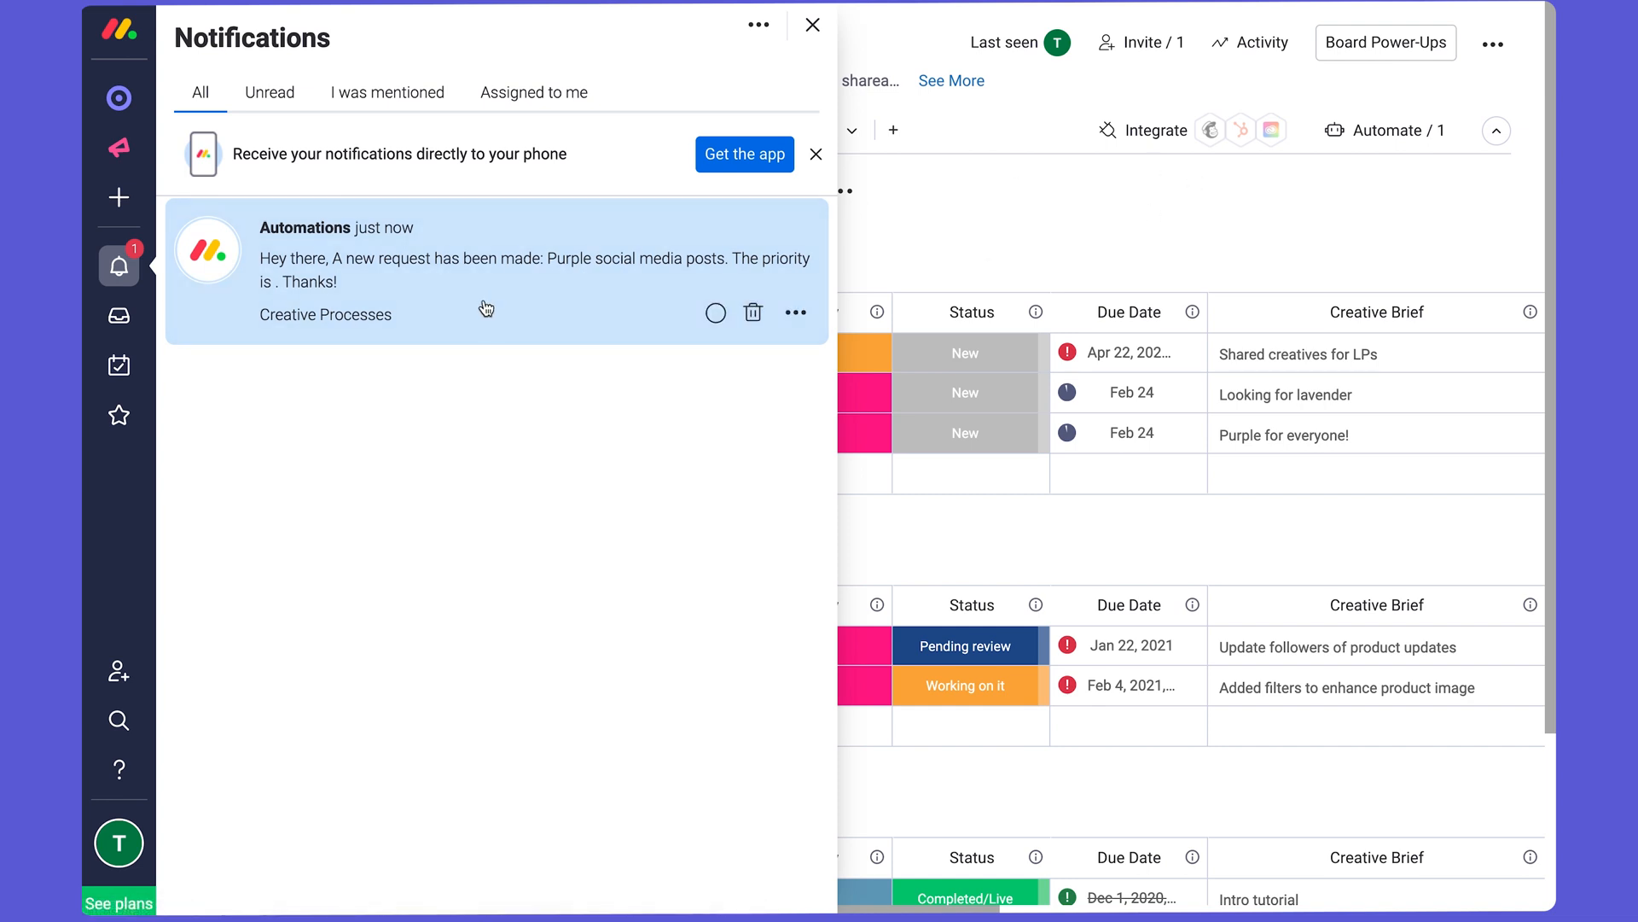
{"action": "left_click", "coordinate": [811, 24]}
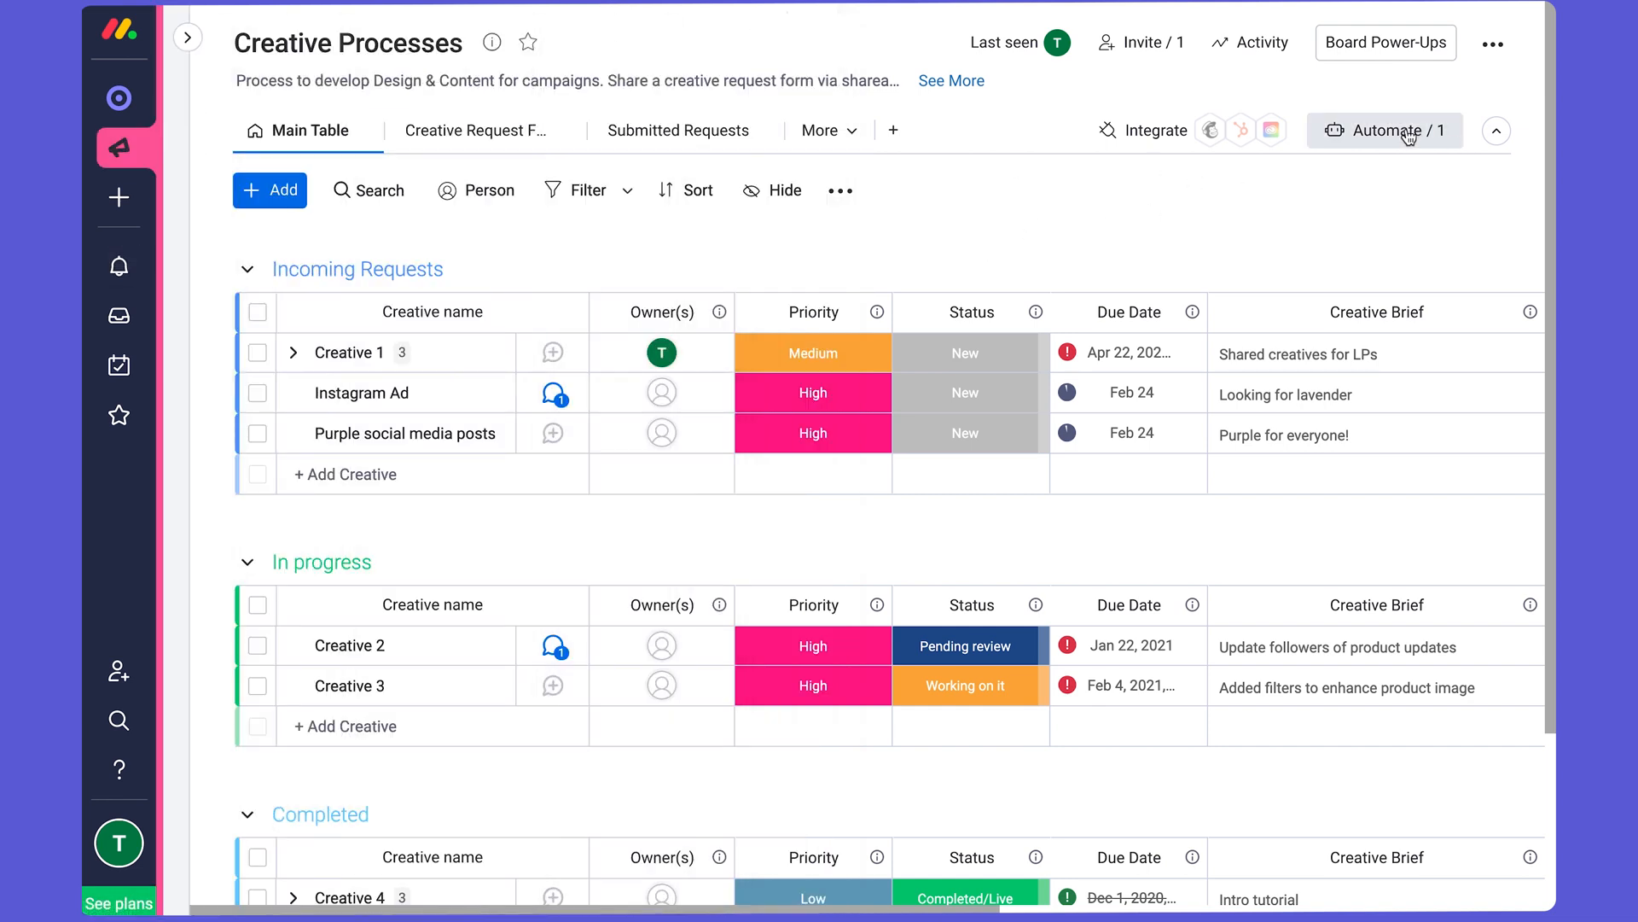
{"action": "left_click", "coordinate": [1394, 131]}
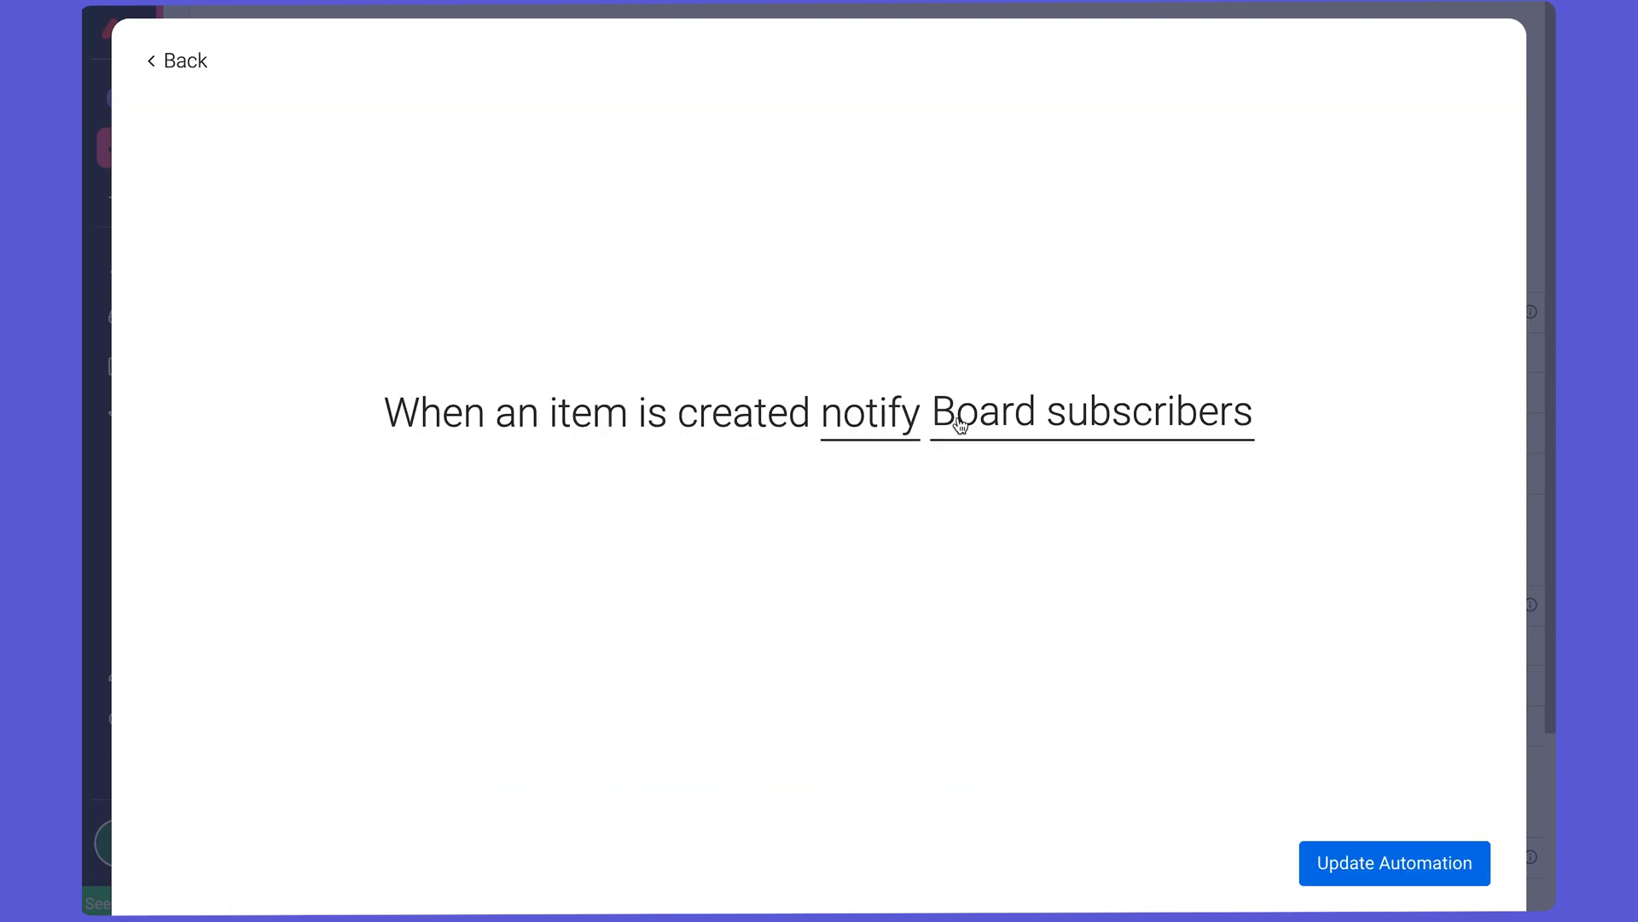
{"action": "mouse_move", "coordinate": [275, 394]}
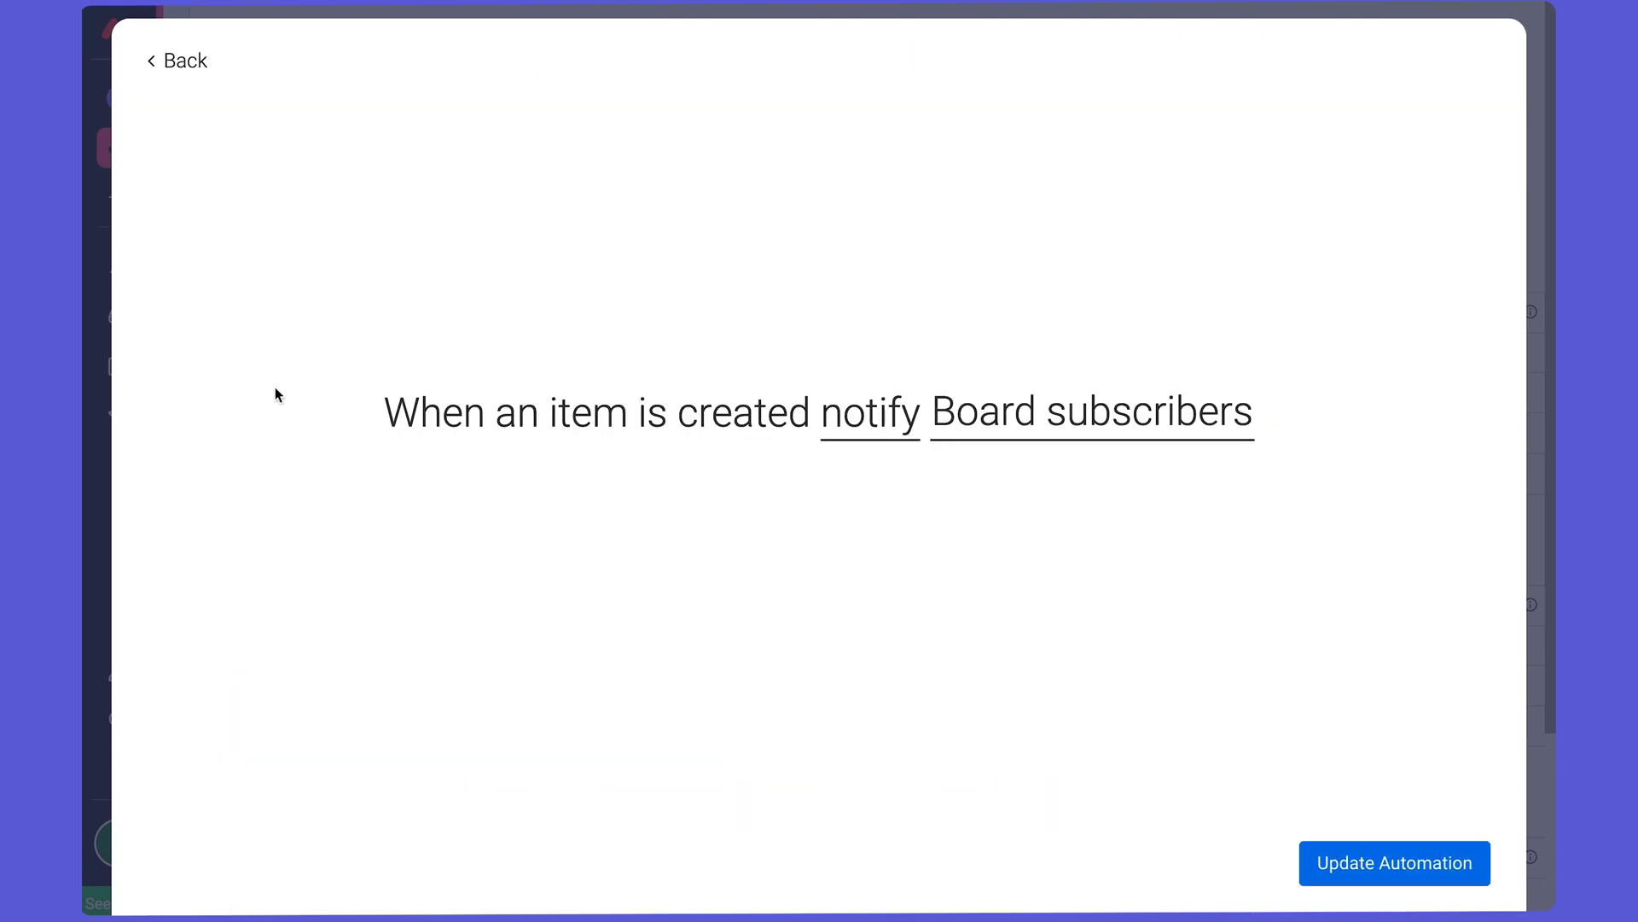
{"action": "mouse_move", "coordinate": [890, 443]}
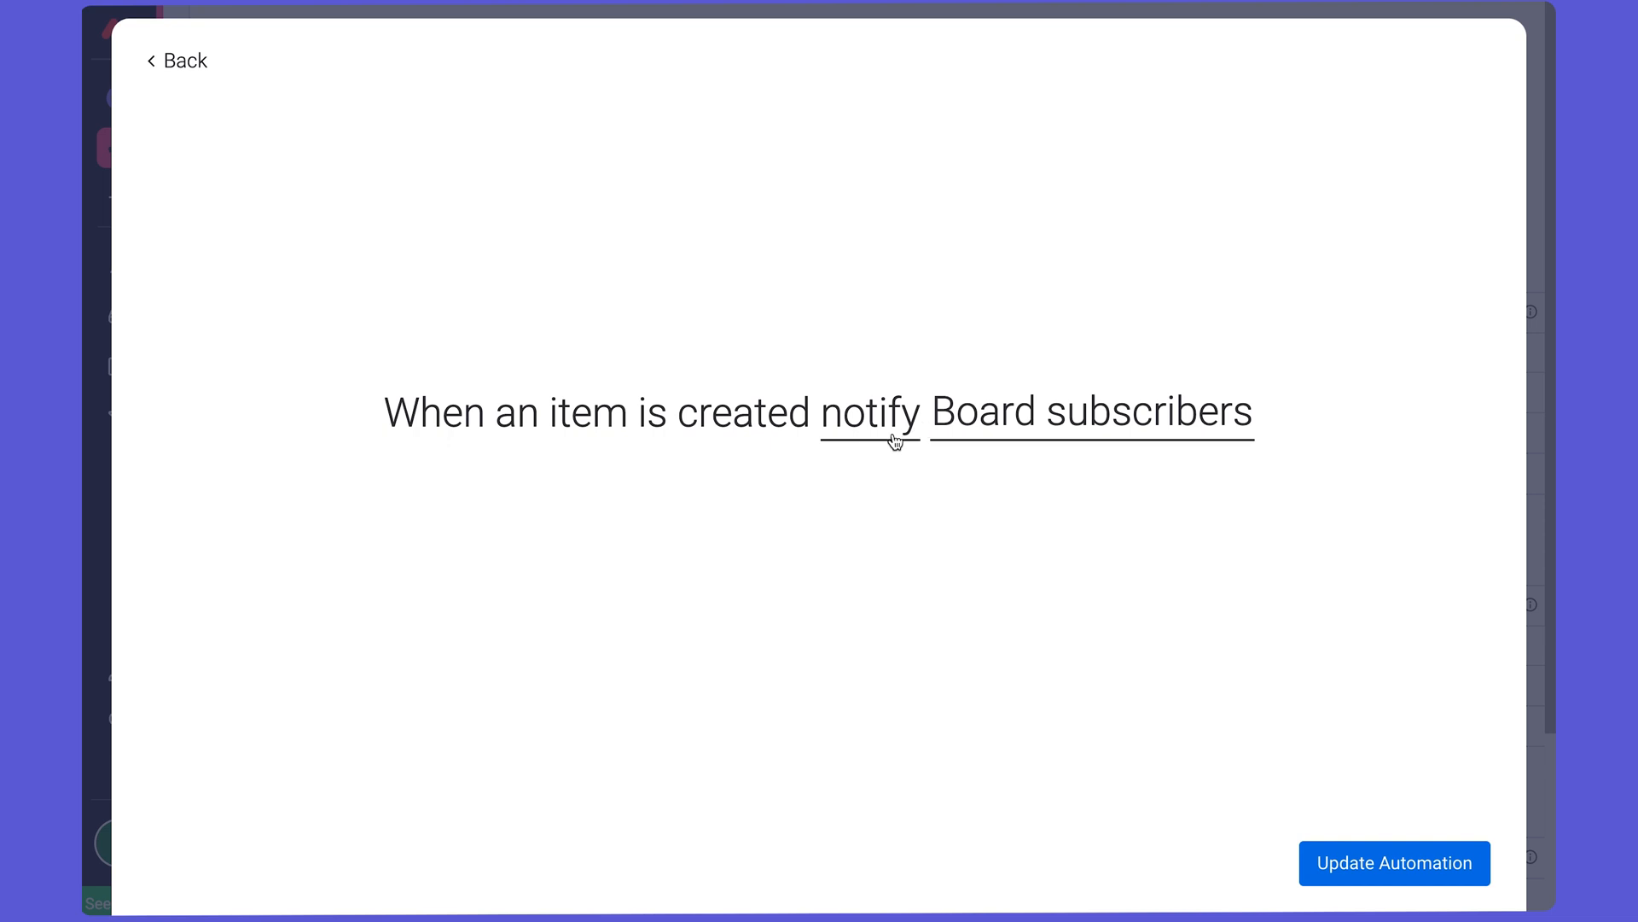
{"action": "left_click", "coordinate": [871, 413]}
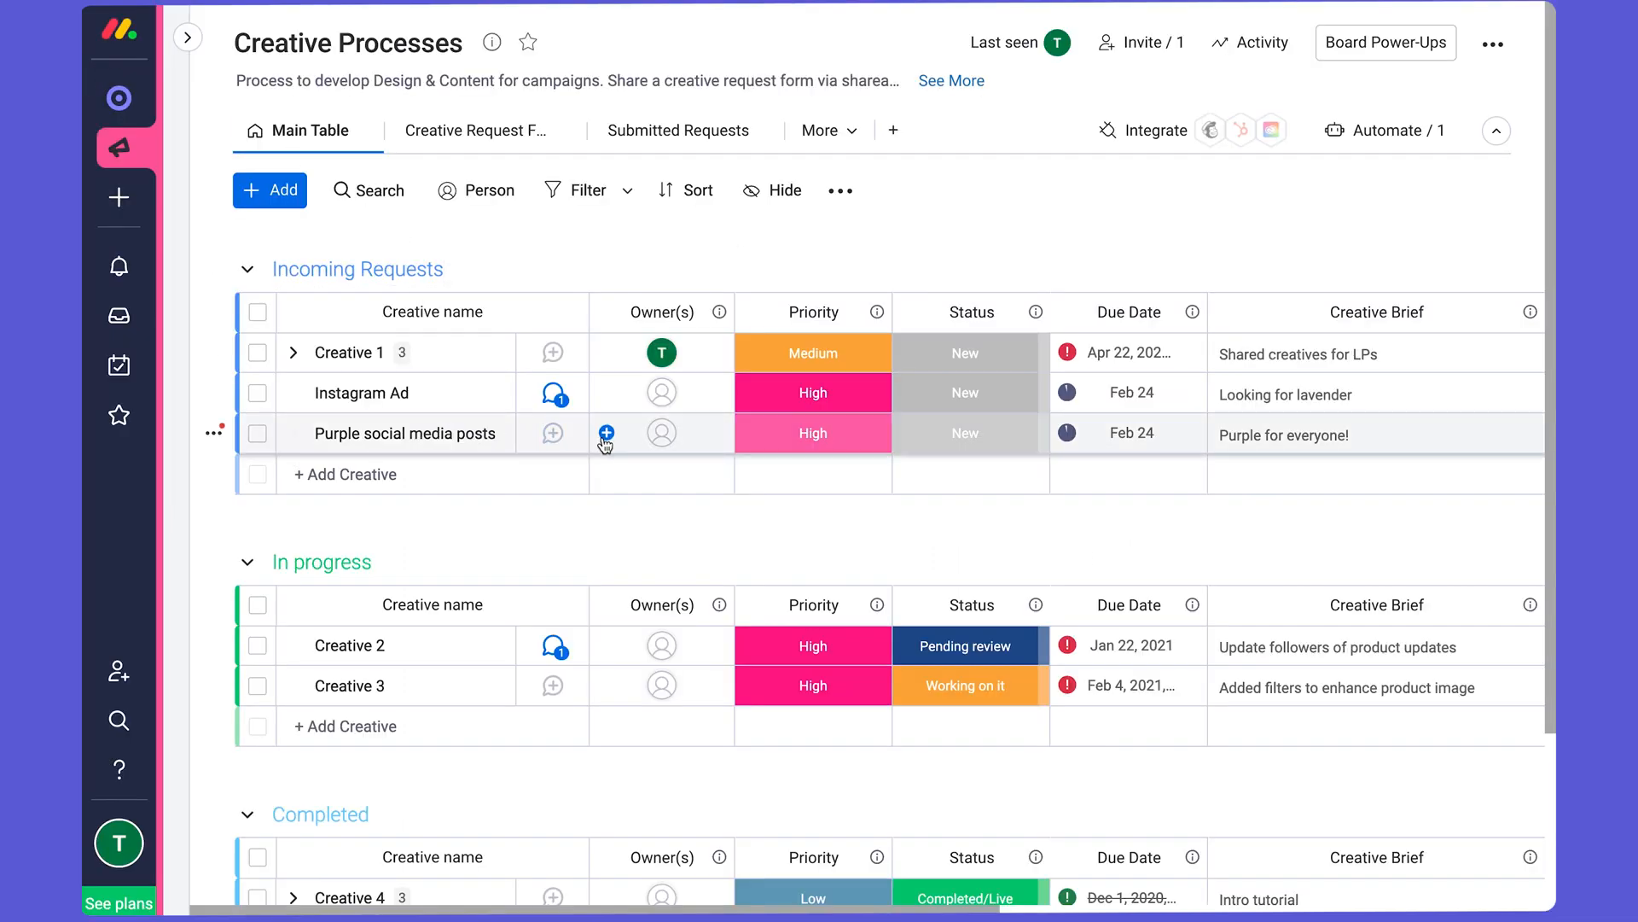
Open the Mask Group-7.png thumbnail from Creative 4's Assets column.
{"action": "left_click", "coordinate": [662, 352]}
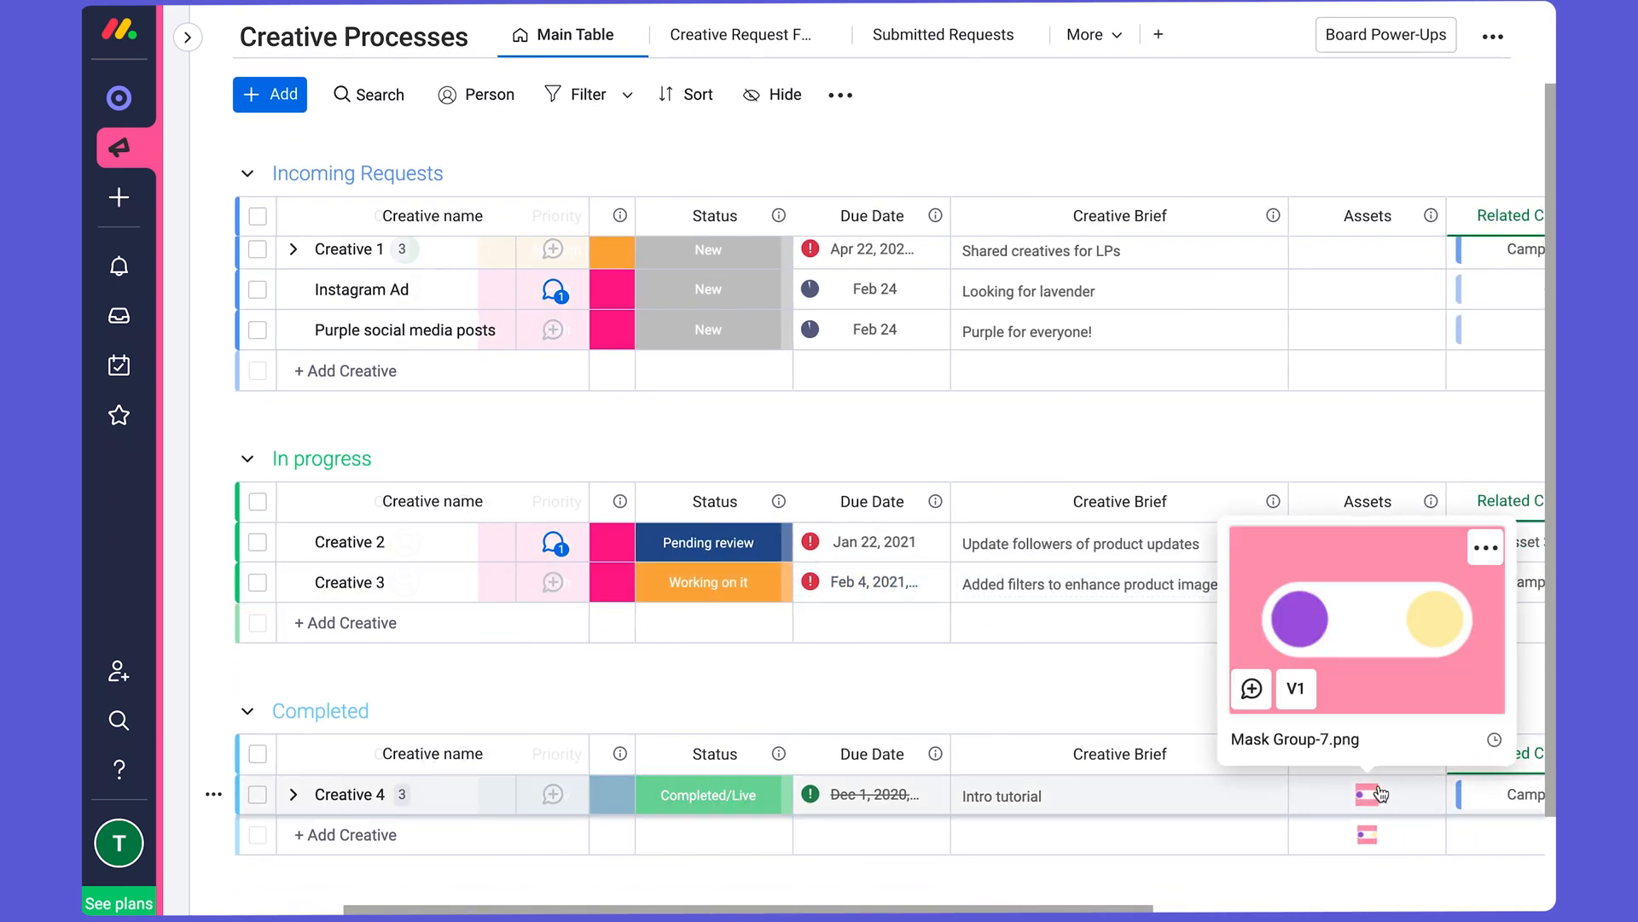
{"action": "left_click", "coordinate": [1366, 794]}
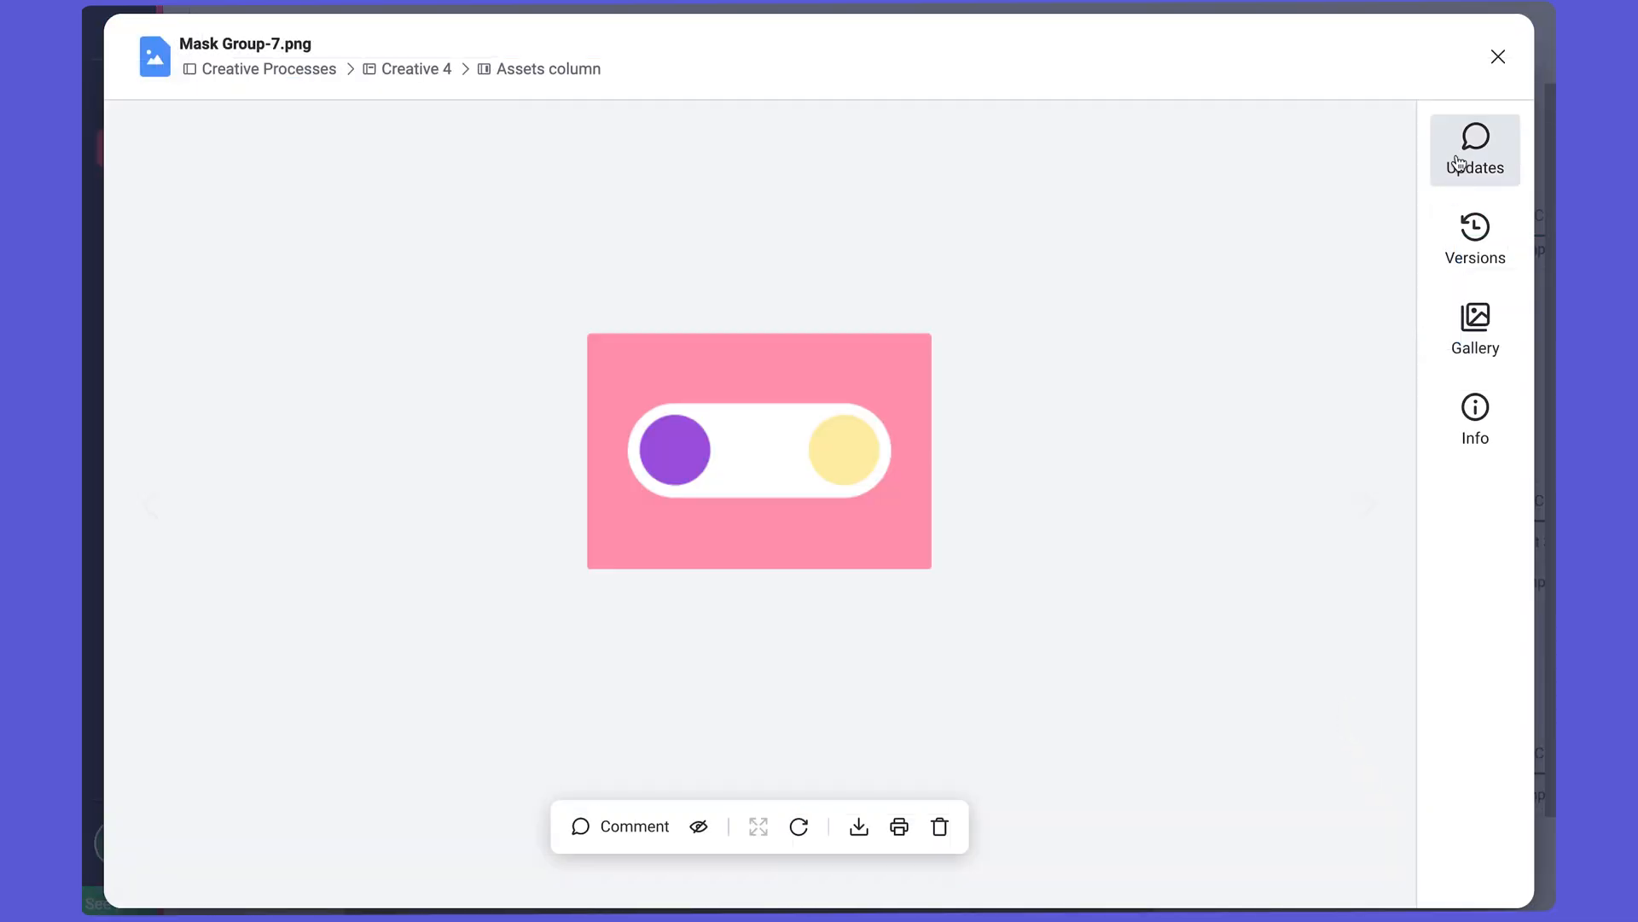
{"action": "mouse_move", "coordinate": [1457, 179]}
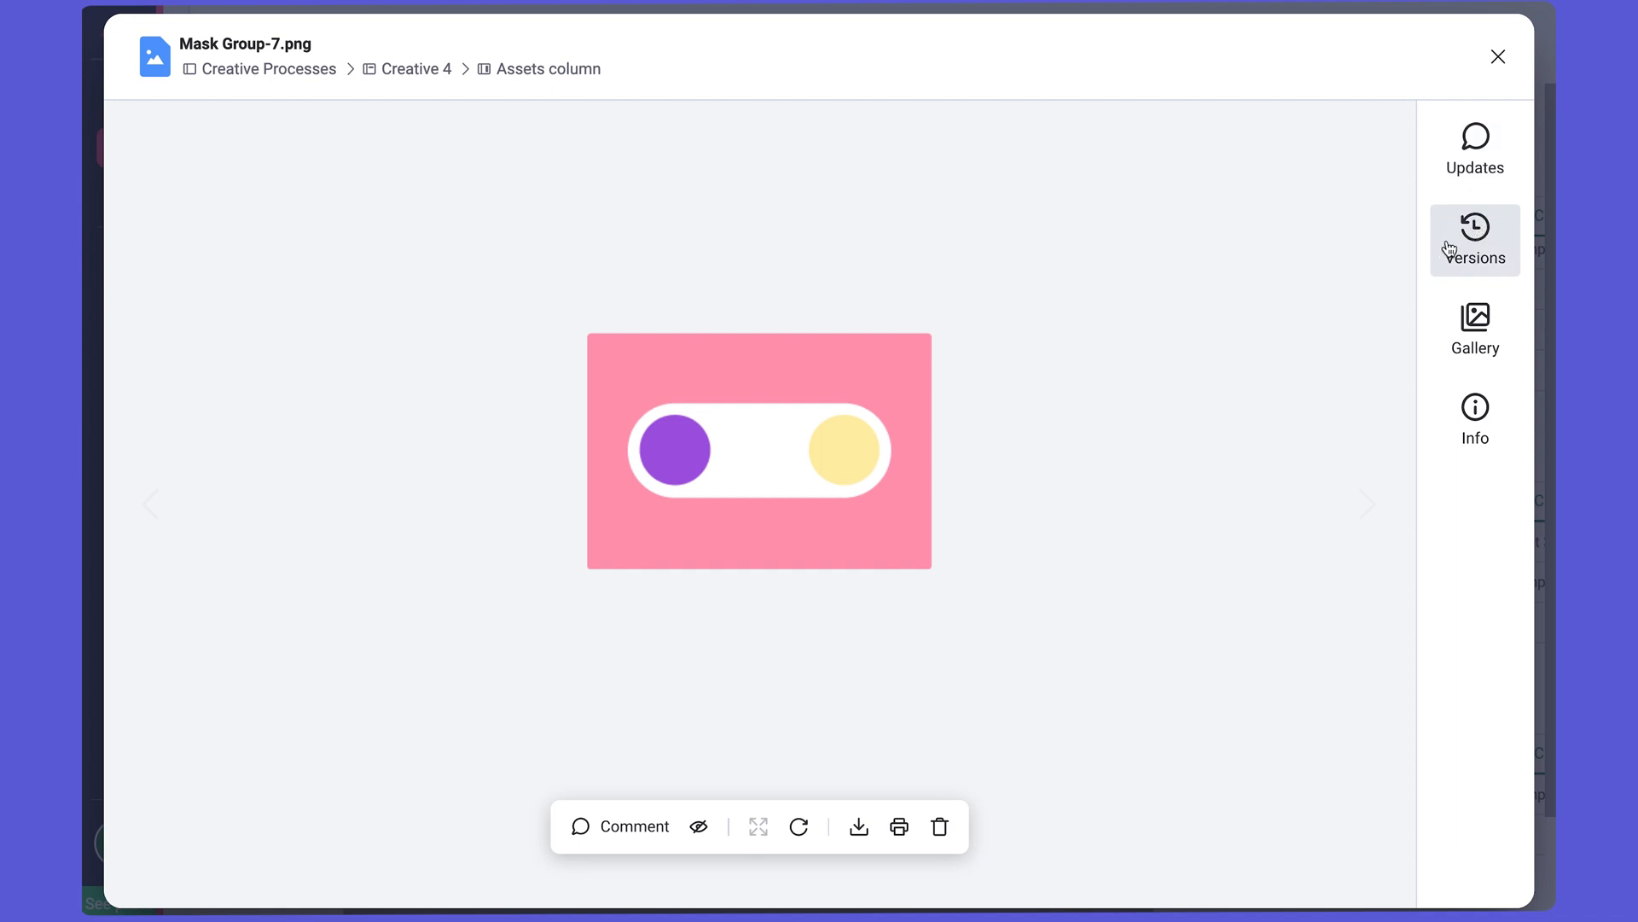
{"action": "mouse_move", "coordinate": [1291, 308]}
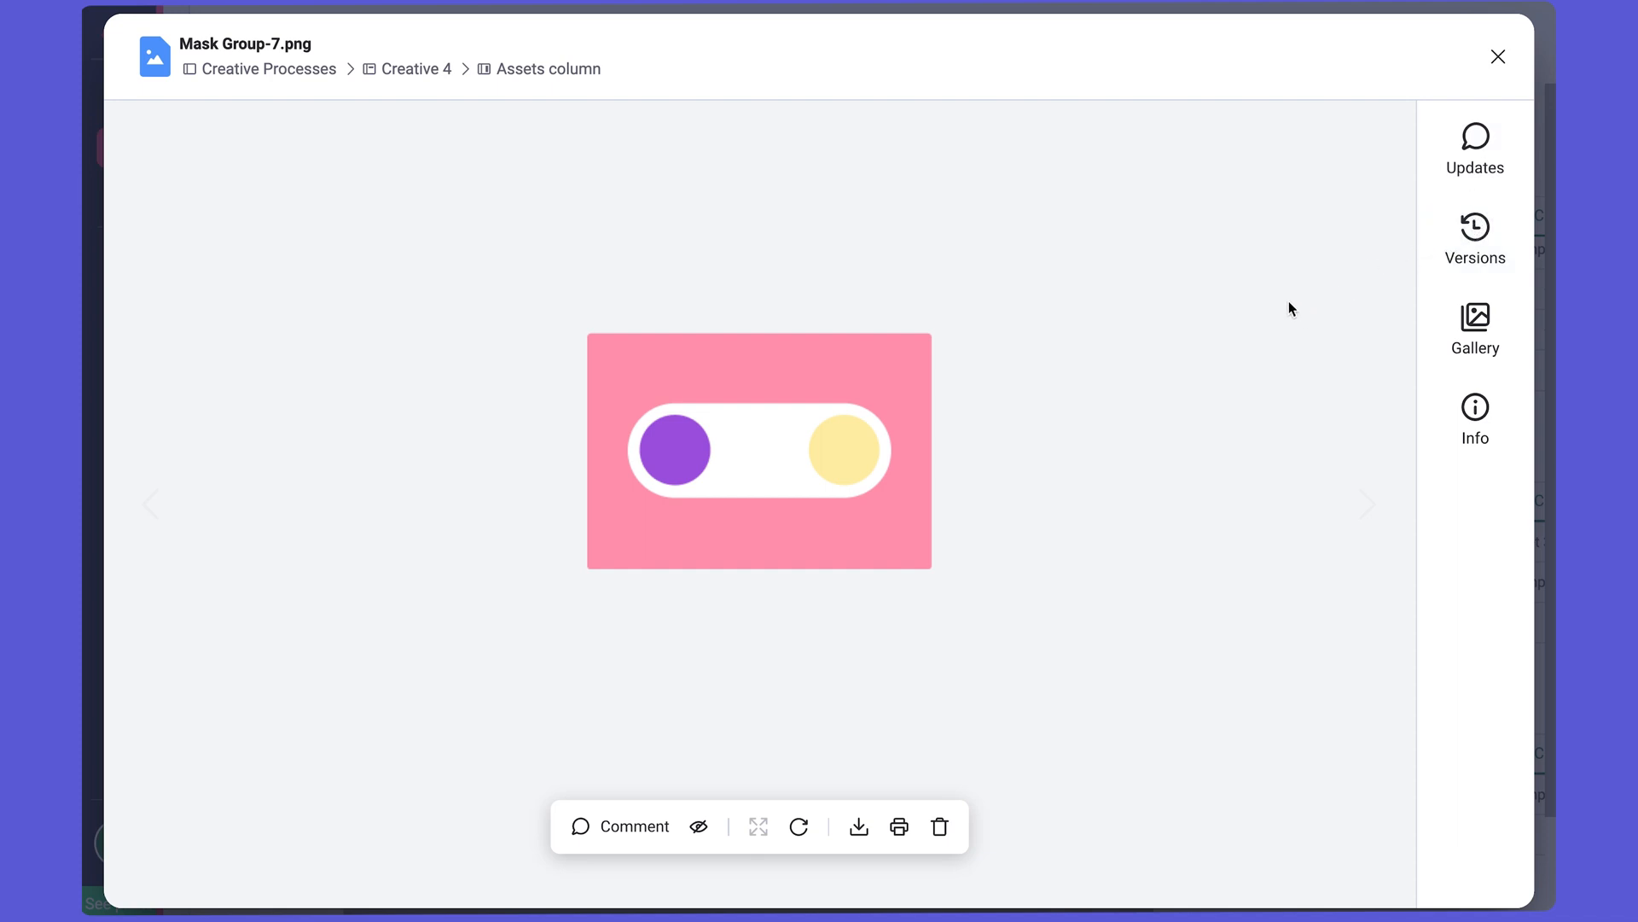
{"action": "mouse_move", "coordinate": [584, 826]}
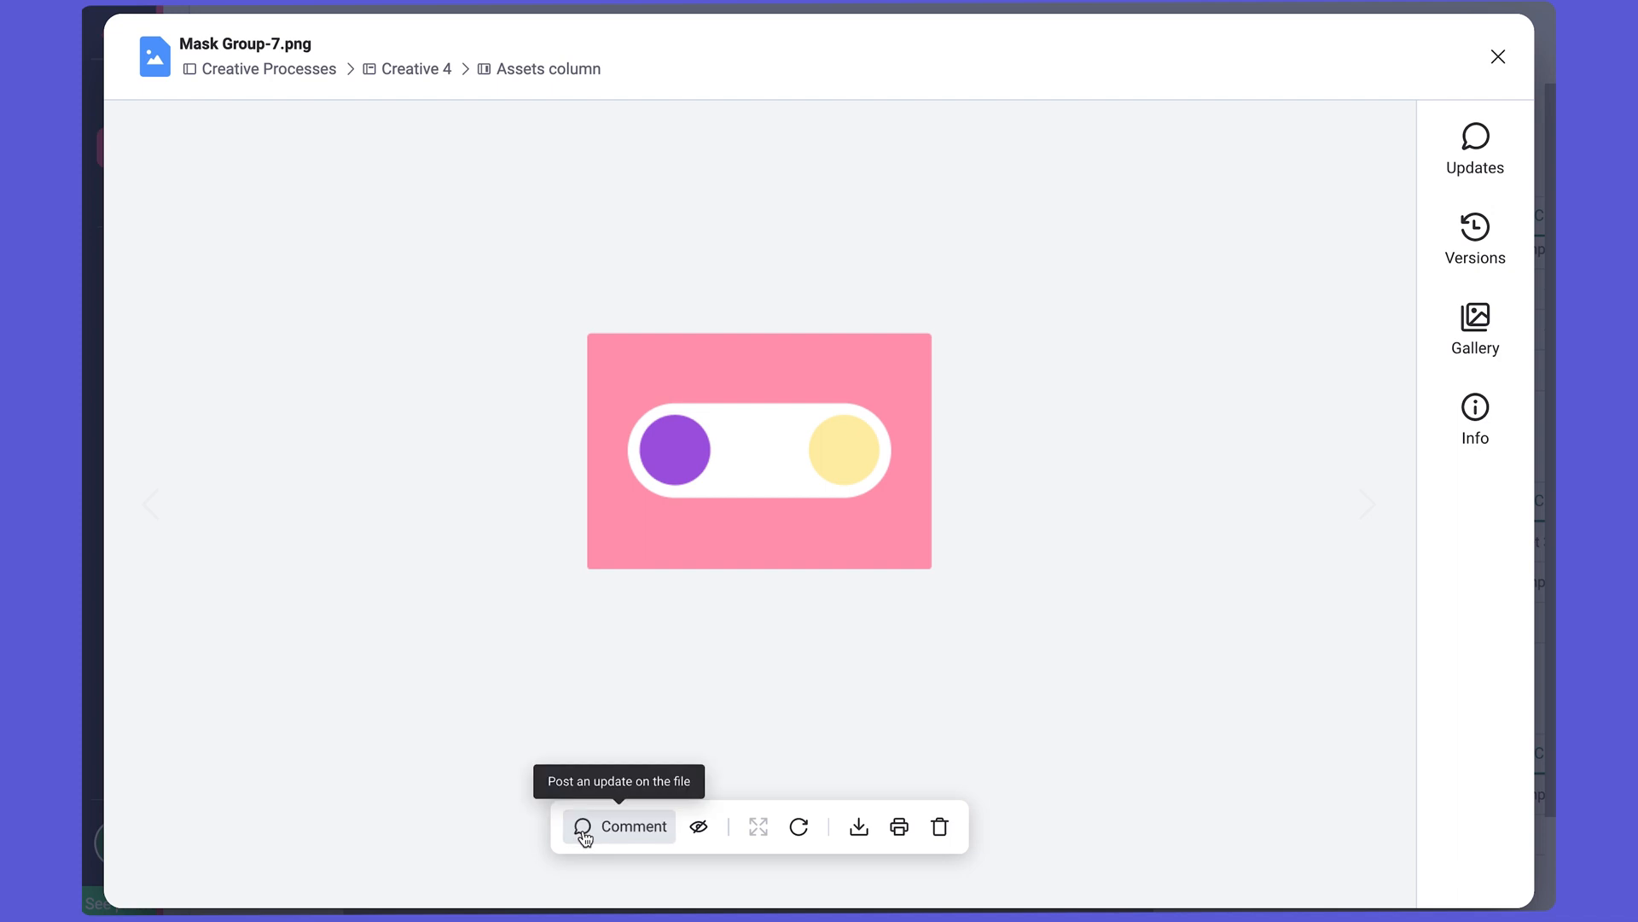
Pin 'This should be purple! What do you all think?' above the white pill and view updates.
{"action": "left_click", "coordinate": [619, 826]}
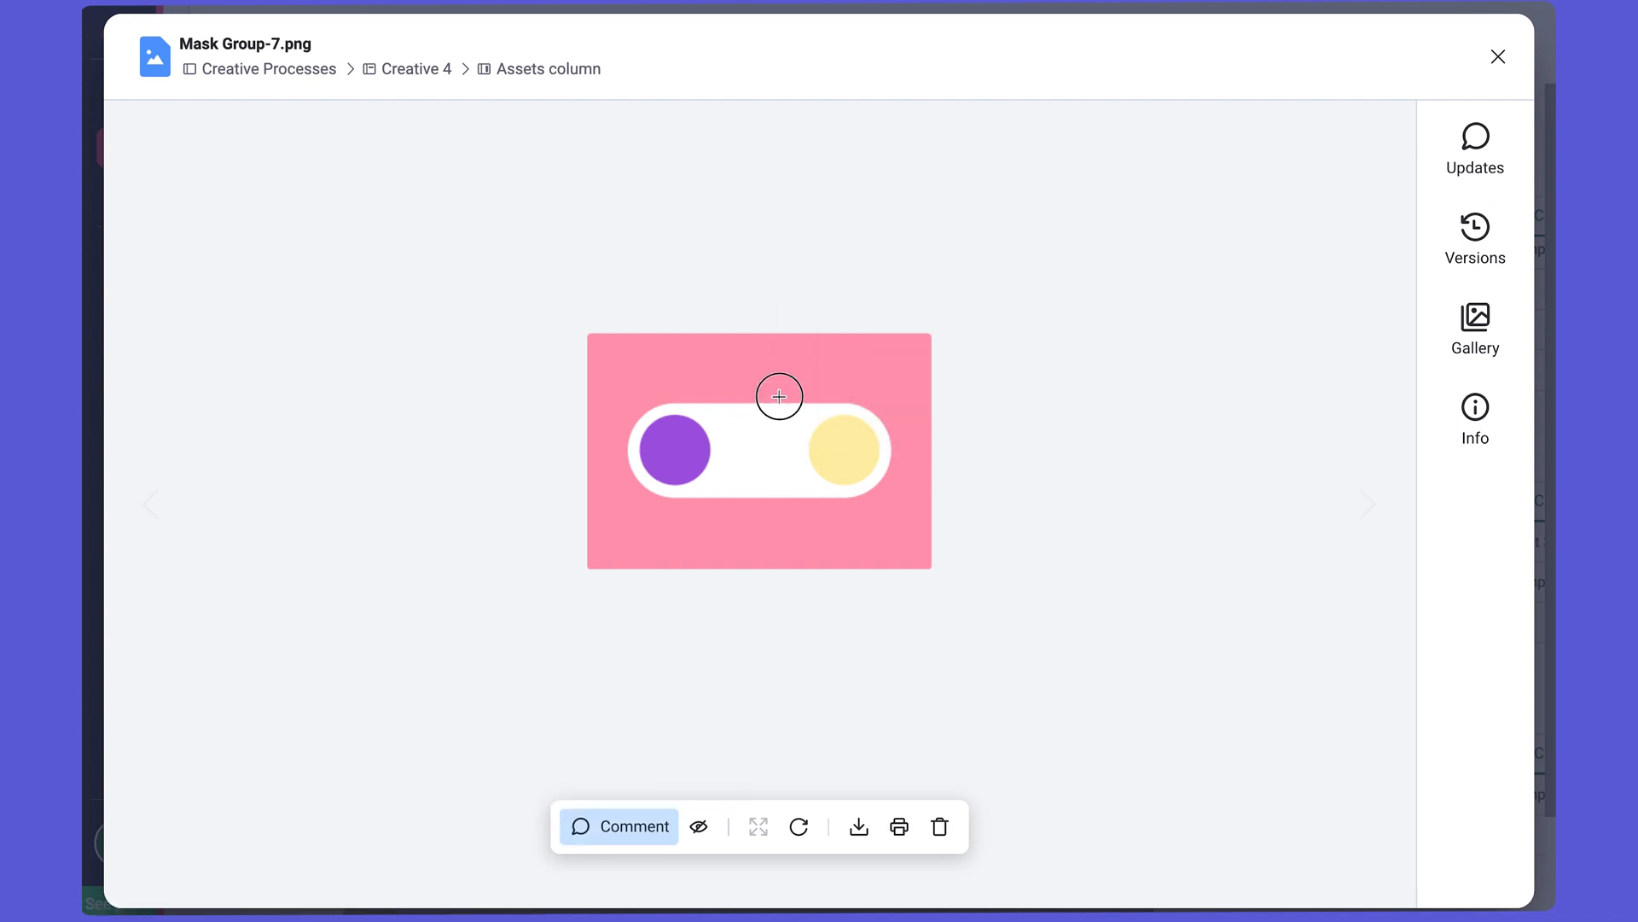
{"action": "left_click", "coordinate": [780, 396]}
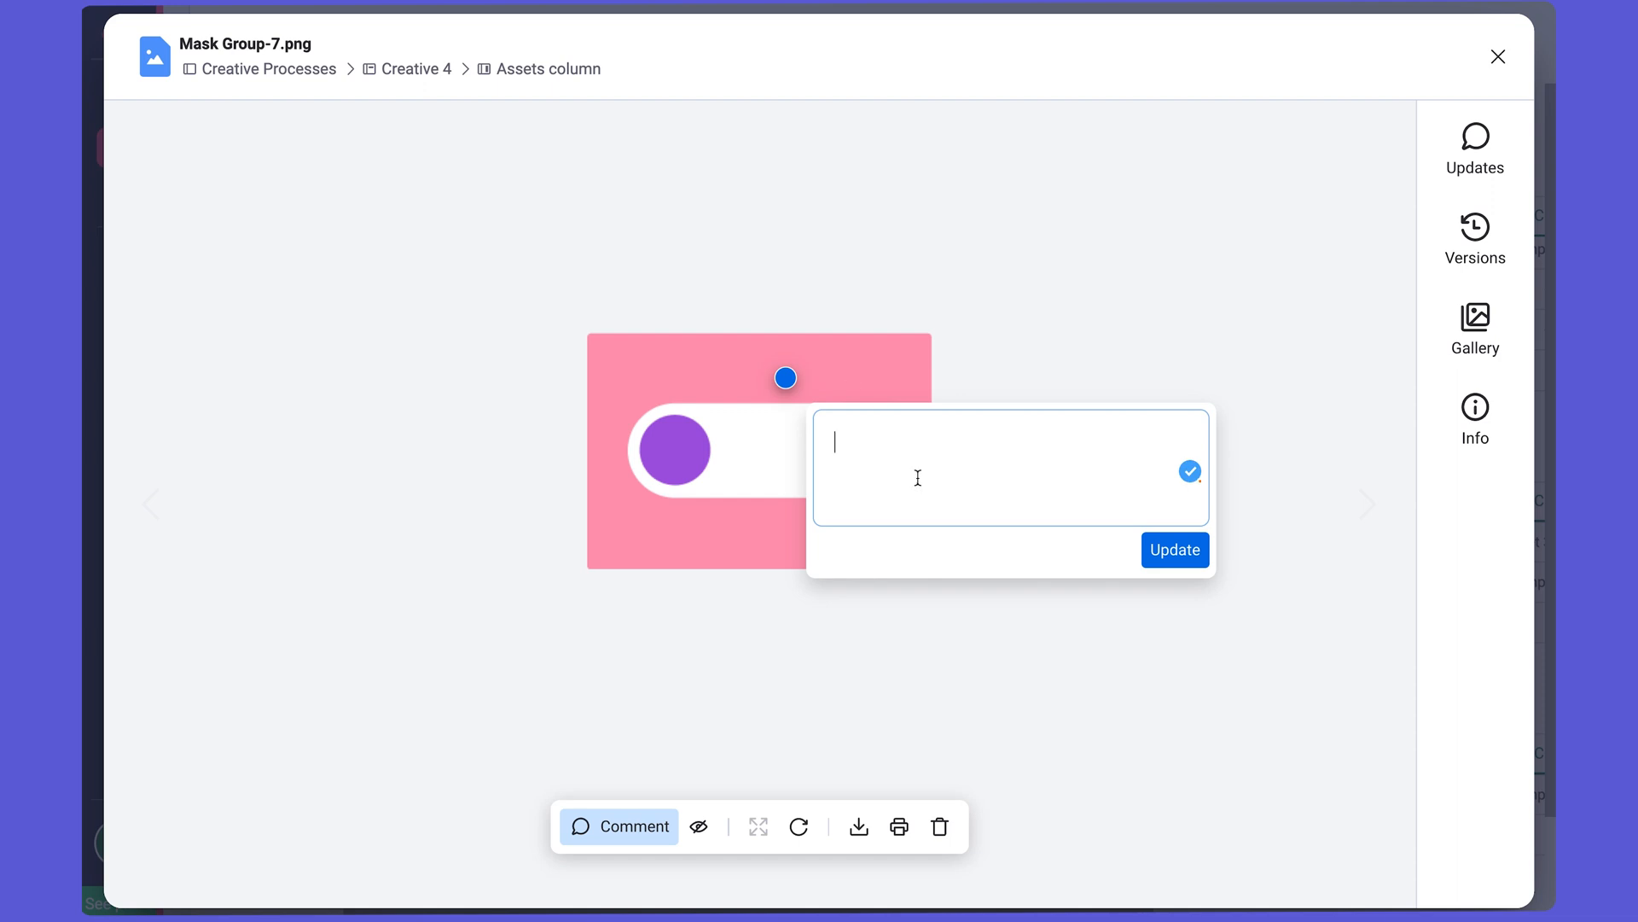
{"action": "type", "text": "This should b"}
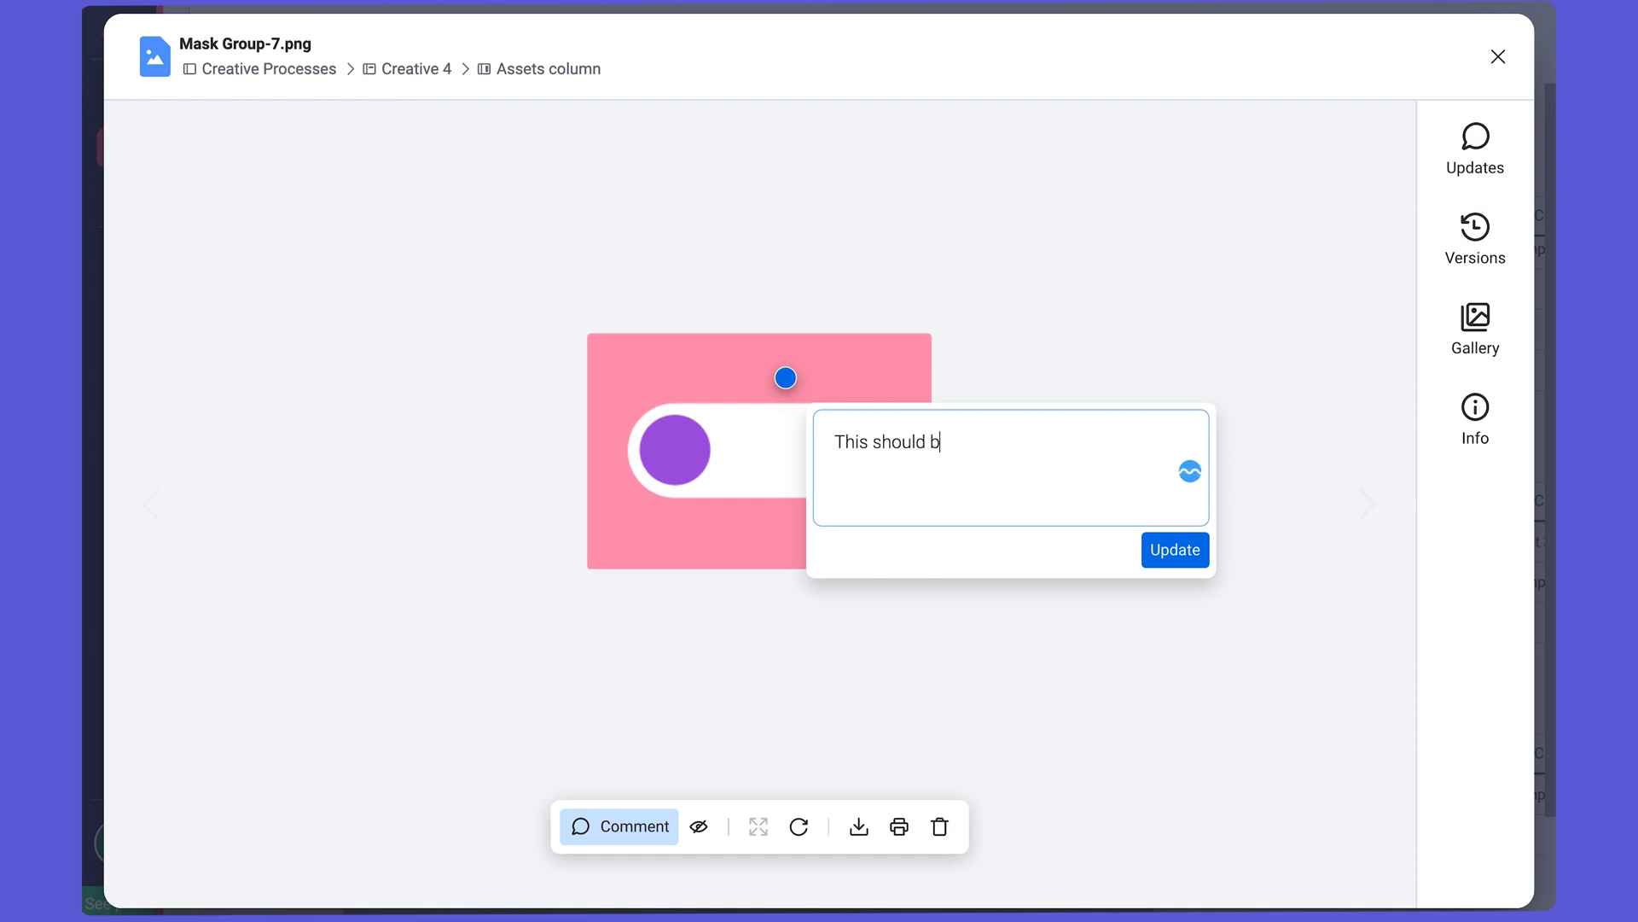
{"action": "type", "text": "e purple! What"}
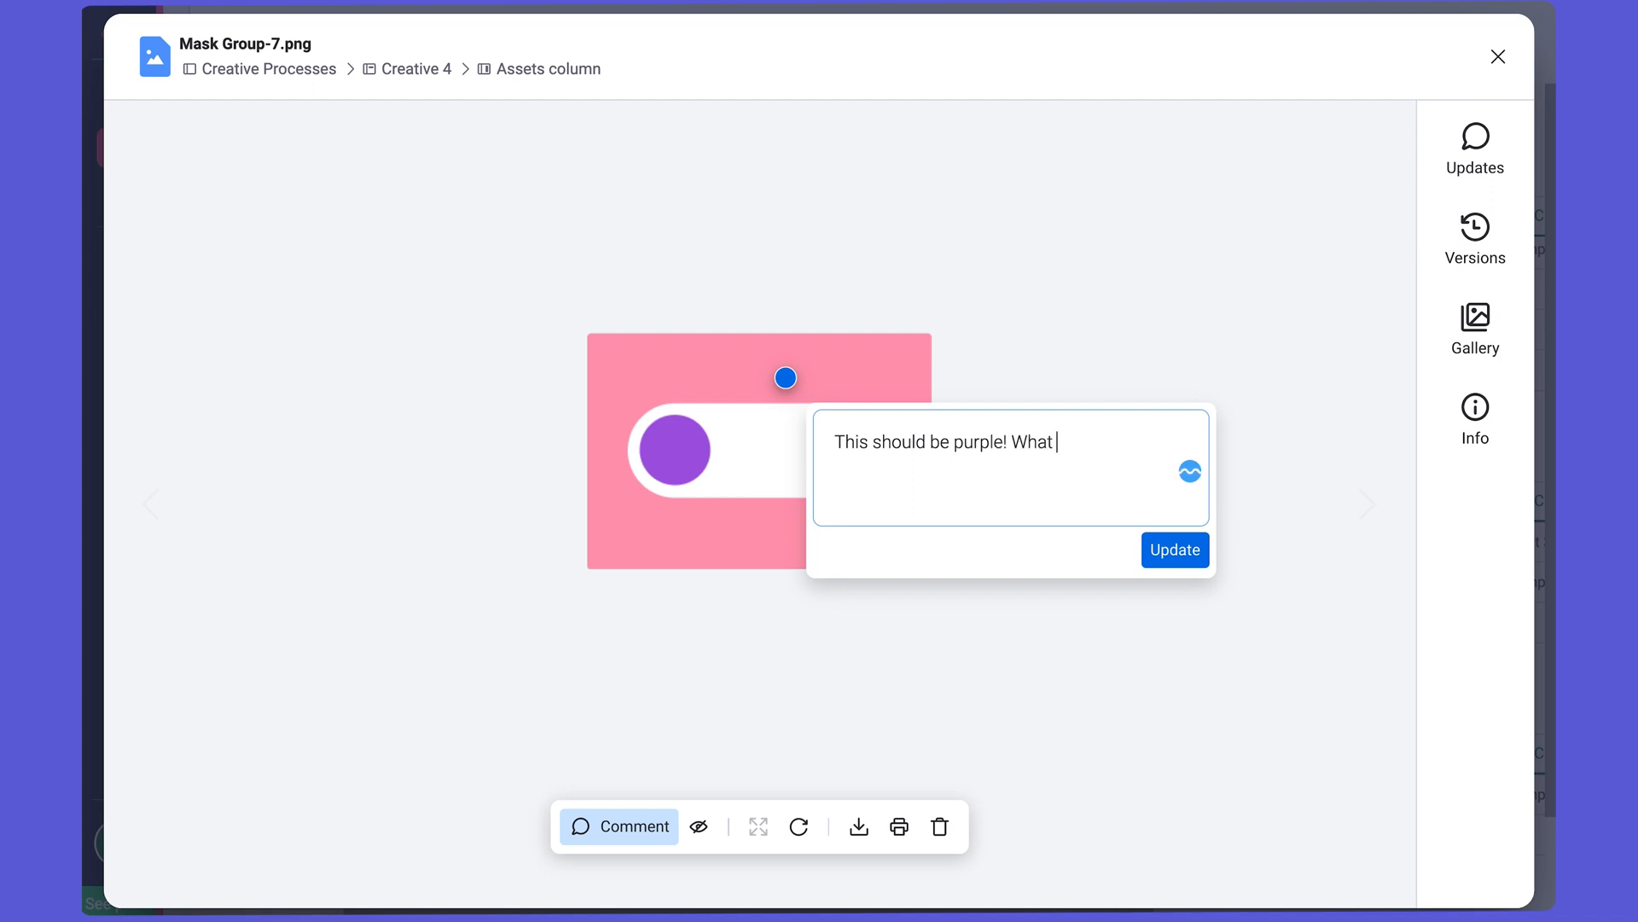
{"action": "type", "text": "do you all think?"}
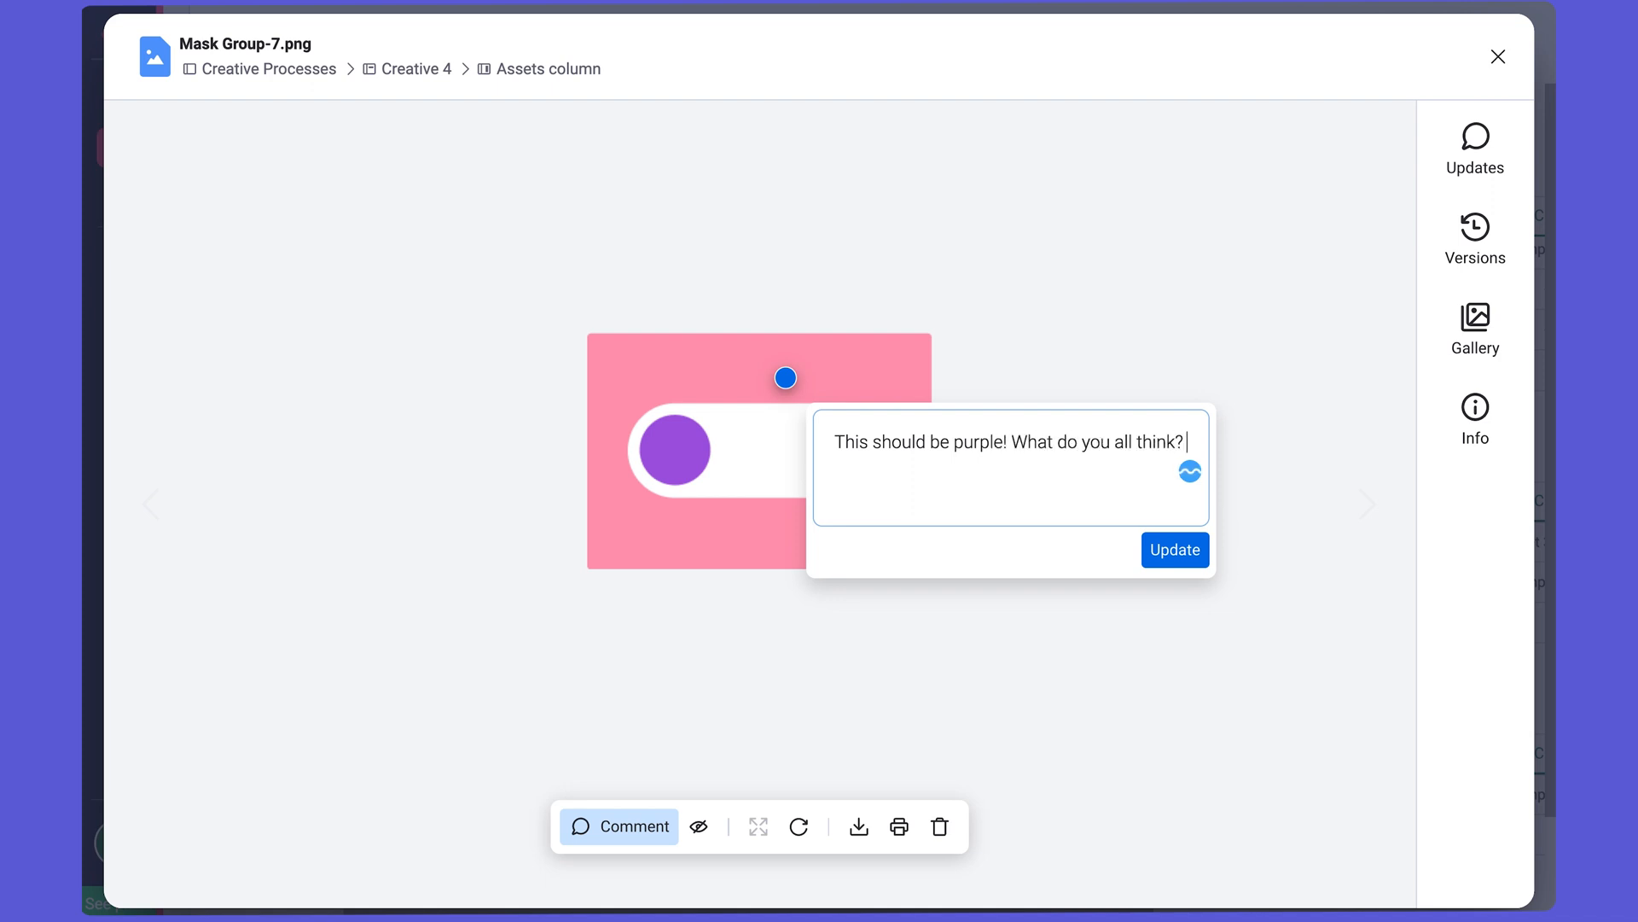
{"action": "left_click", "coordinate": [1175, 550]}
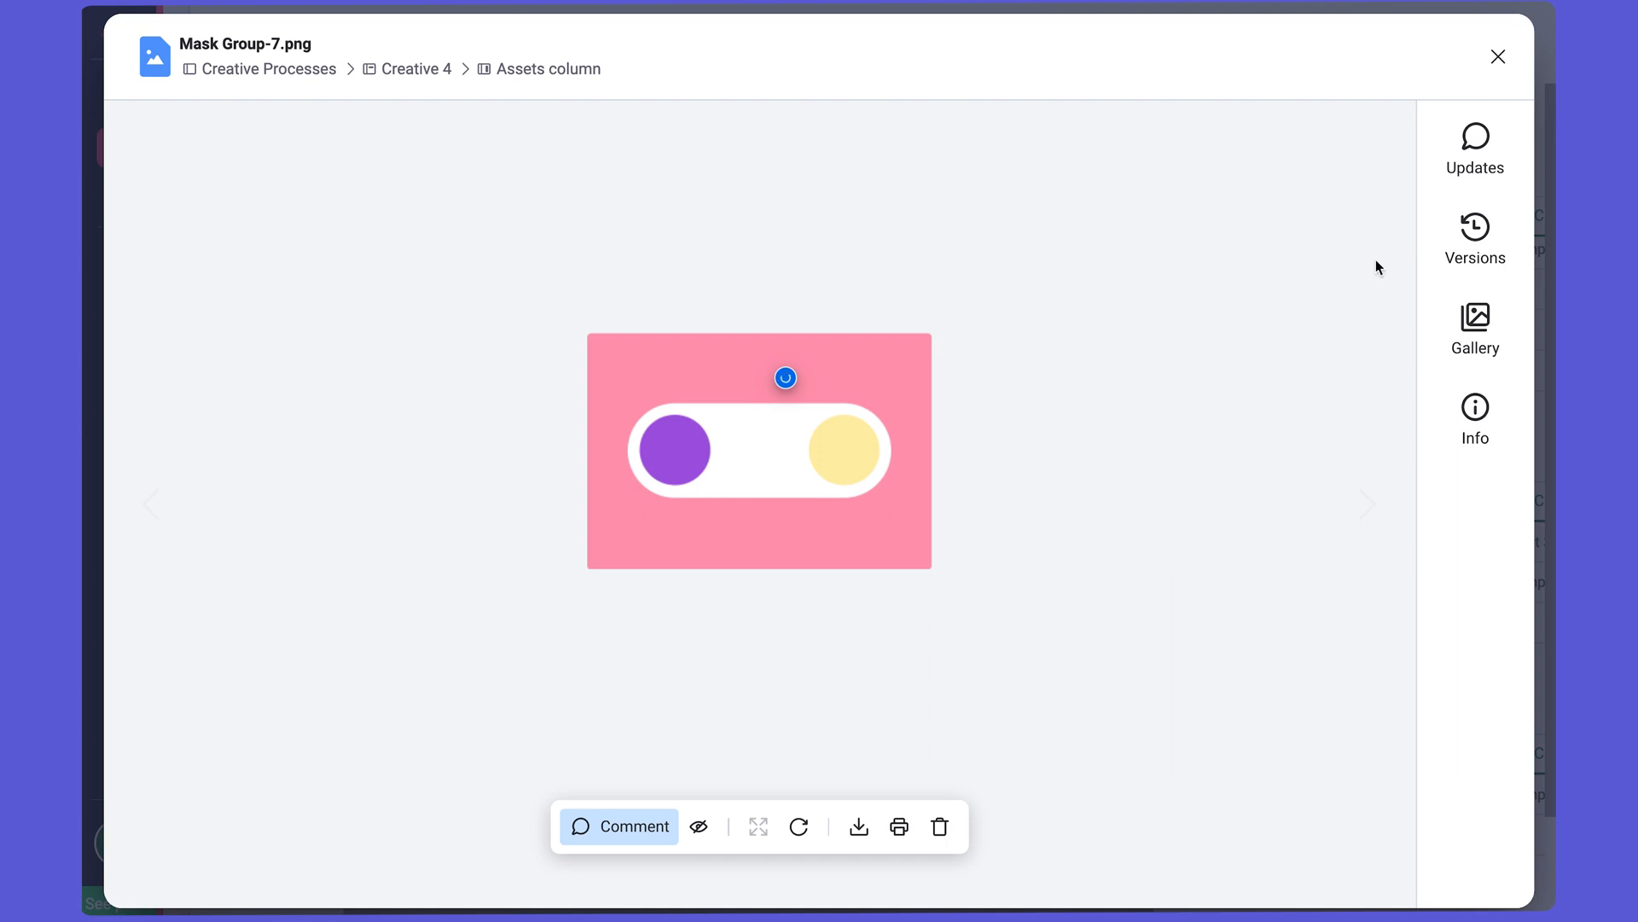
{"action": "left_click", "coordinate": [1475, 147]}
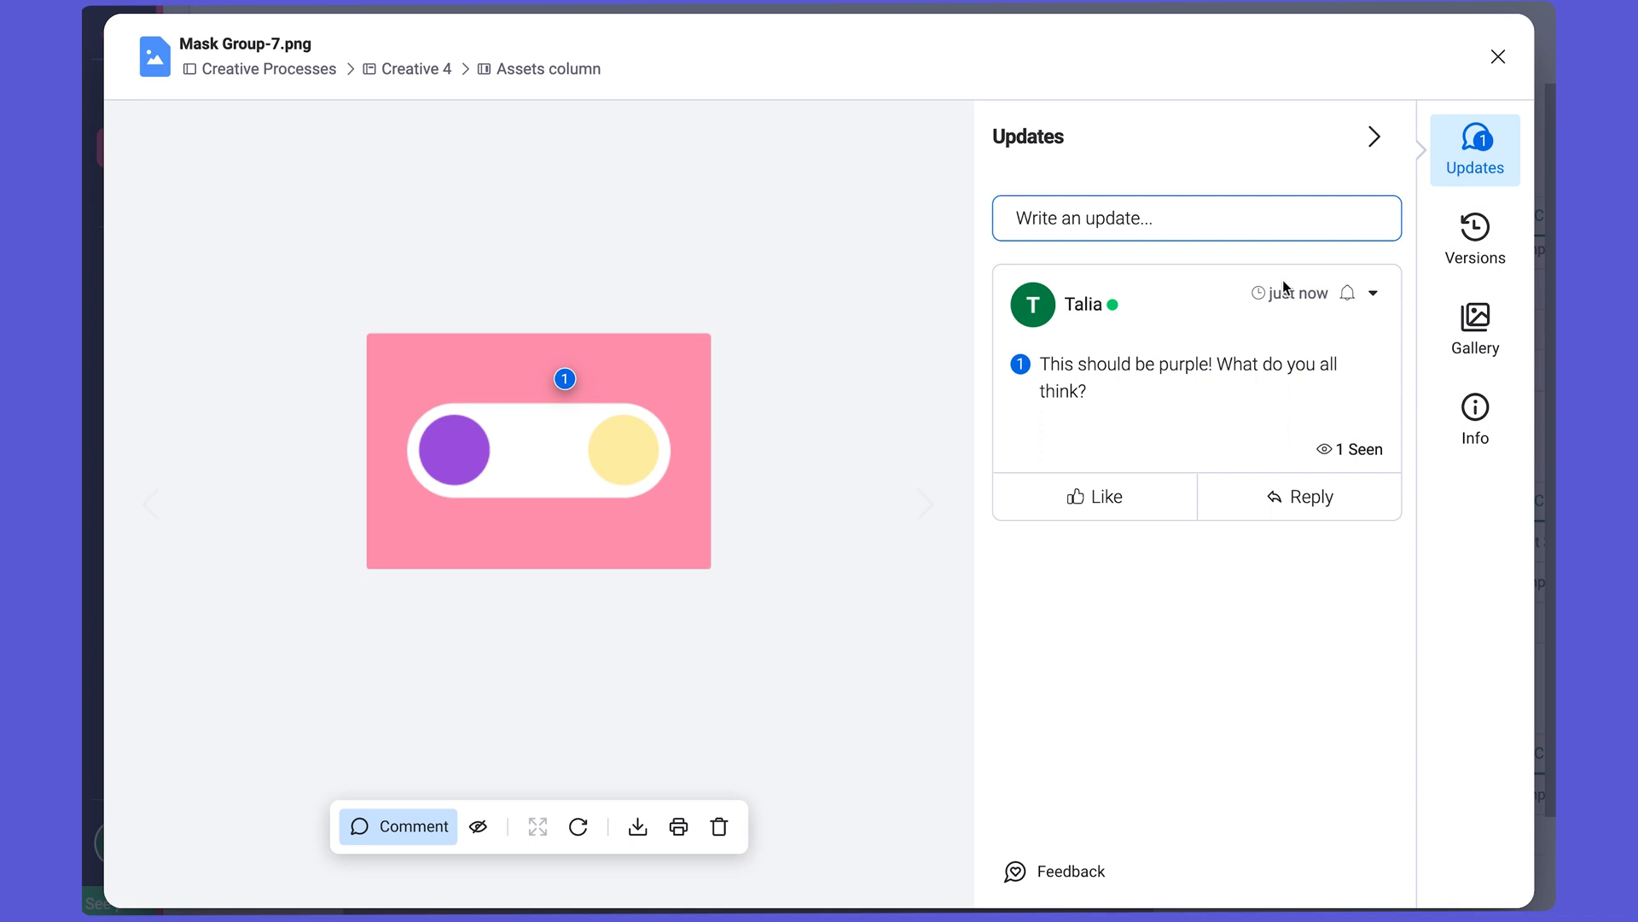
{"action": "mouse_move", "coordinate": [688, 477]}
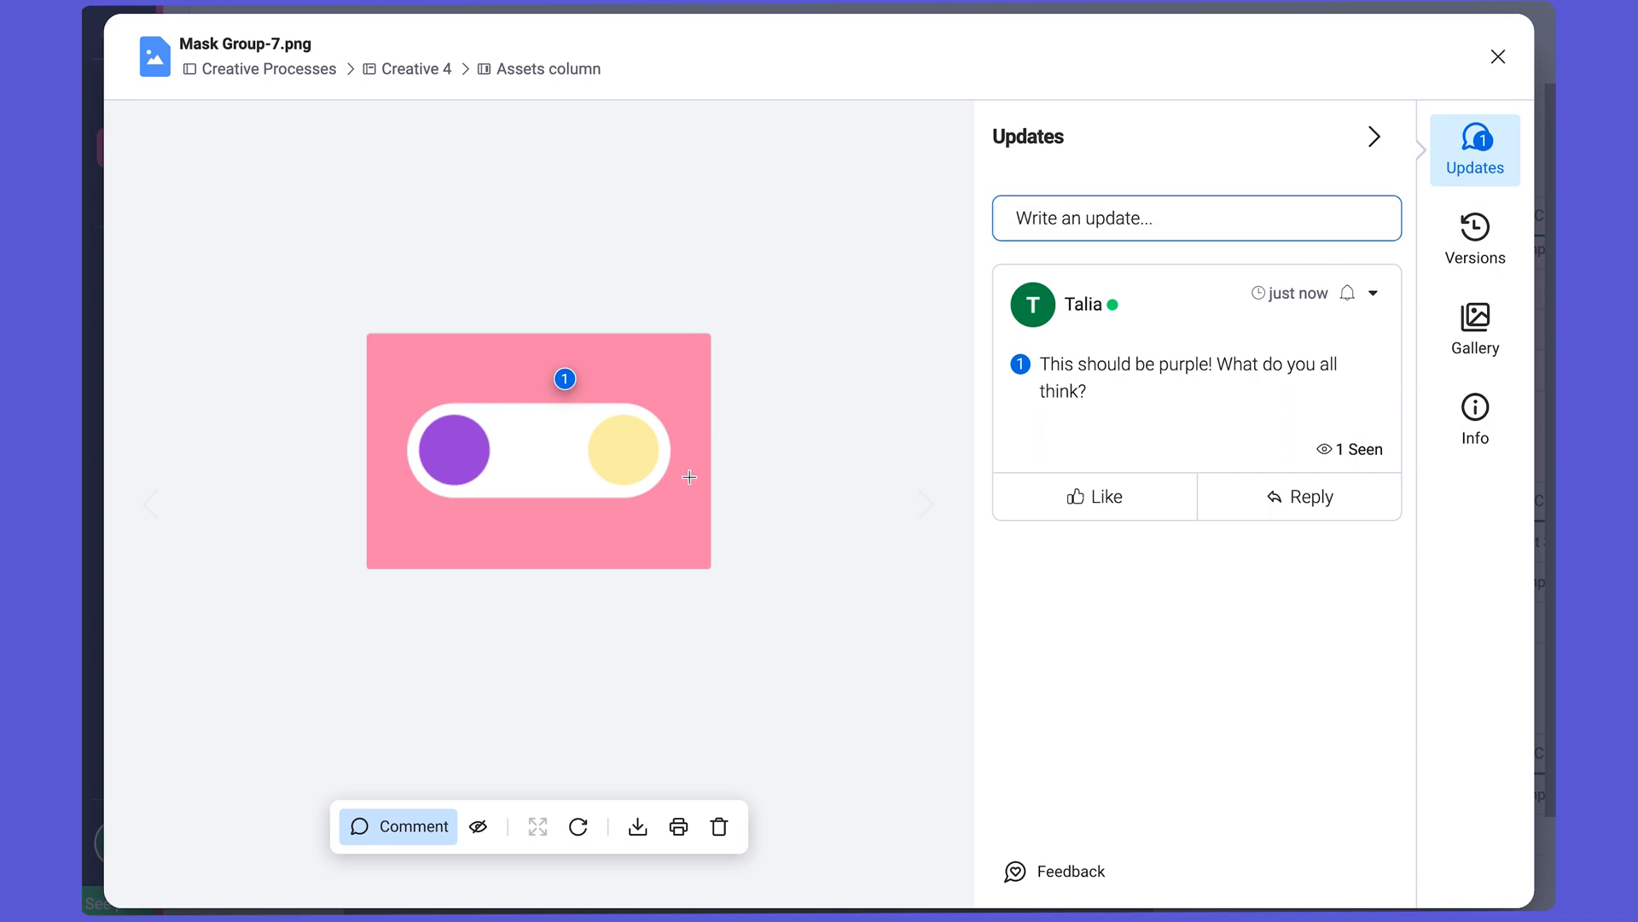
{"action": "mouse_move", "coordinate": [1439, 334]}
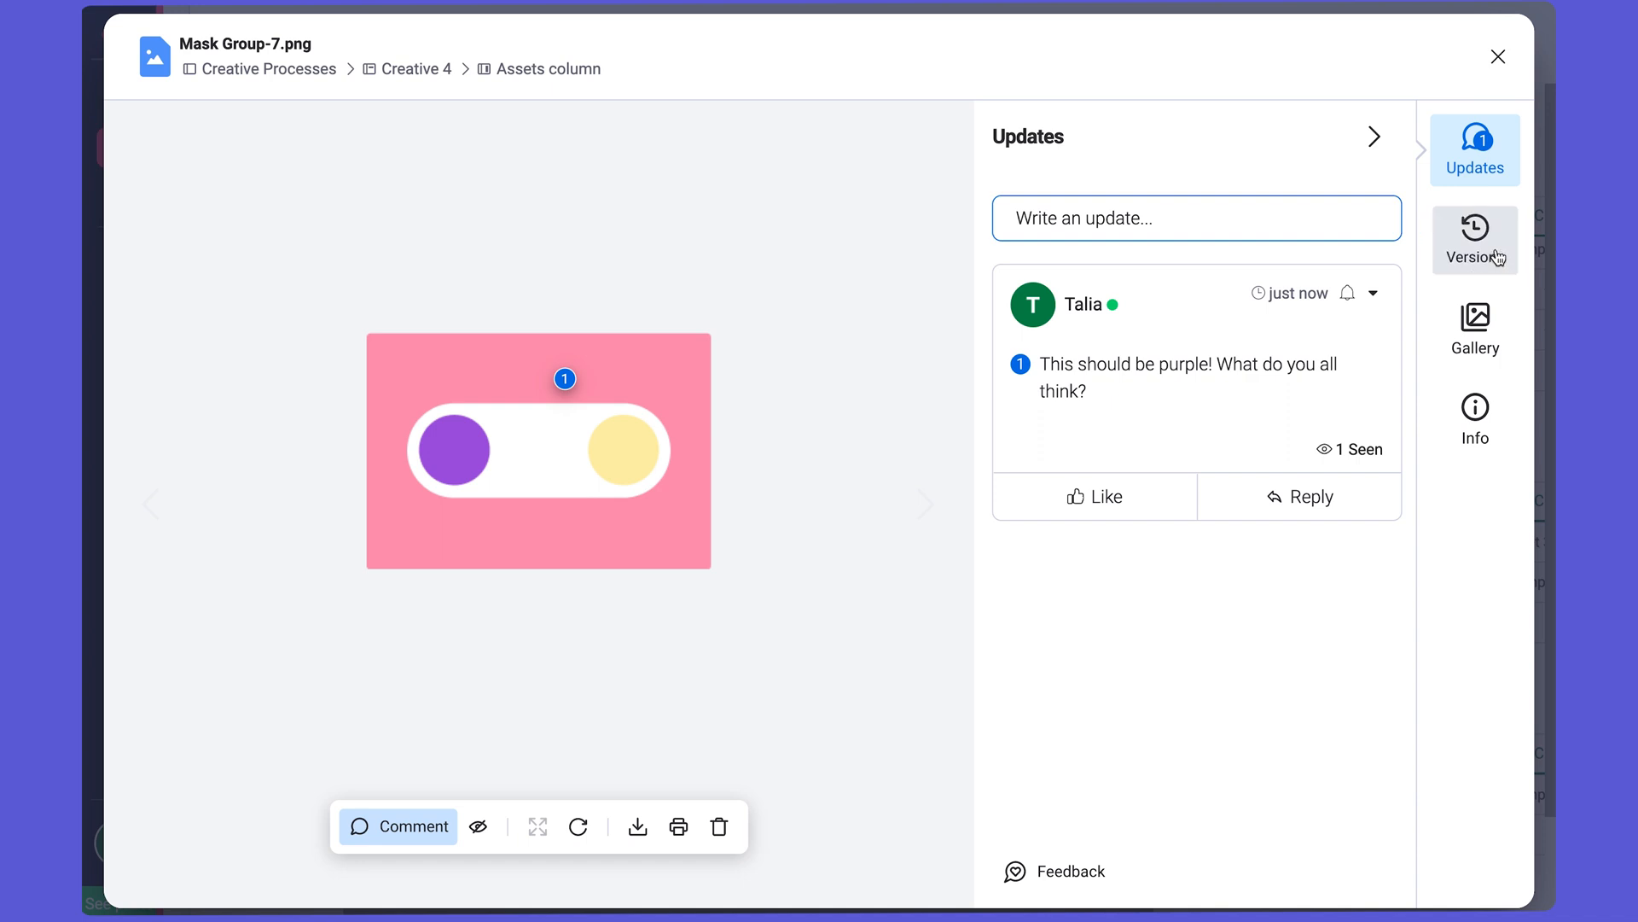
Show Mask Group-7.png's version list, with V1 from Dec 17, 2021.
{"action": "left_click", "coordinate": [1476, 240]}
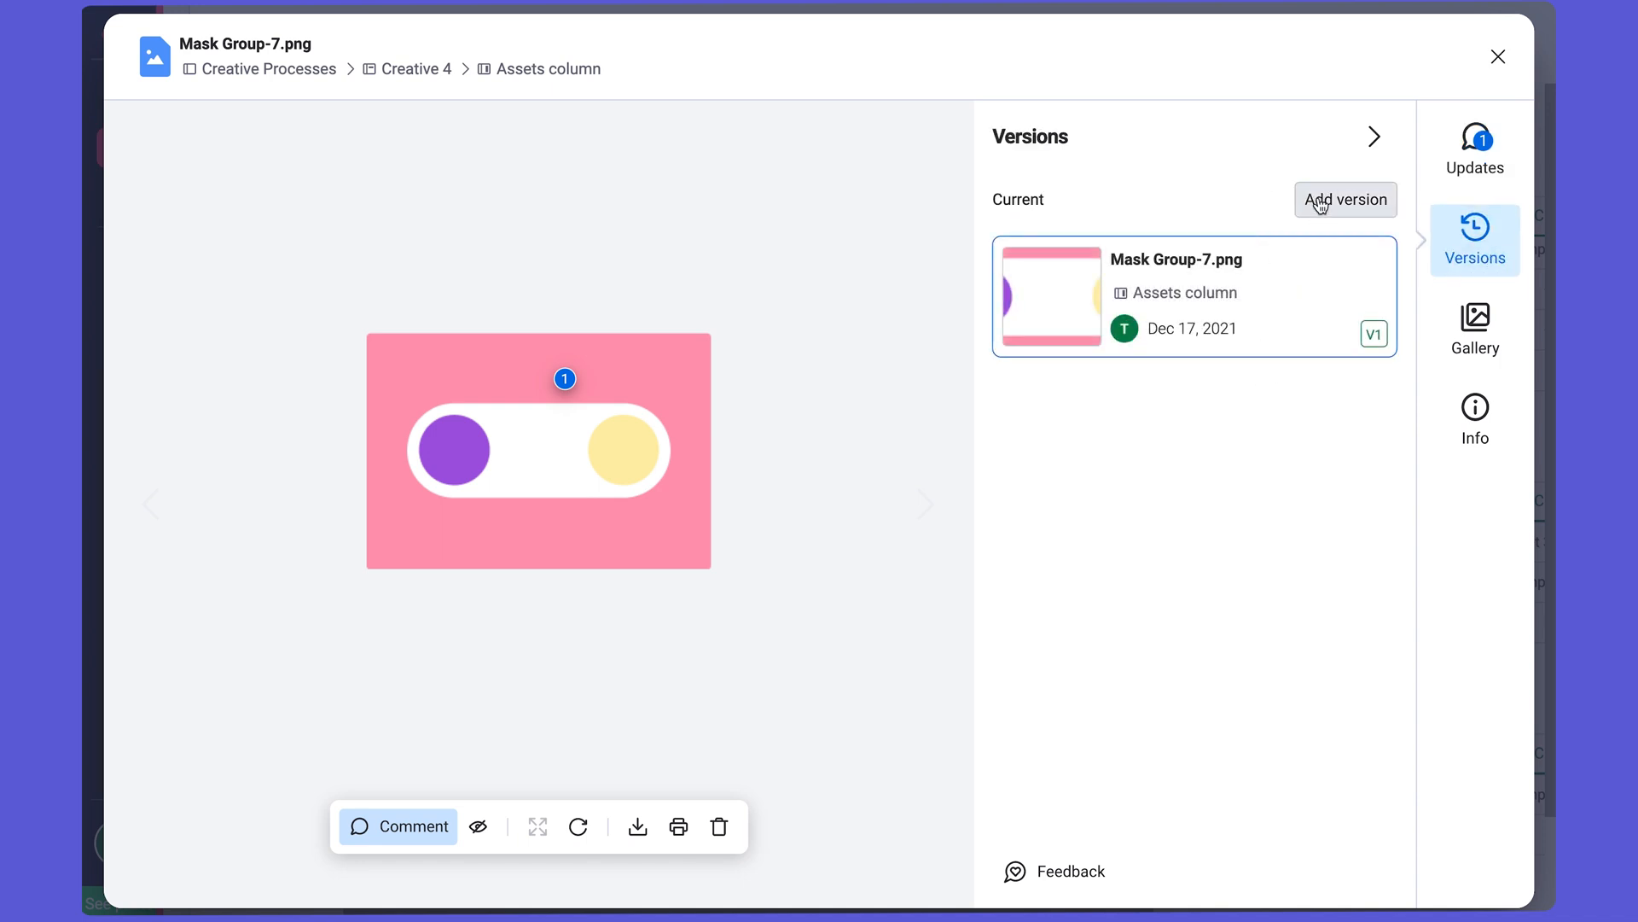
{"action": "mouse_move", "coordinate": [1269, 216]}
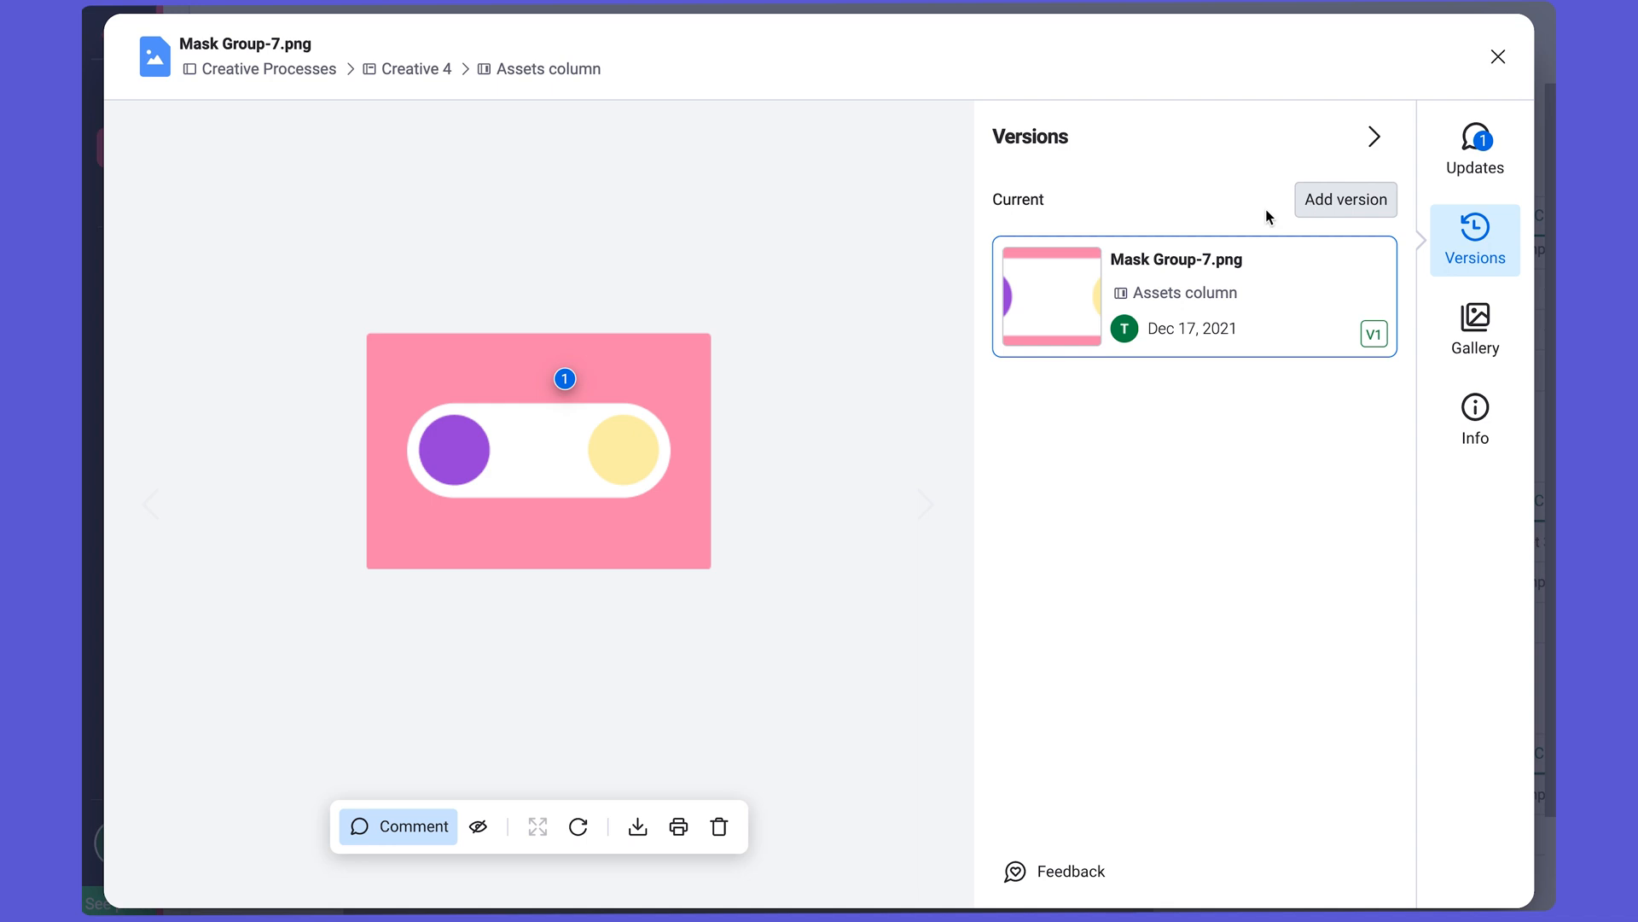
{"action": "mouse_move", "coordinate": [1193, 263]}
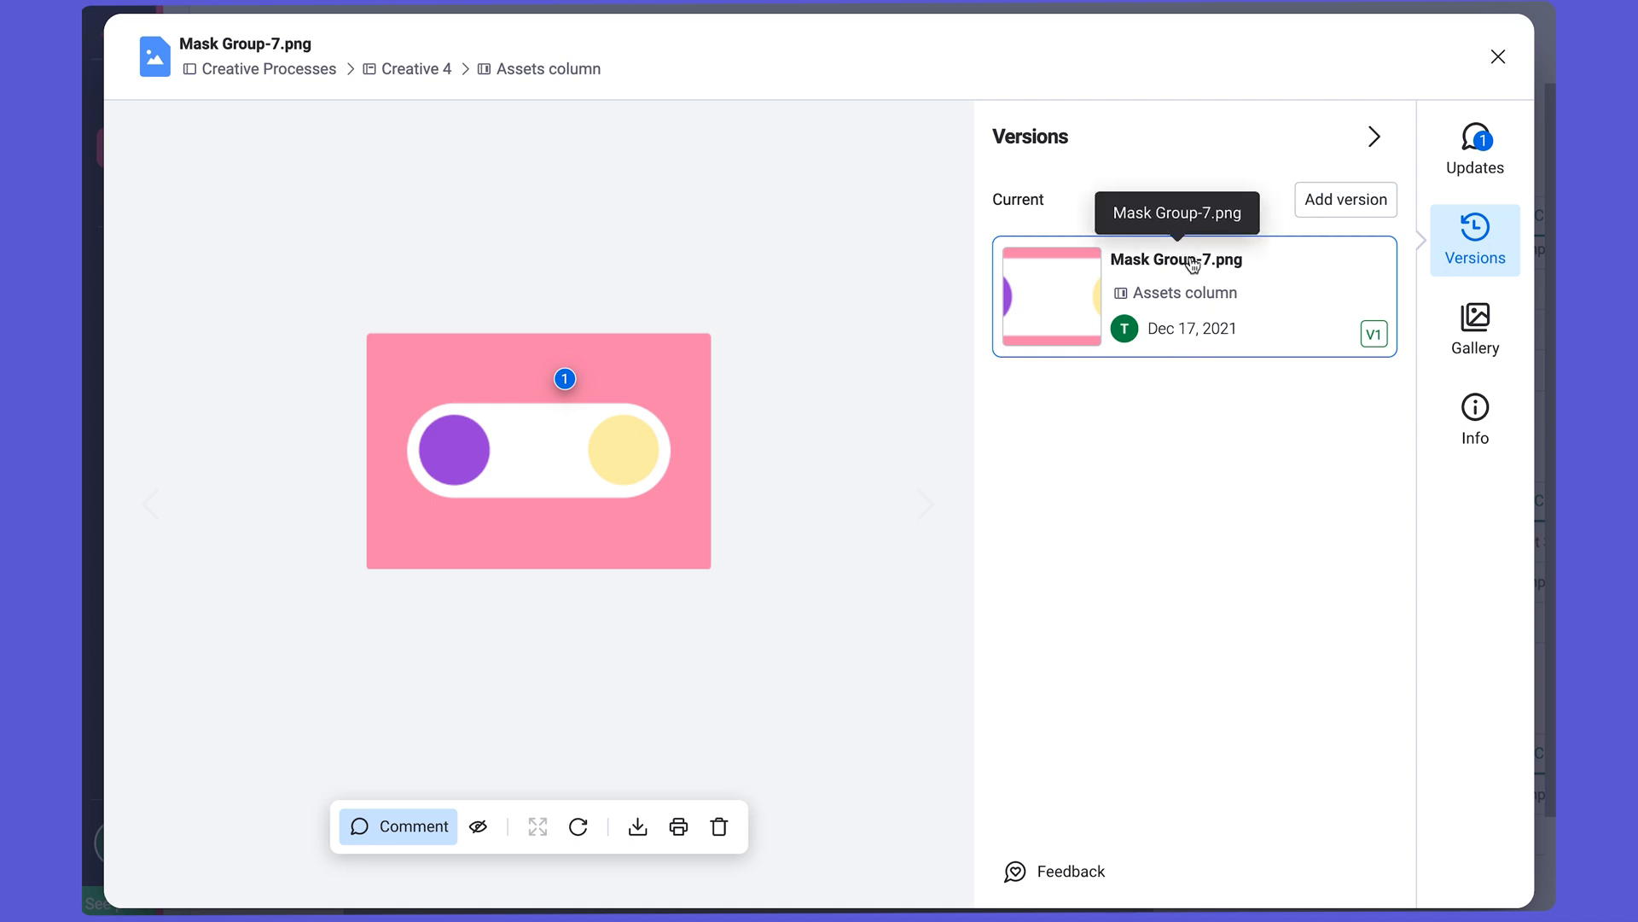
{"action": "mouse_move", "coordinate": [1212, 475]}
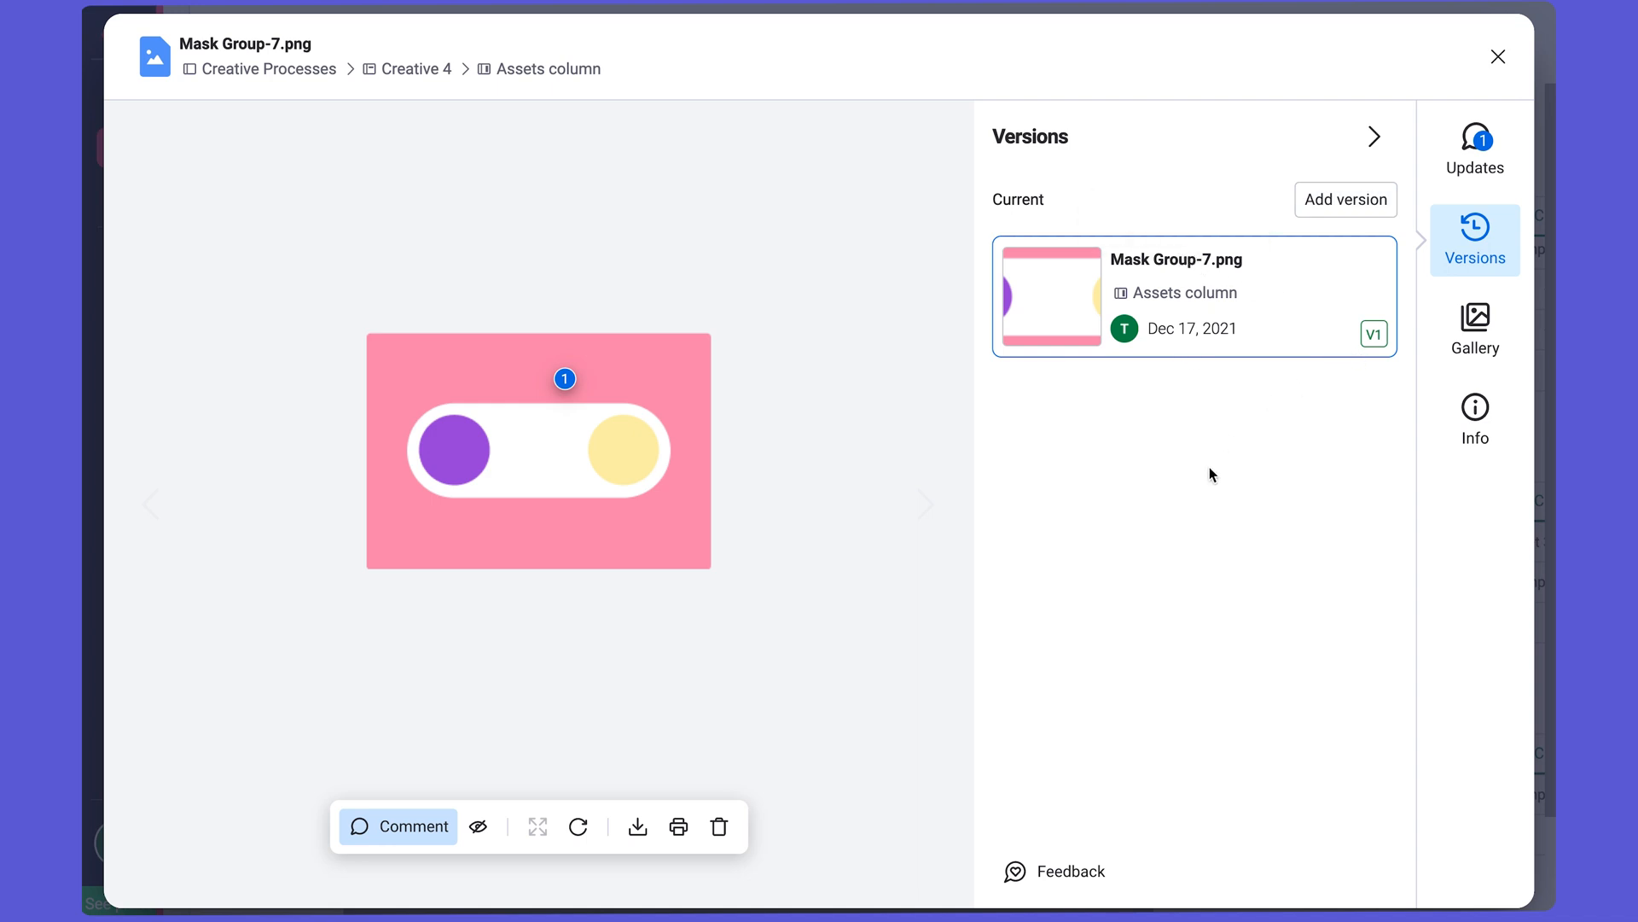
{"action": "mouse_move", "coordinate": [1475, 129]}
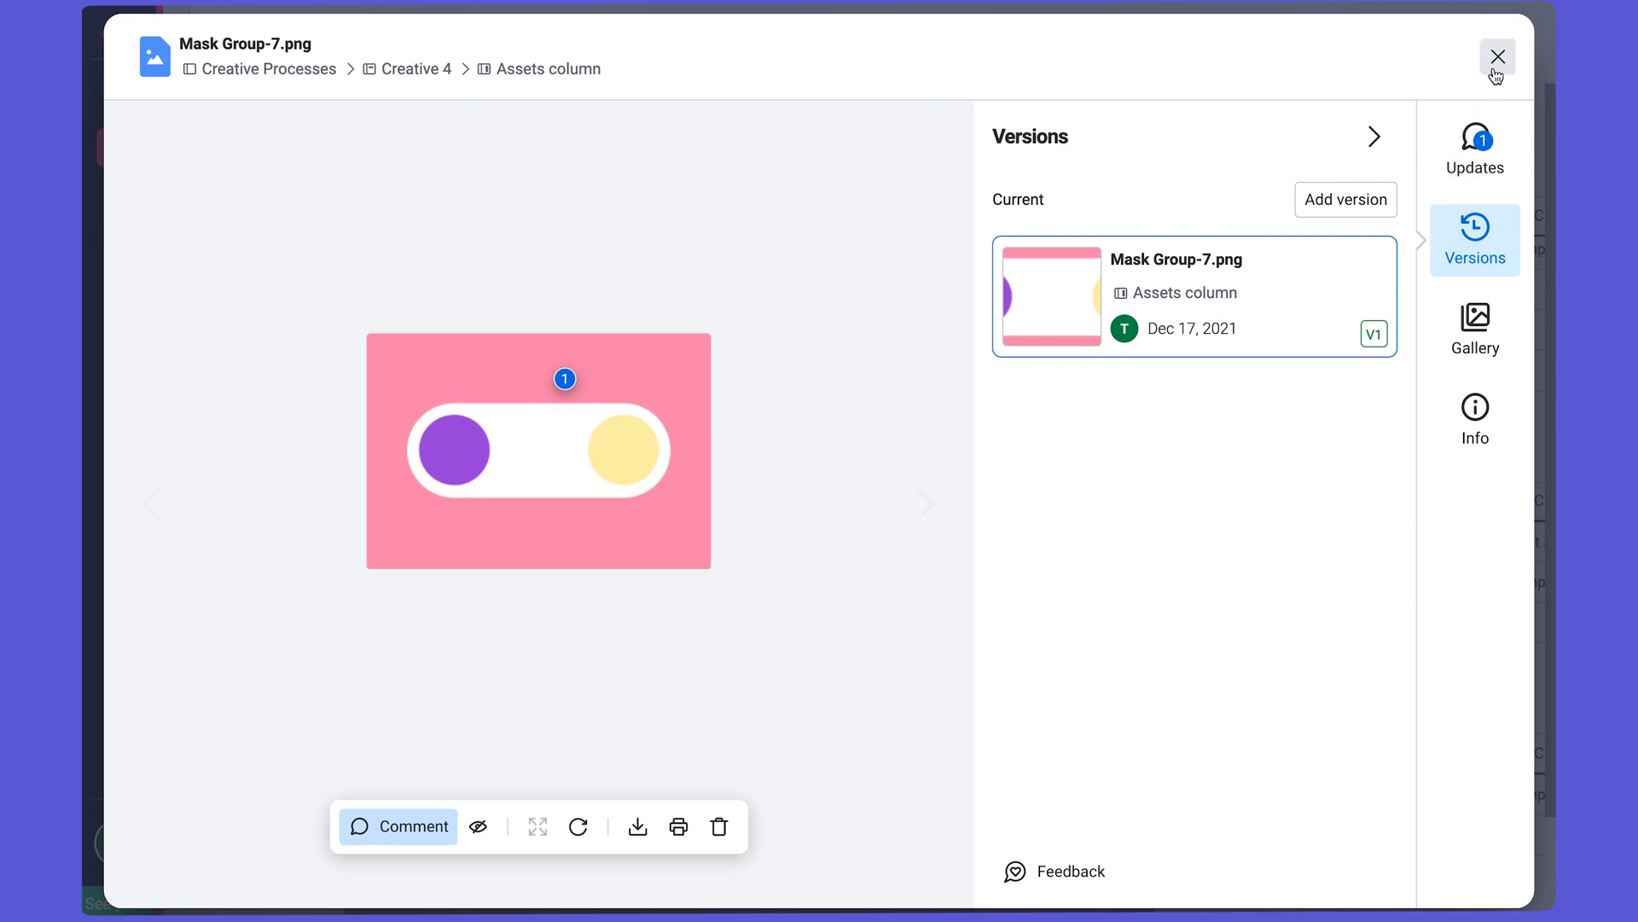
{"action": "mouse_move", "coordinate": [1501, 58]}
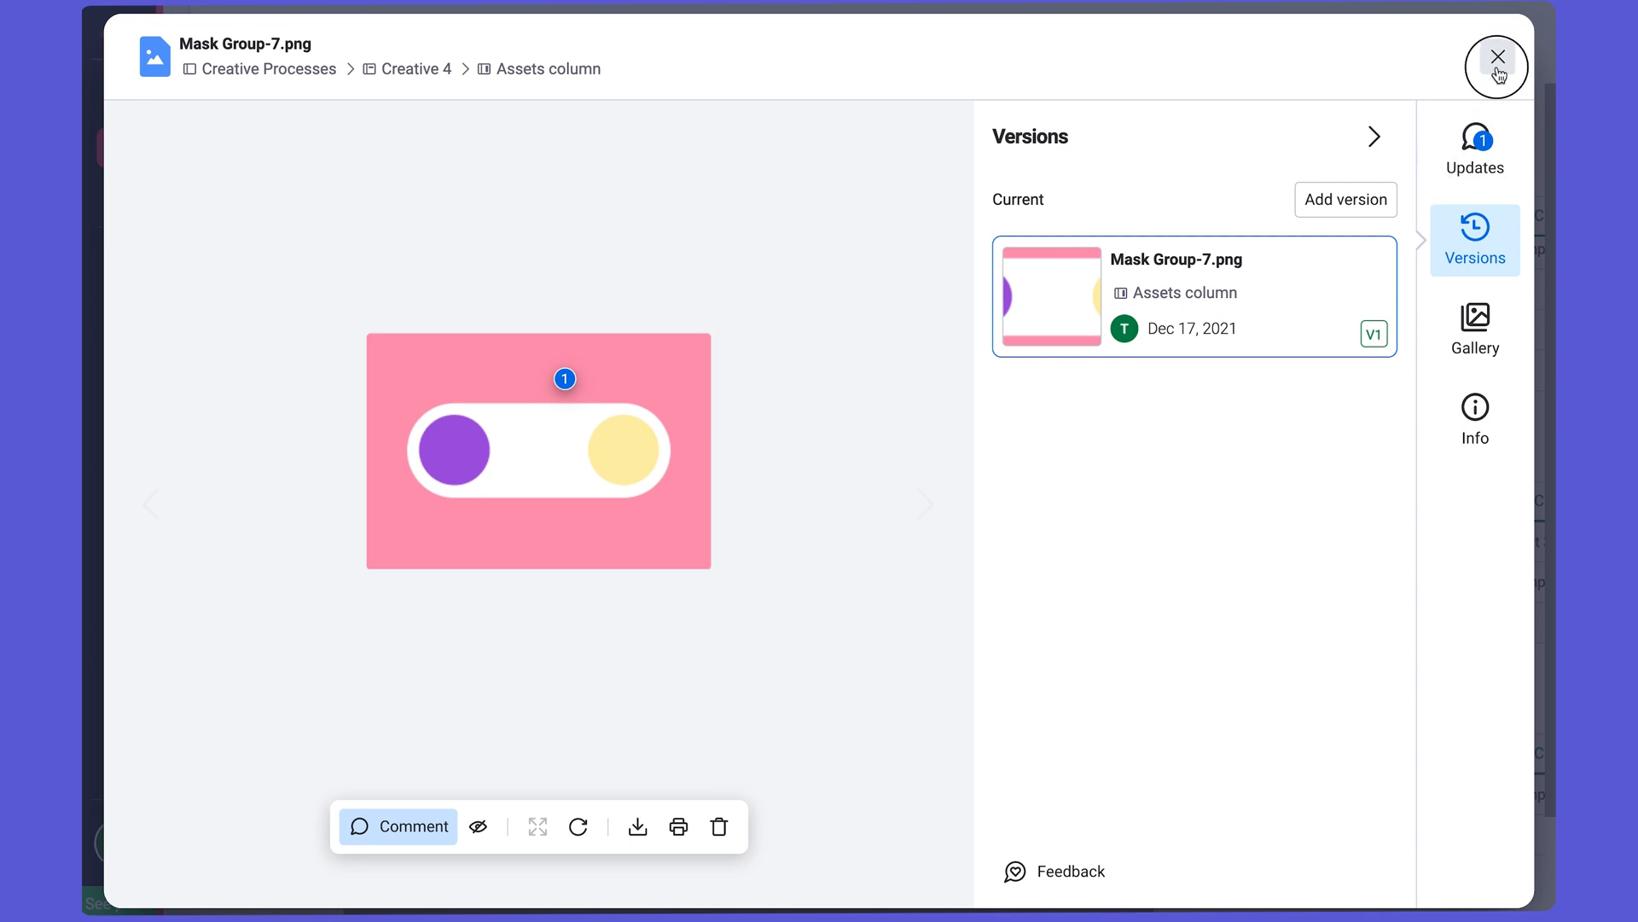
Filter the board to Priority High, save it as High-priority Requests, and reopen quick filters.
{"action": "left_click", "coordinate": [1499, 56]}
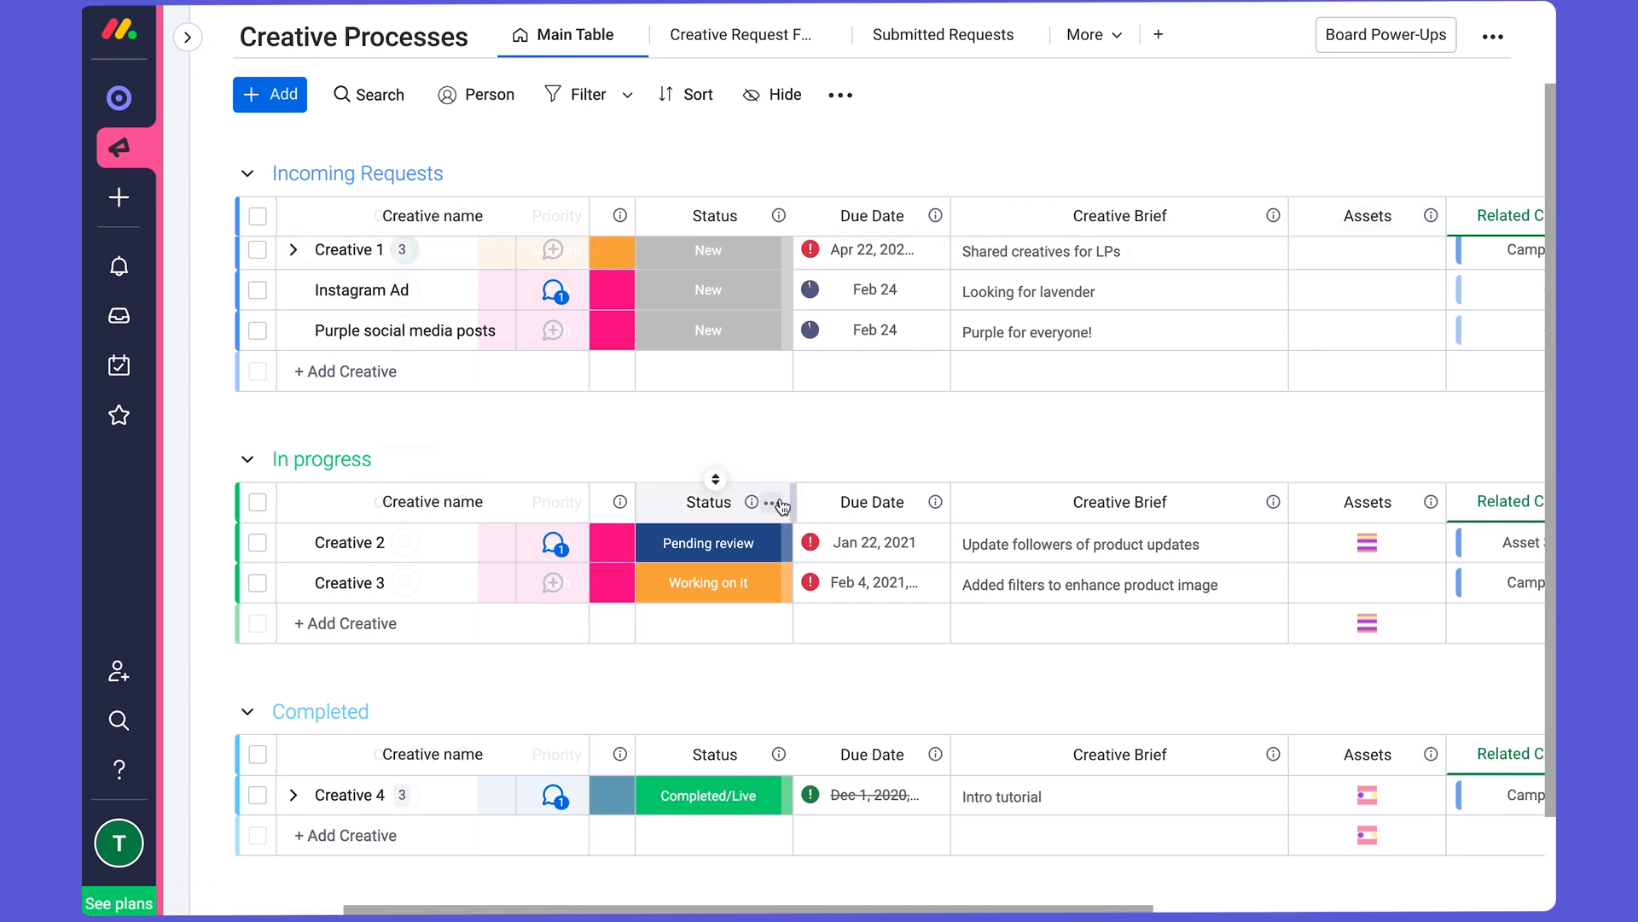
{"action": "mouse_move", "coordinate": [699, 143]}
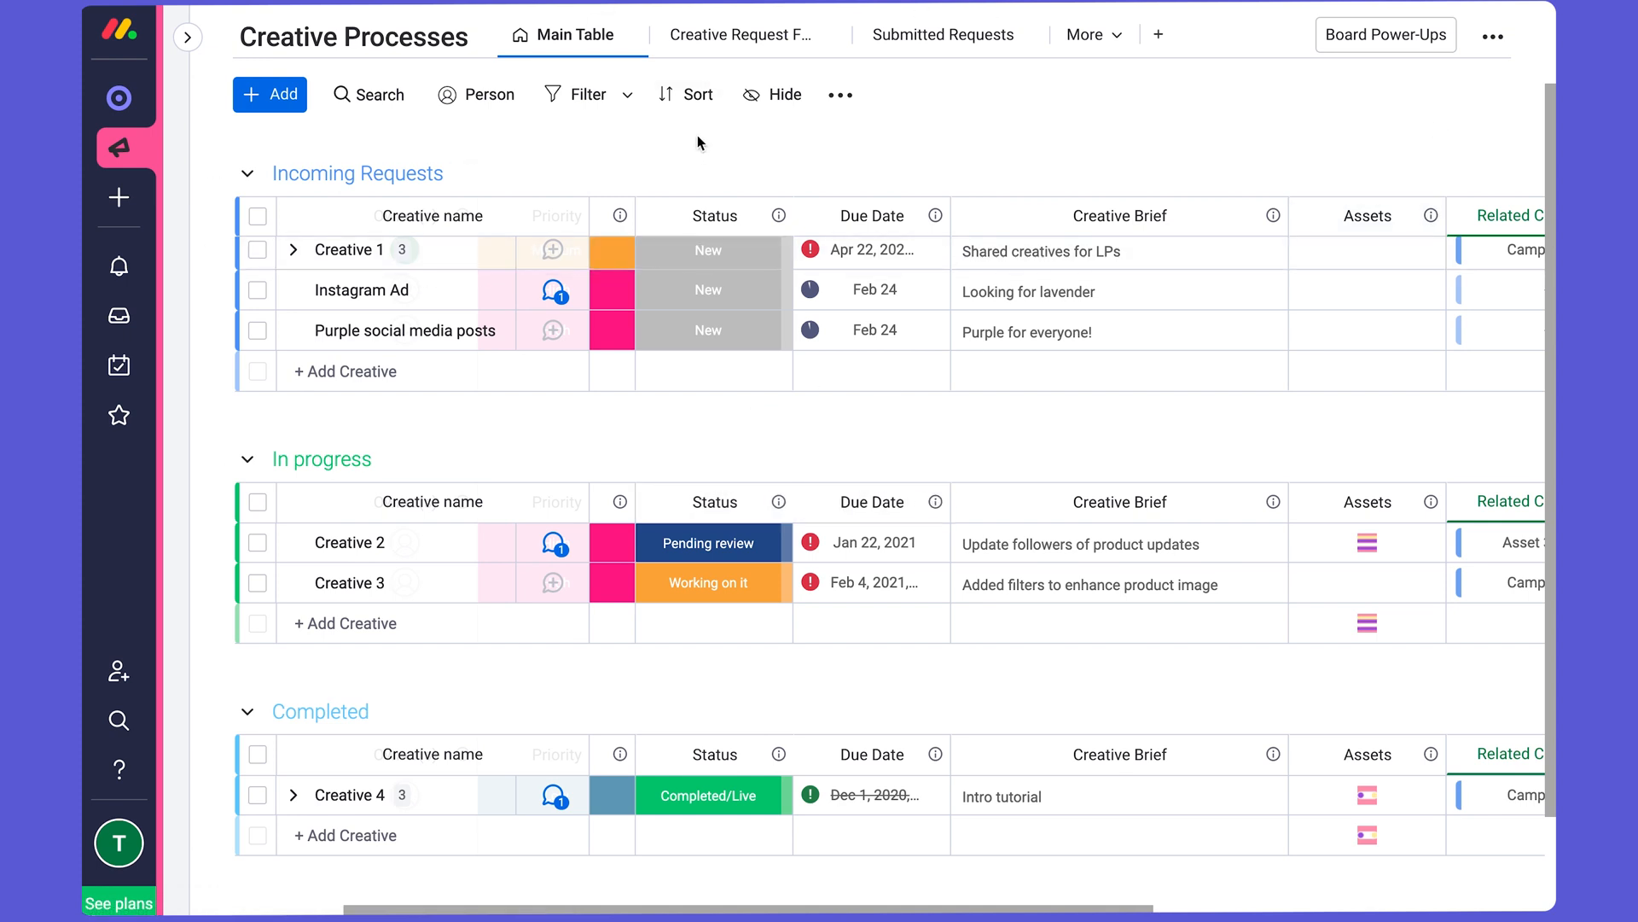
{"action": "mouse_move", "coordinate": [577, 95]}
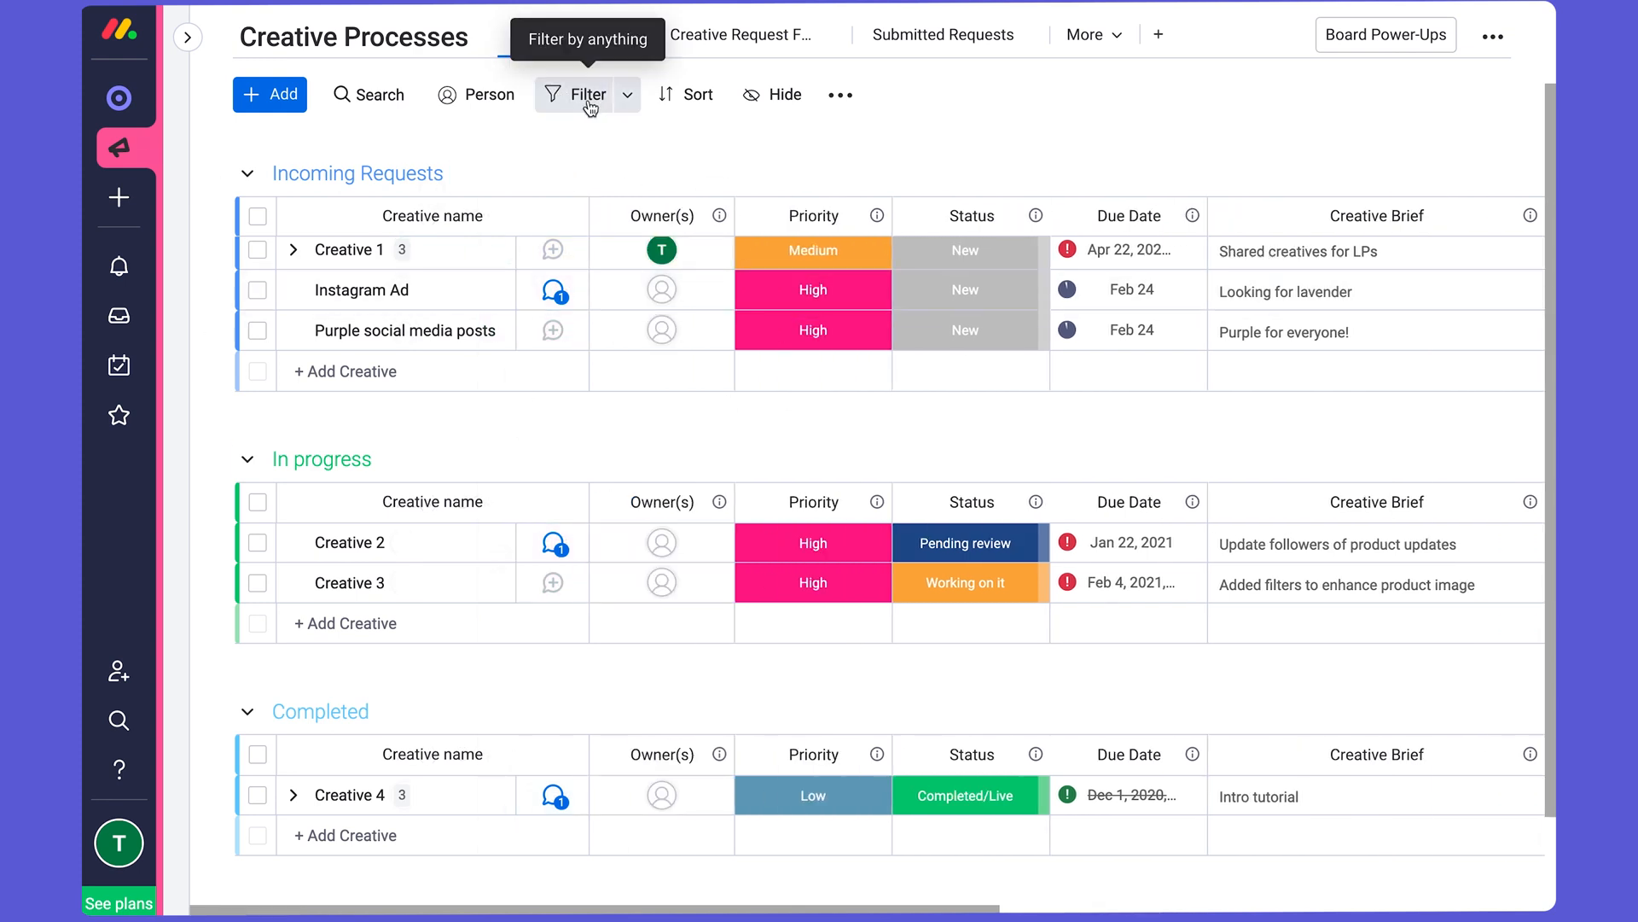
{"action": "left_click", "coordinate": [588, 95]}
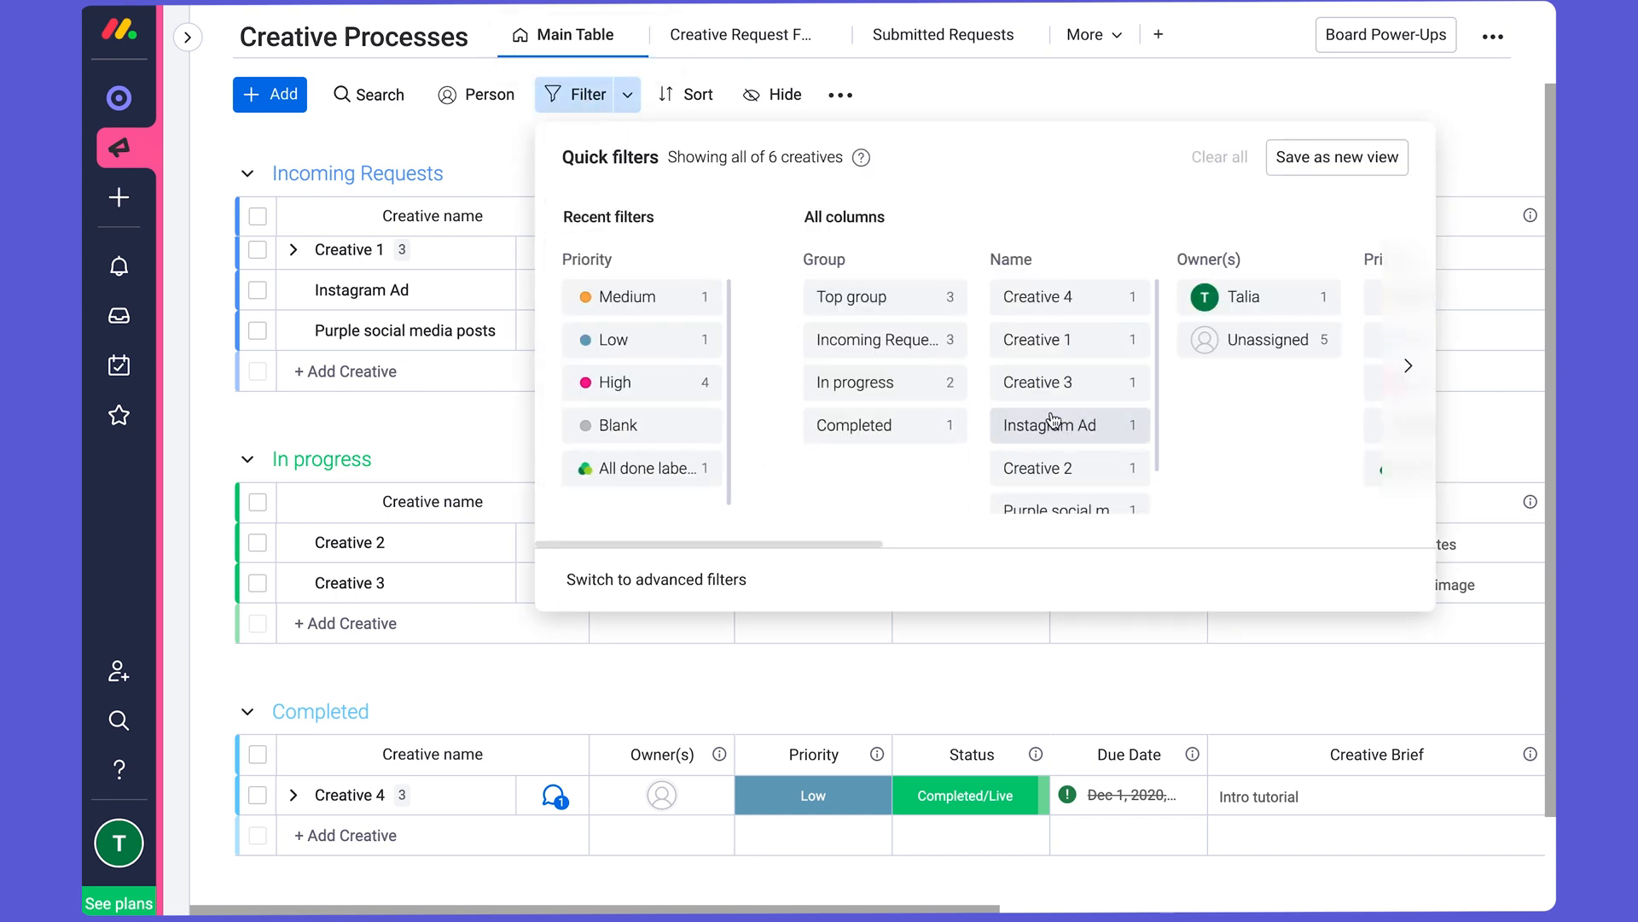
{"action": "mouse_move", "coordinate": [657, 384]}
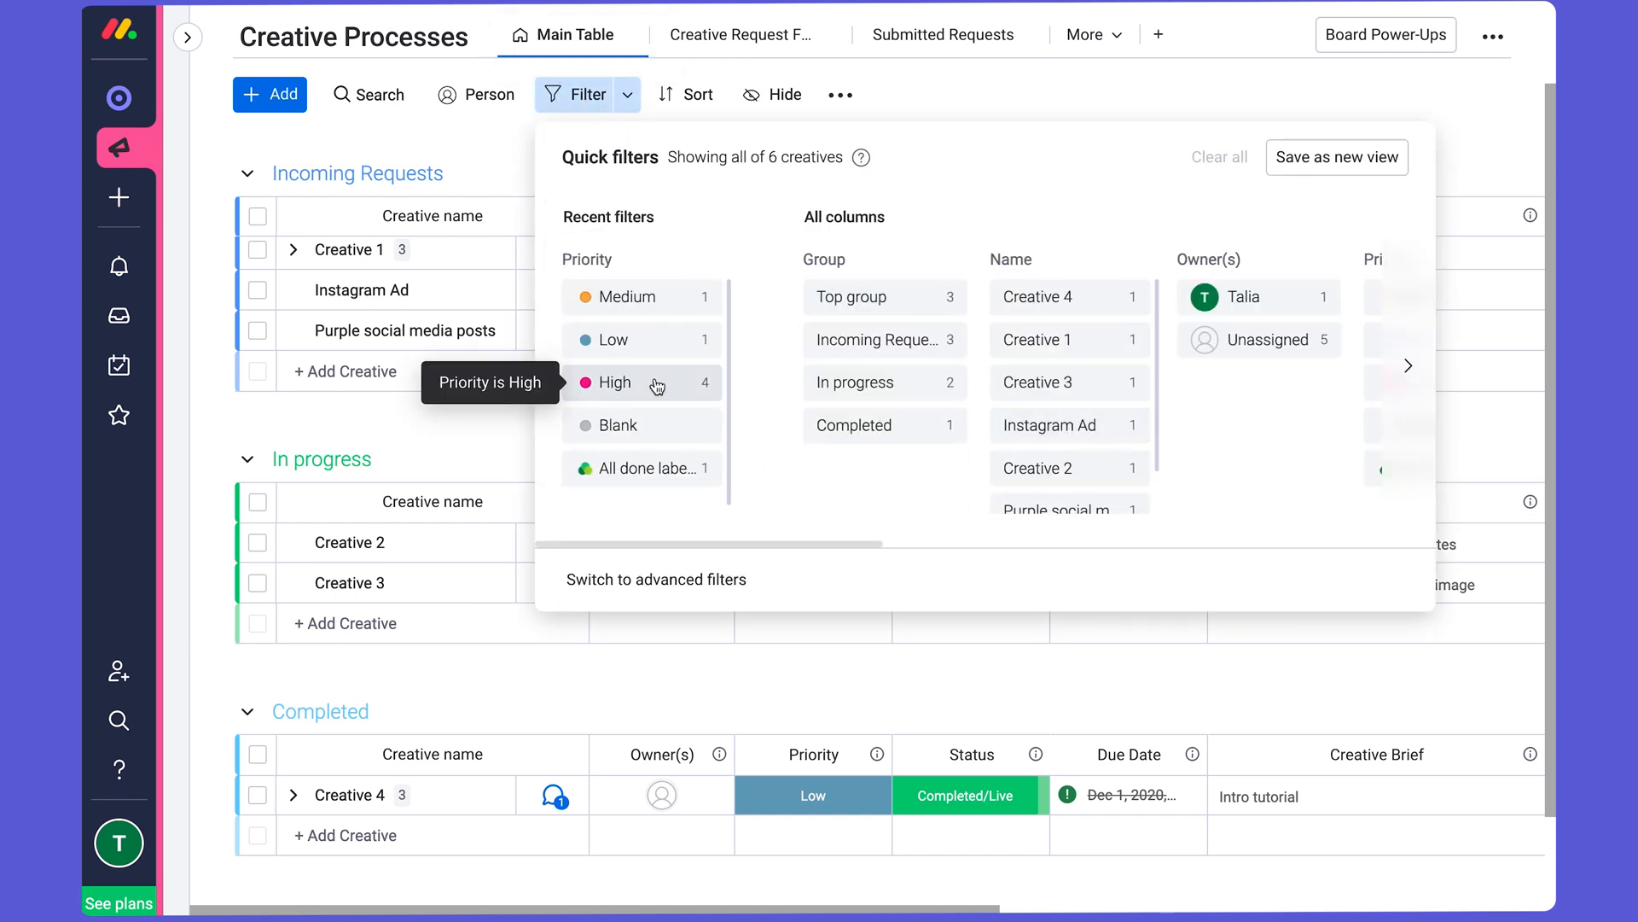
{"action": "left_click", "coordinate": [640, 382]}
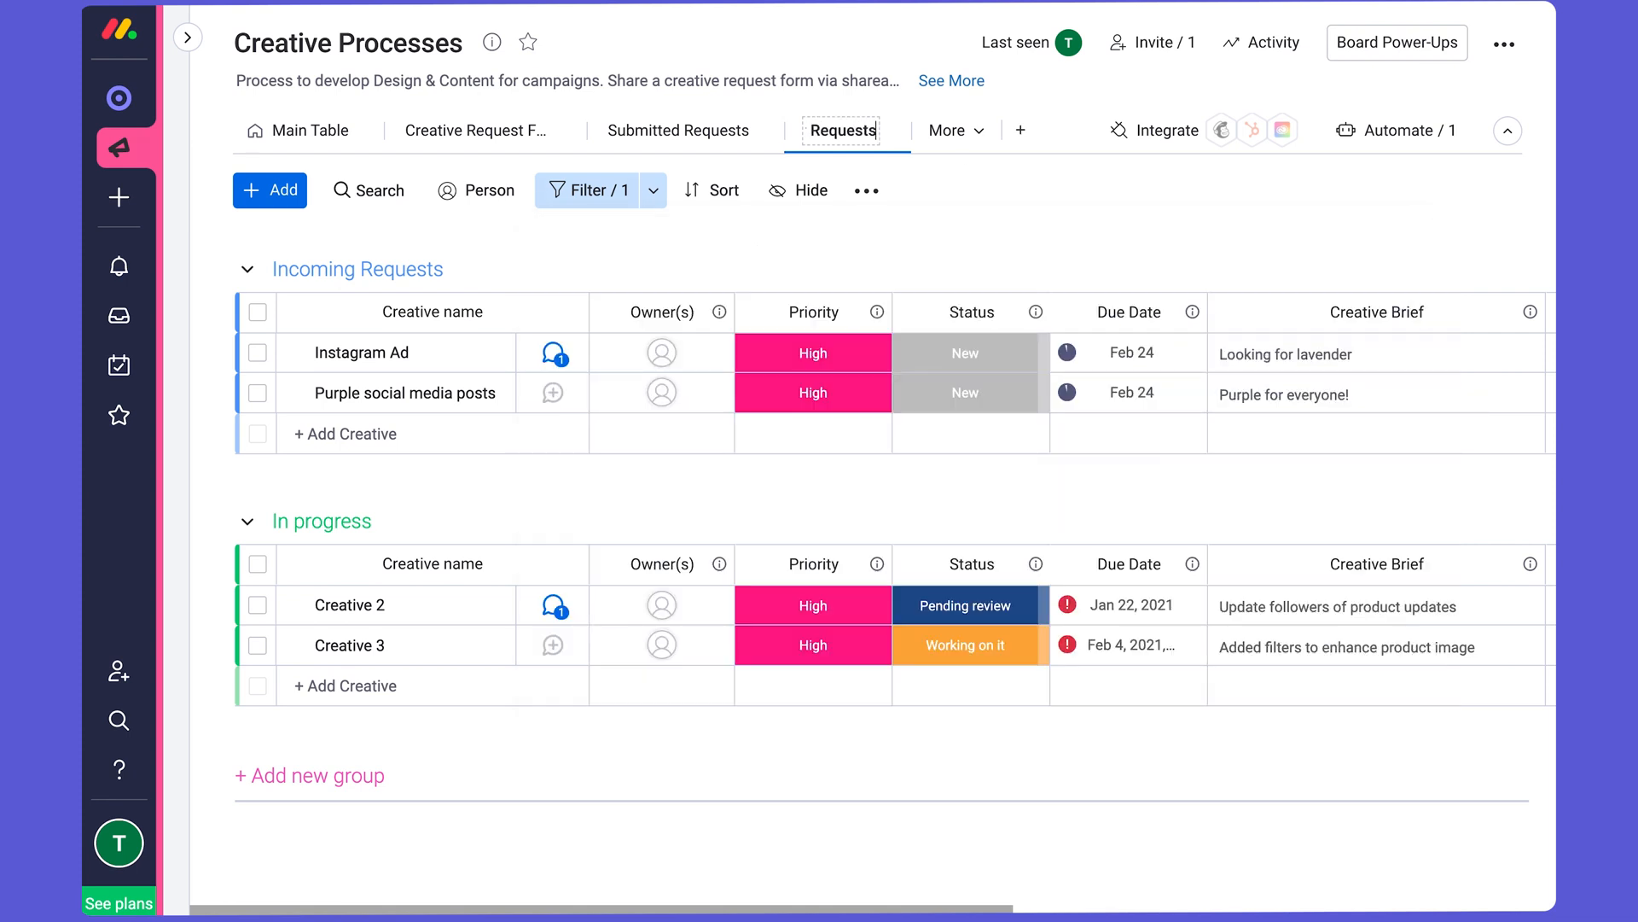
{"action": "mouse_move", "coordinate": [524, 181]}
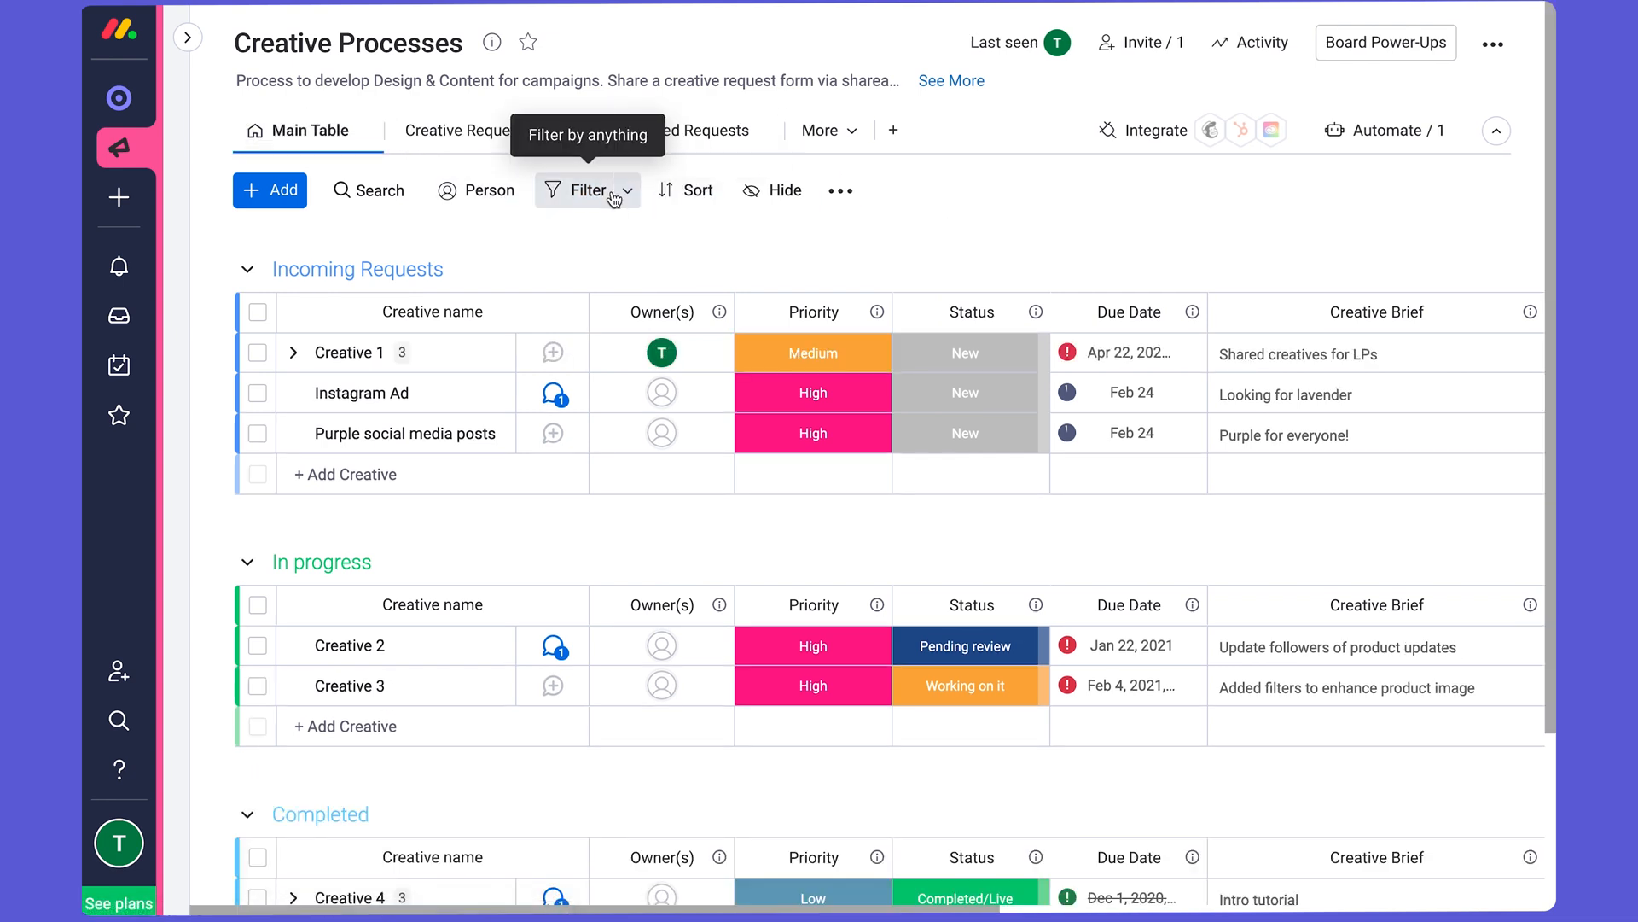
{"action": "left_click", "coordinate": [588, 189]}
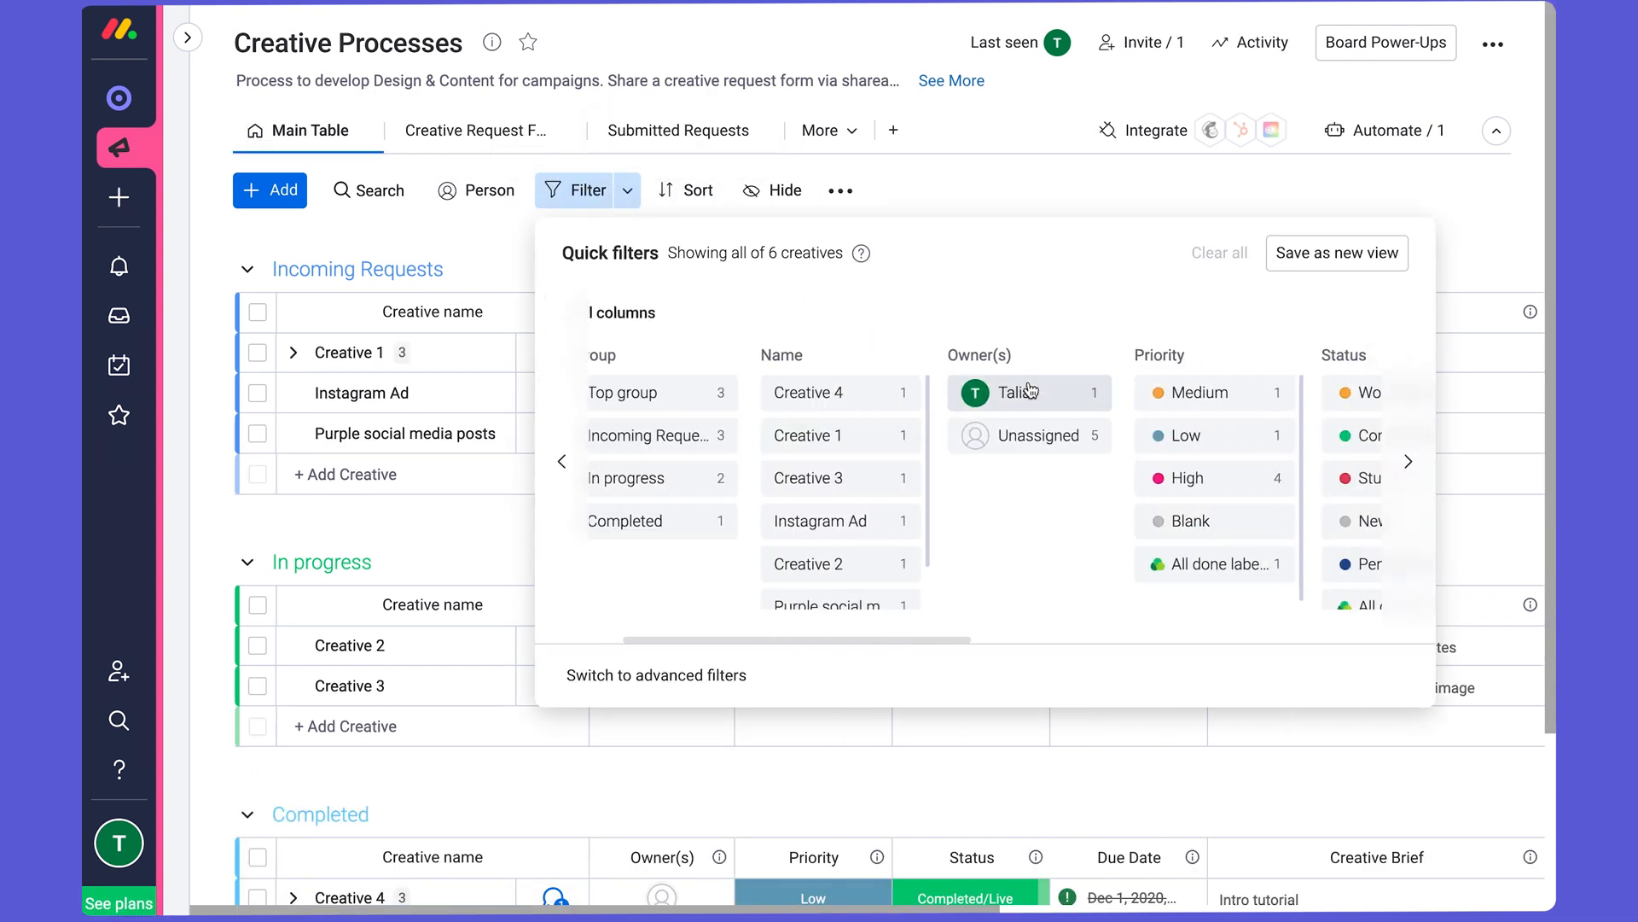
{"action": "mouse_move", "coordinate": [1024, 393]}
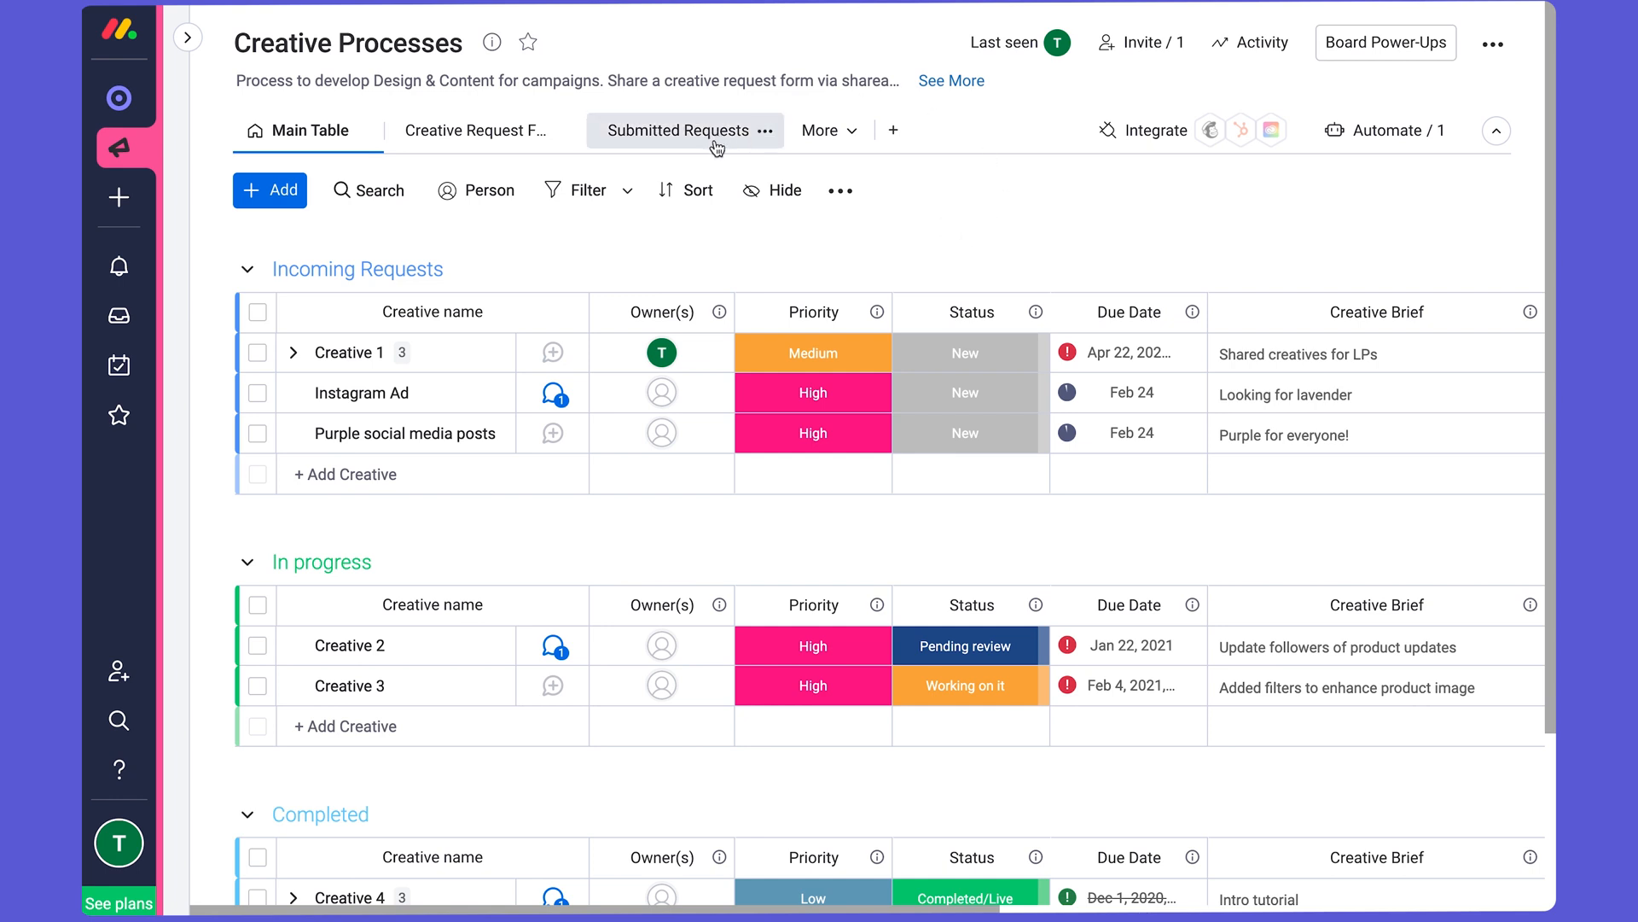
{"action": "mouse_move", "coordinate": [753, 145]}
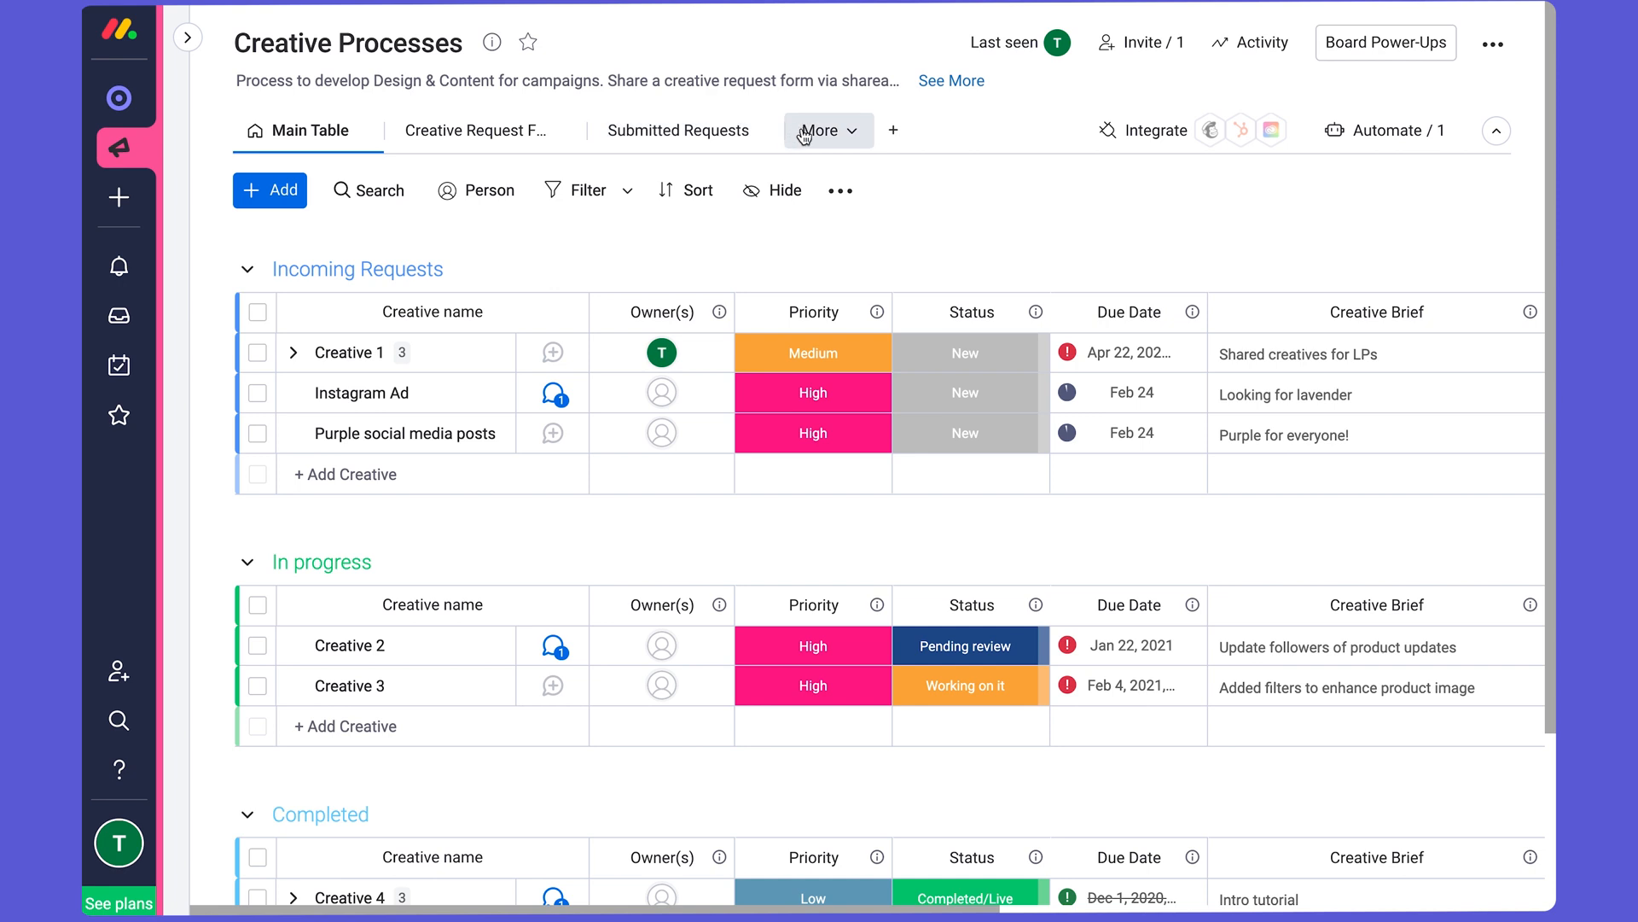
Switch the board to the Cards view and scroll through the creative cards.
{"action": "left_click", "coordinate": [819, 130]}
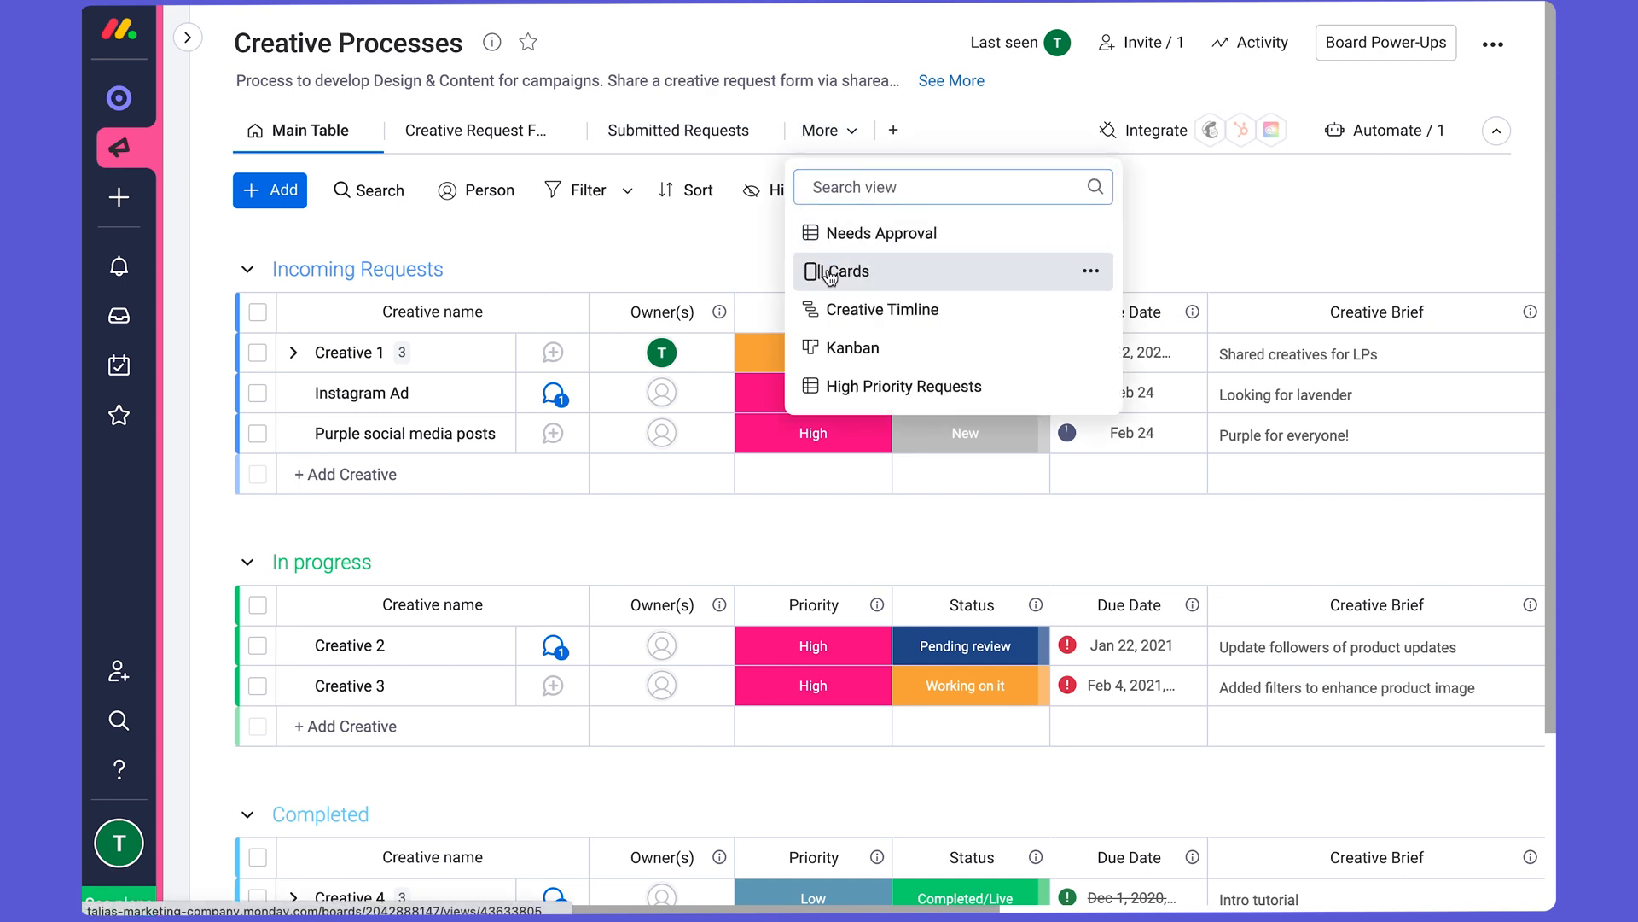
{"action": "left_click", "coordinate": [851, 271]}
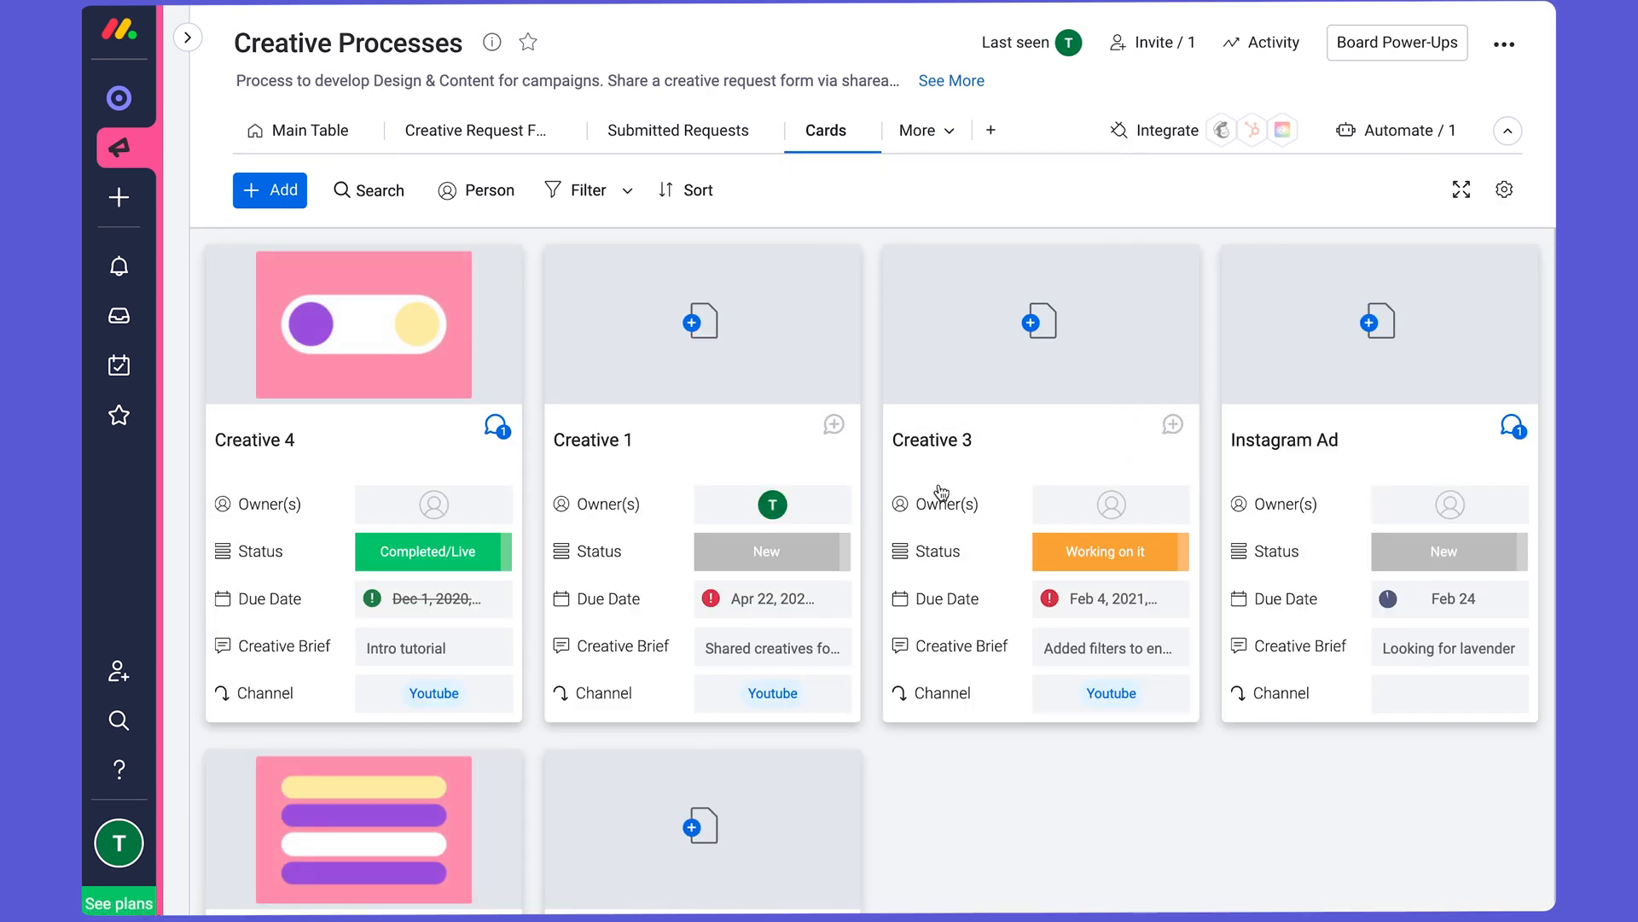
{"action": "scroll", "scroll_direction": "down", "scroll_amount": 3}
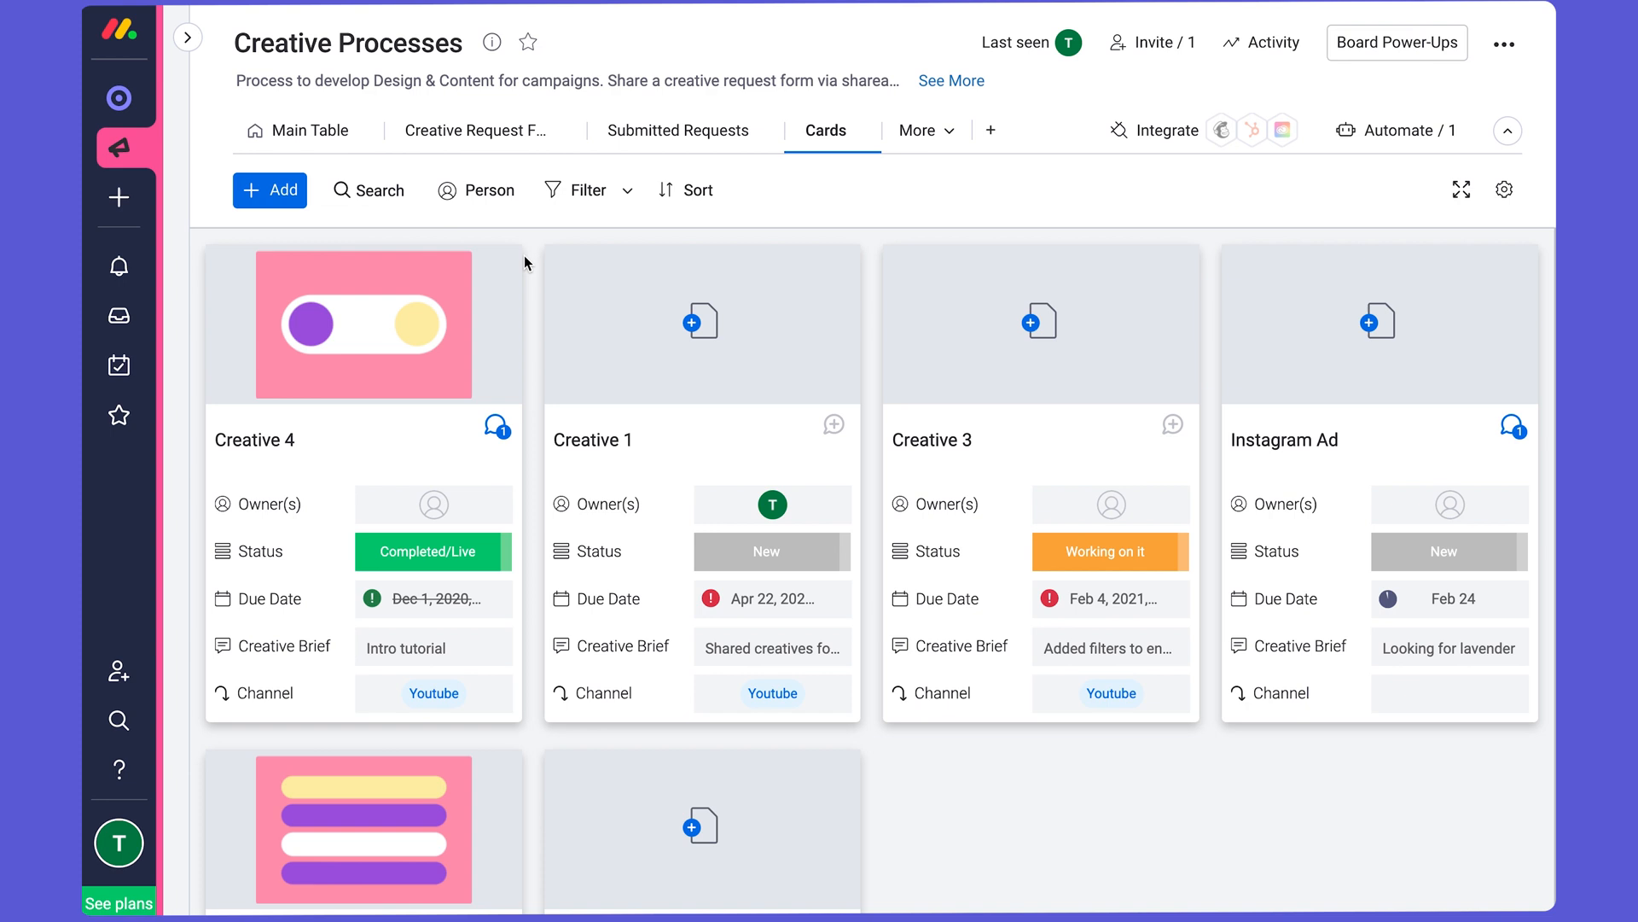
On the Kanban view, move Creative 1 to Pending review, then return to Main Table.
{"action": "left_click", "coordinate": [917, 130]}
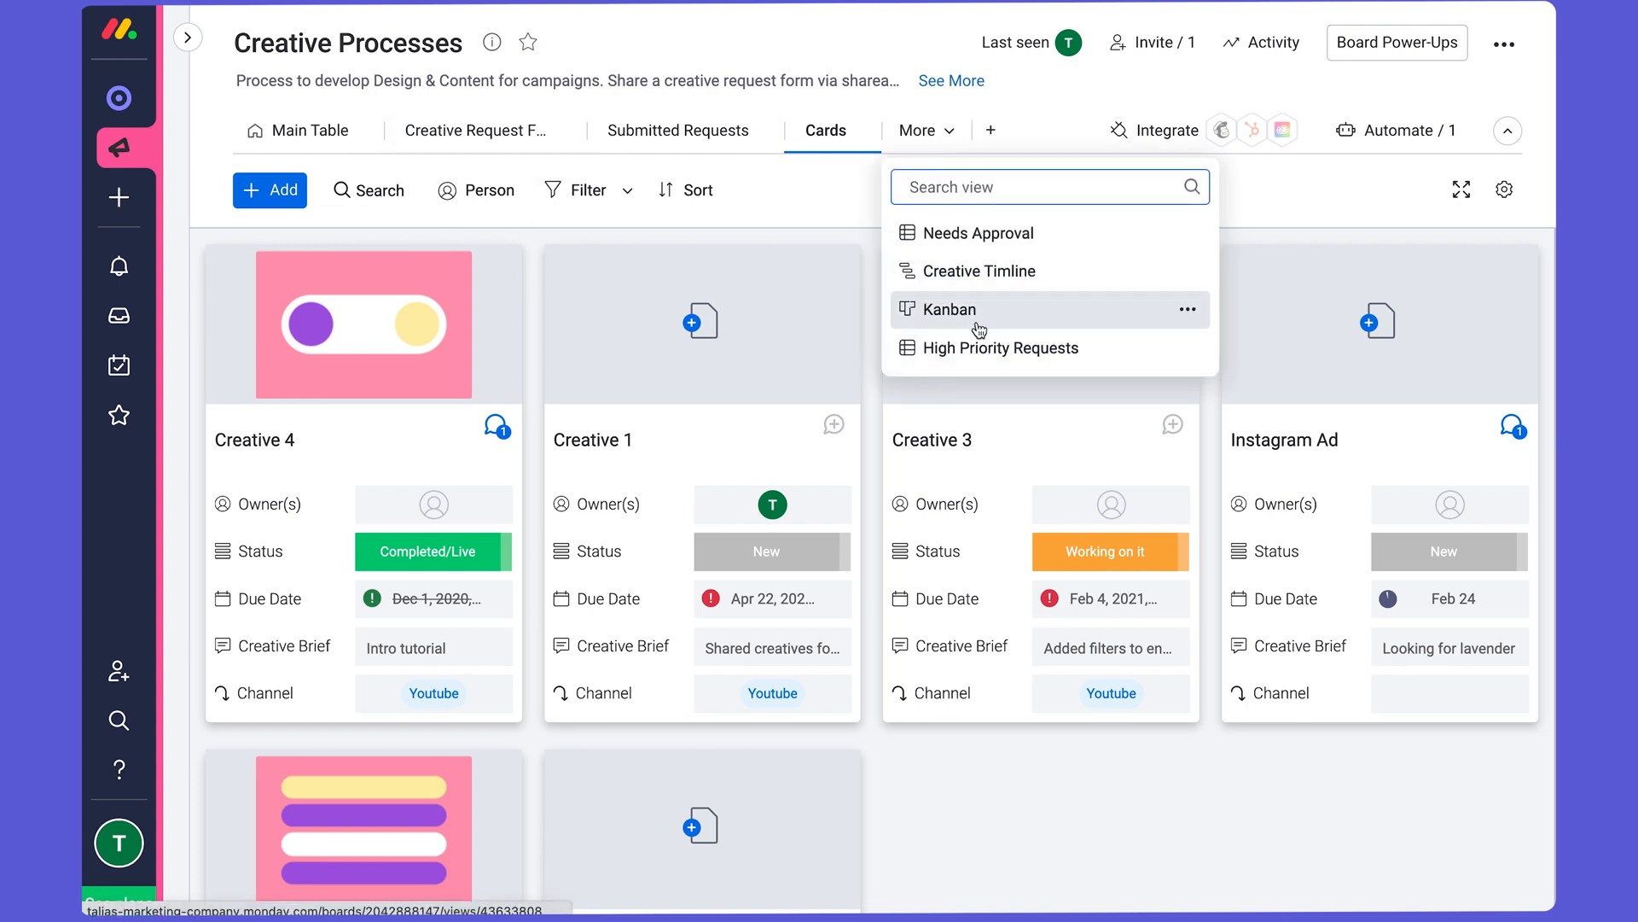
{"action": "left_click", "coordinate": [948, 310]}
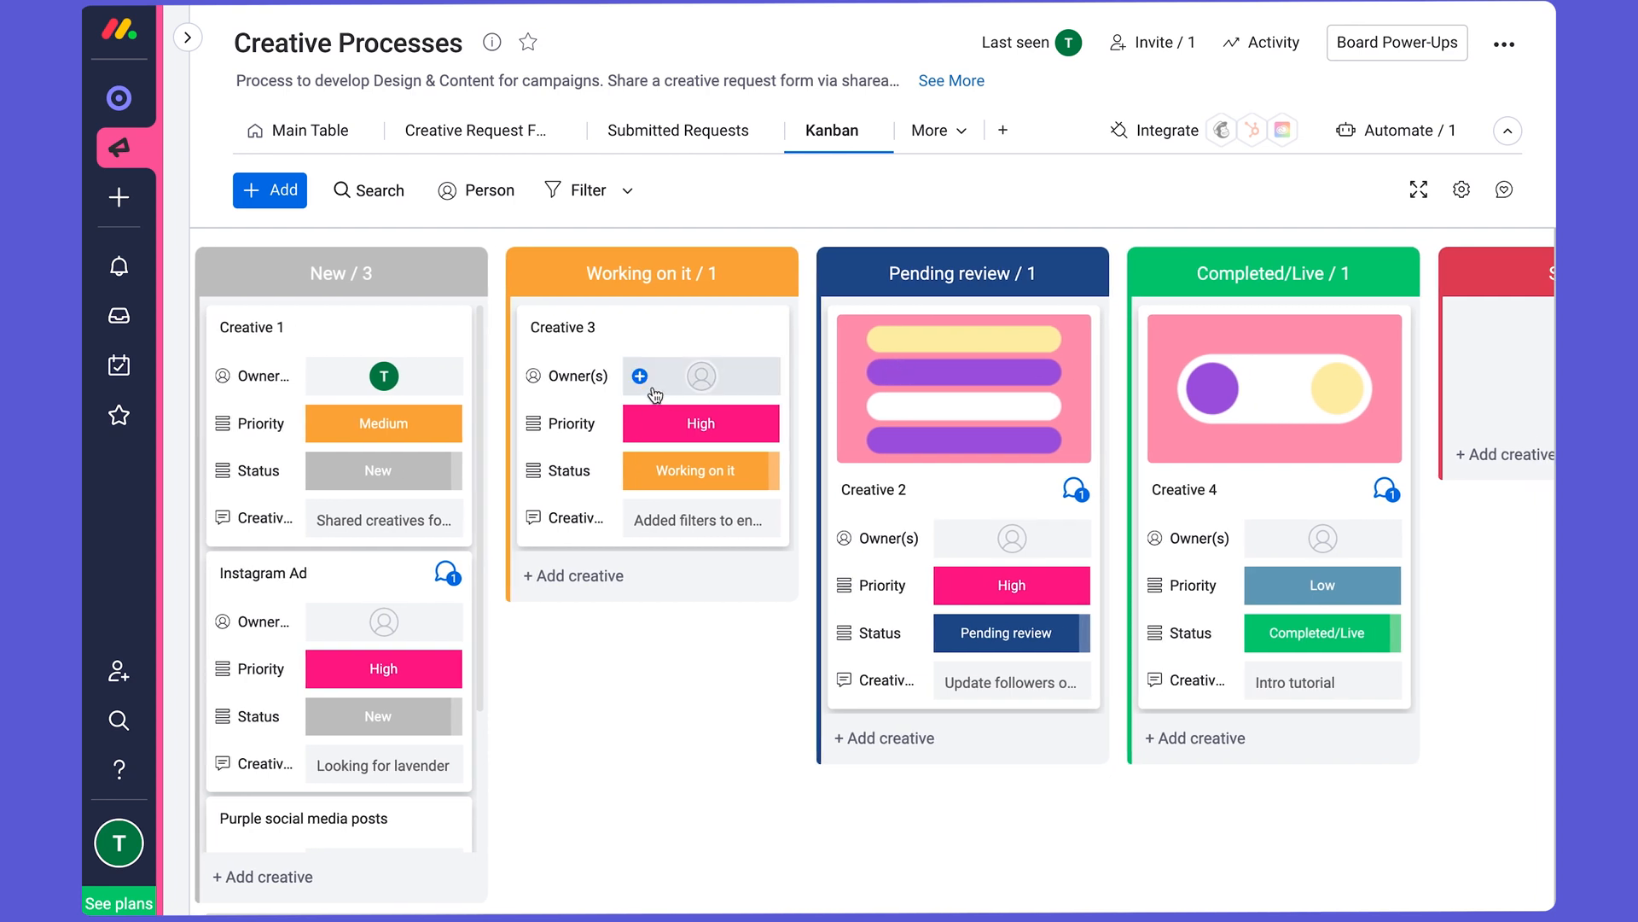
{"action": "mouse_move", "coordinate": [377, 853]}
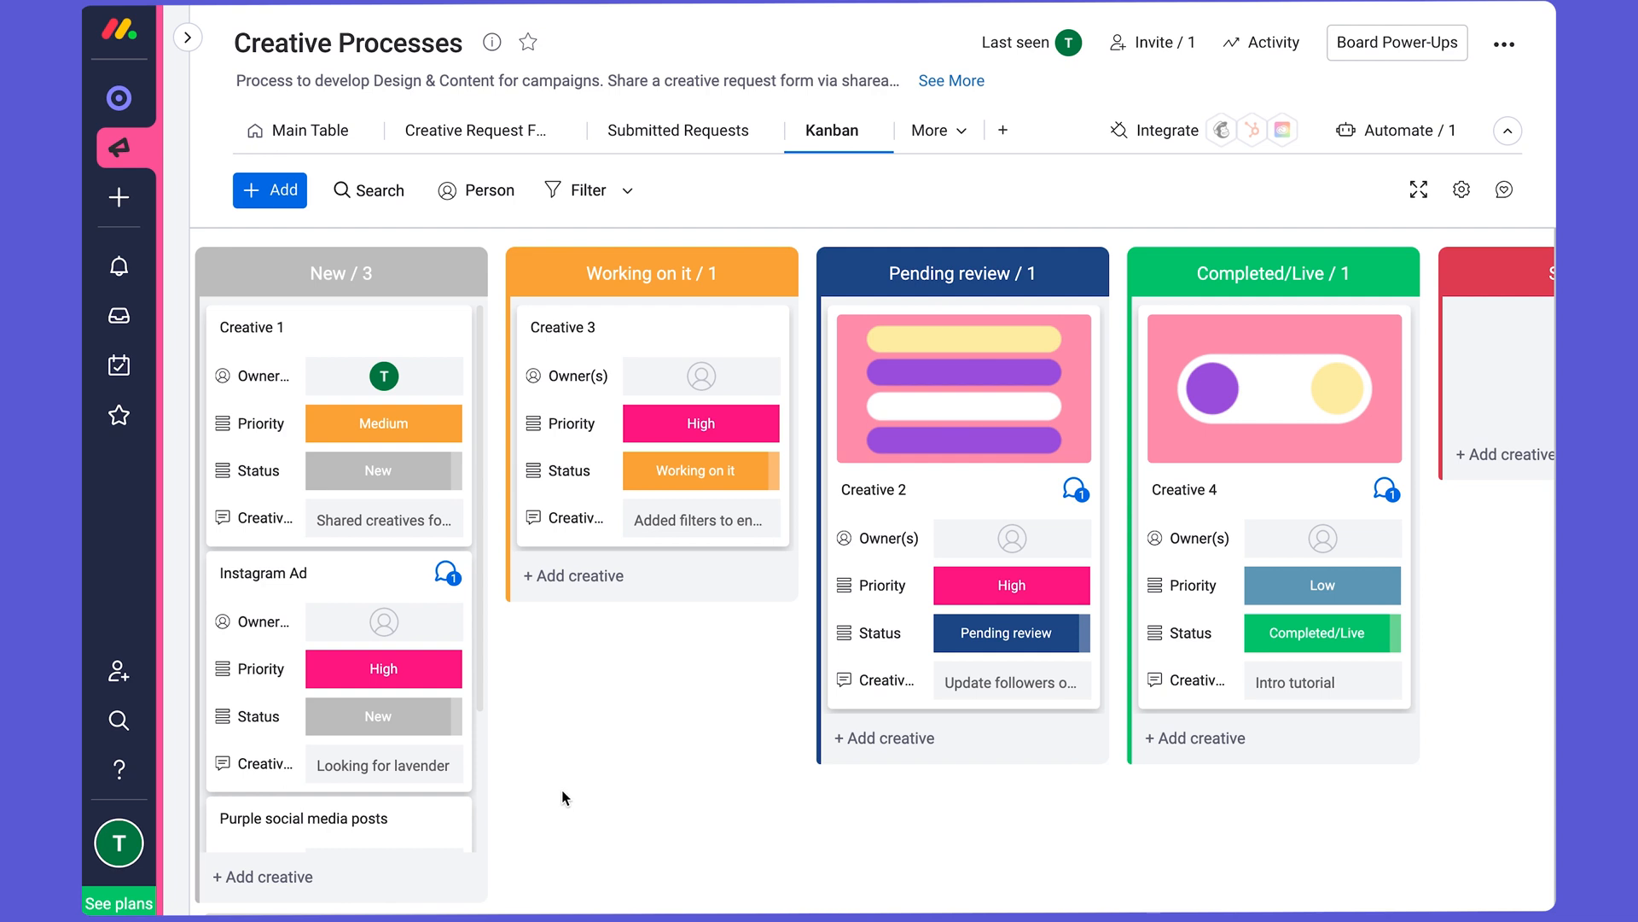
{"action": "mouse_move", "coordinate": [452, 557]}
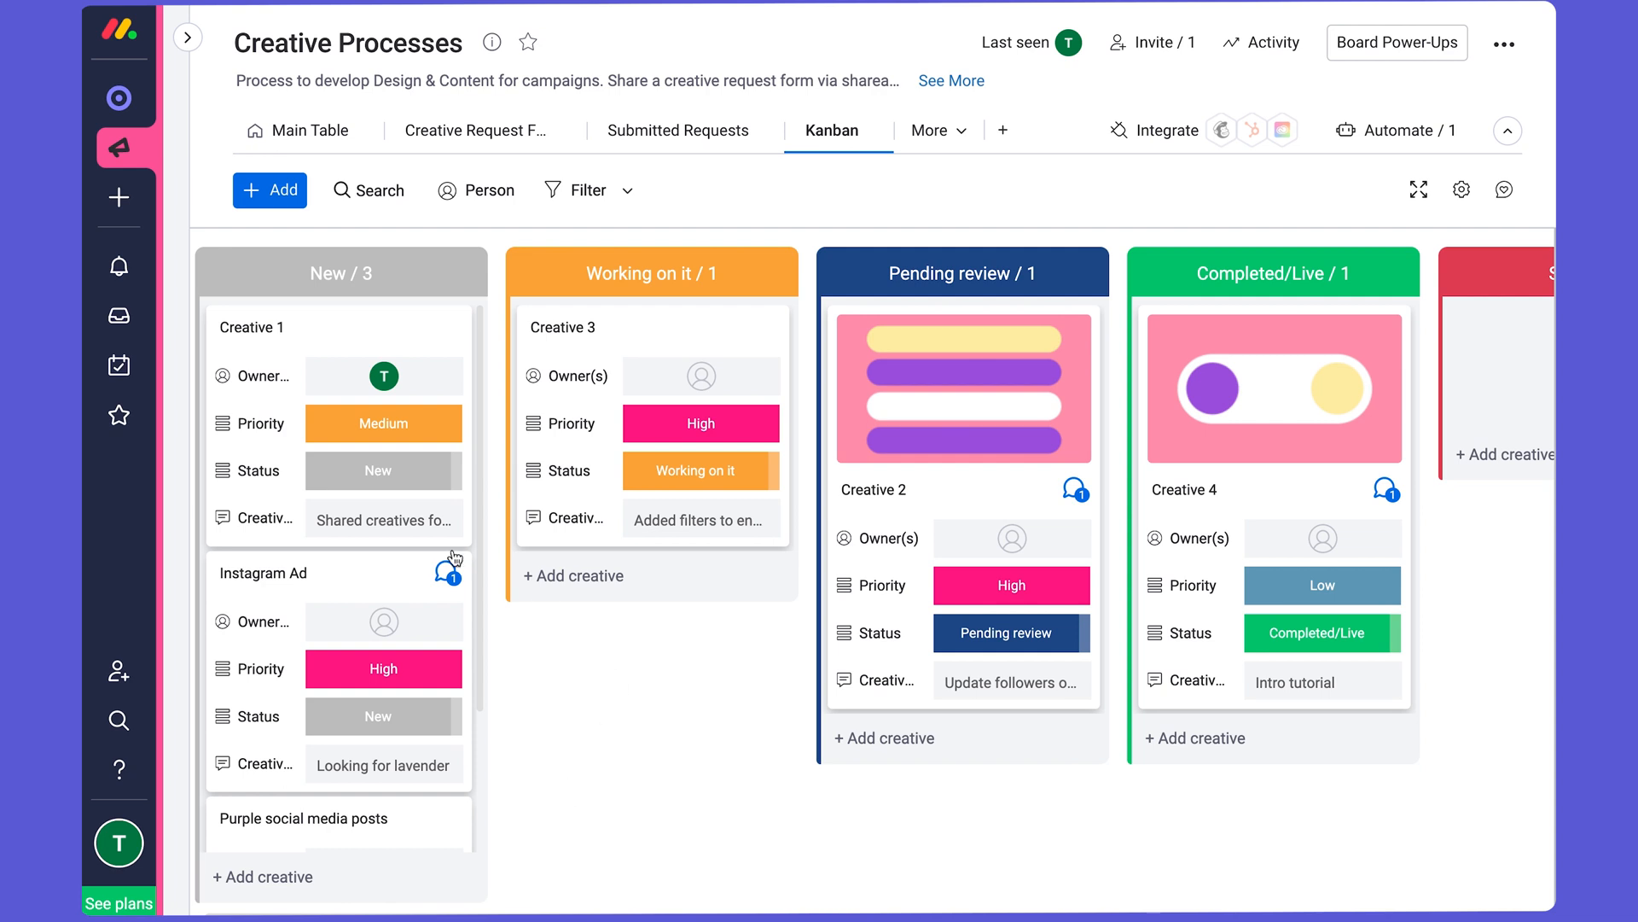
{"action": "left_click", "coordinate": [383, 423]}
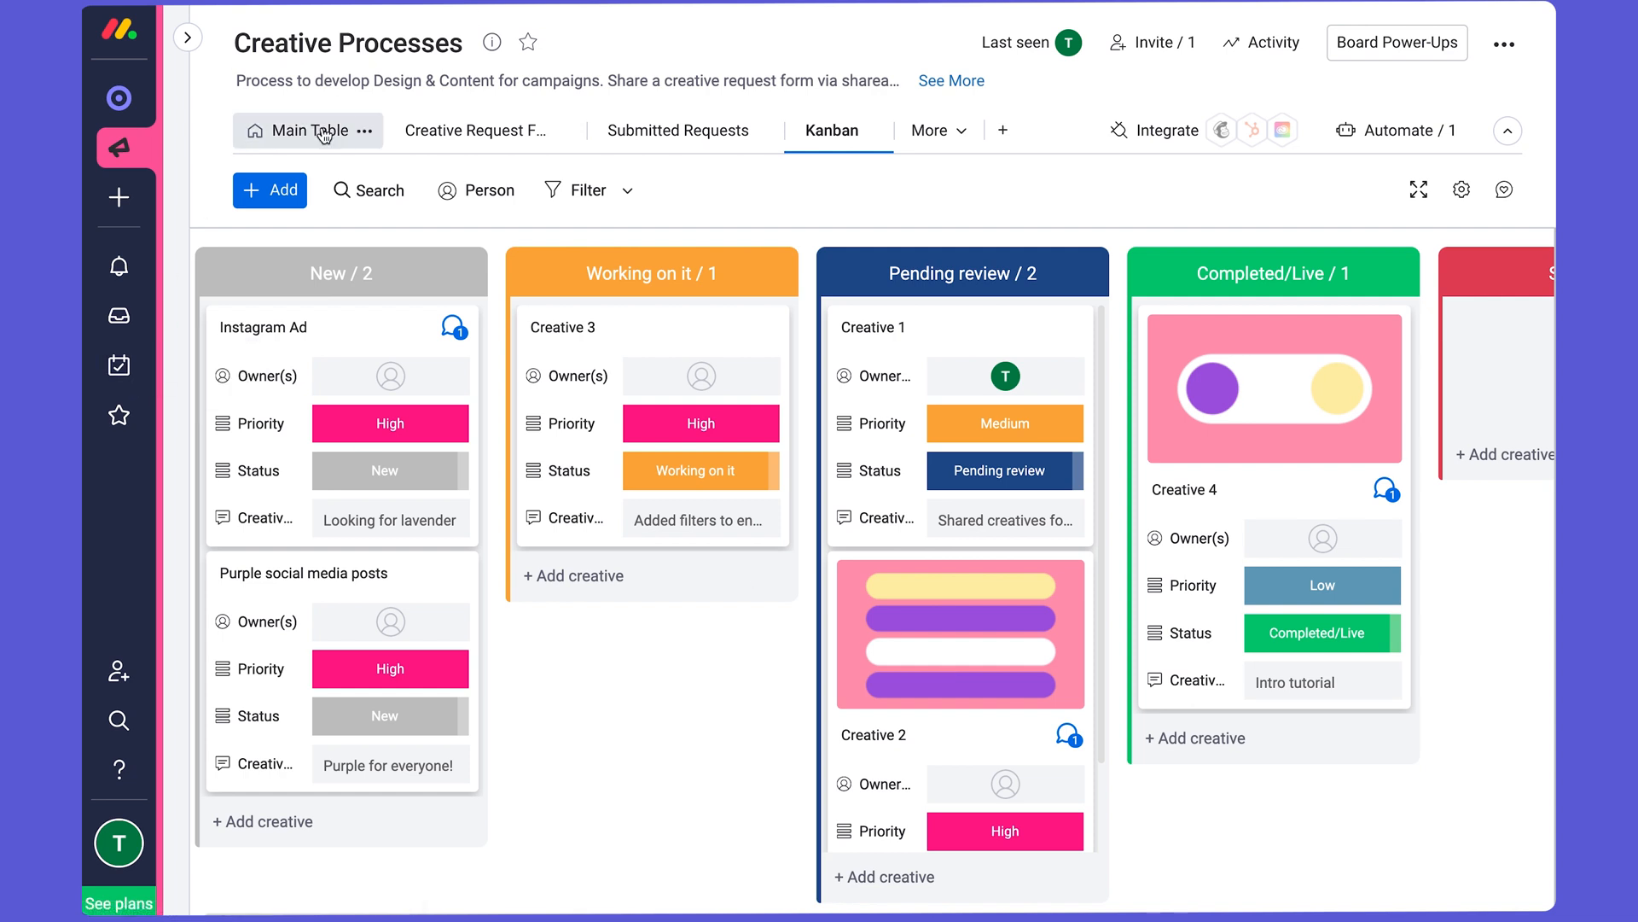
{"action": "left_click", "coordinate": [312, 130]}
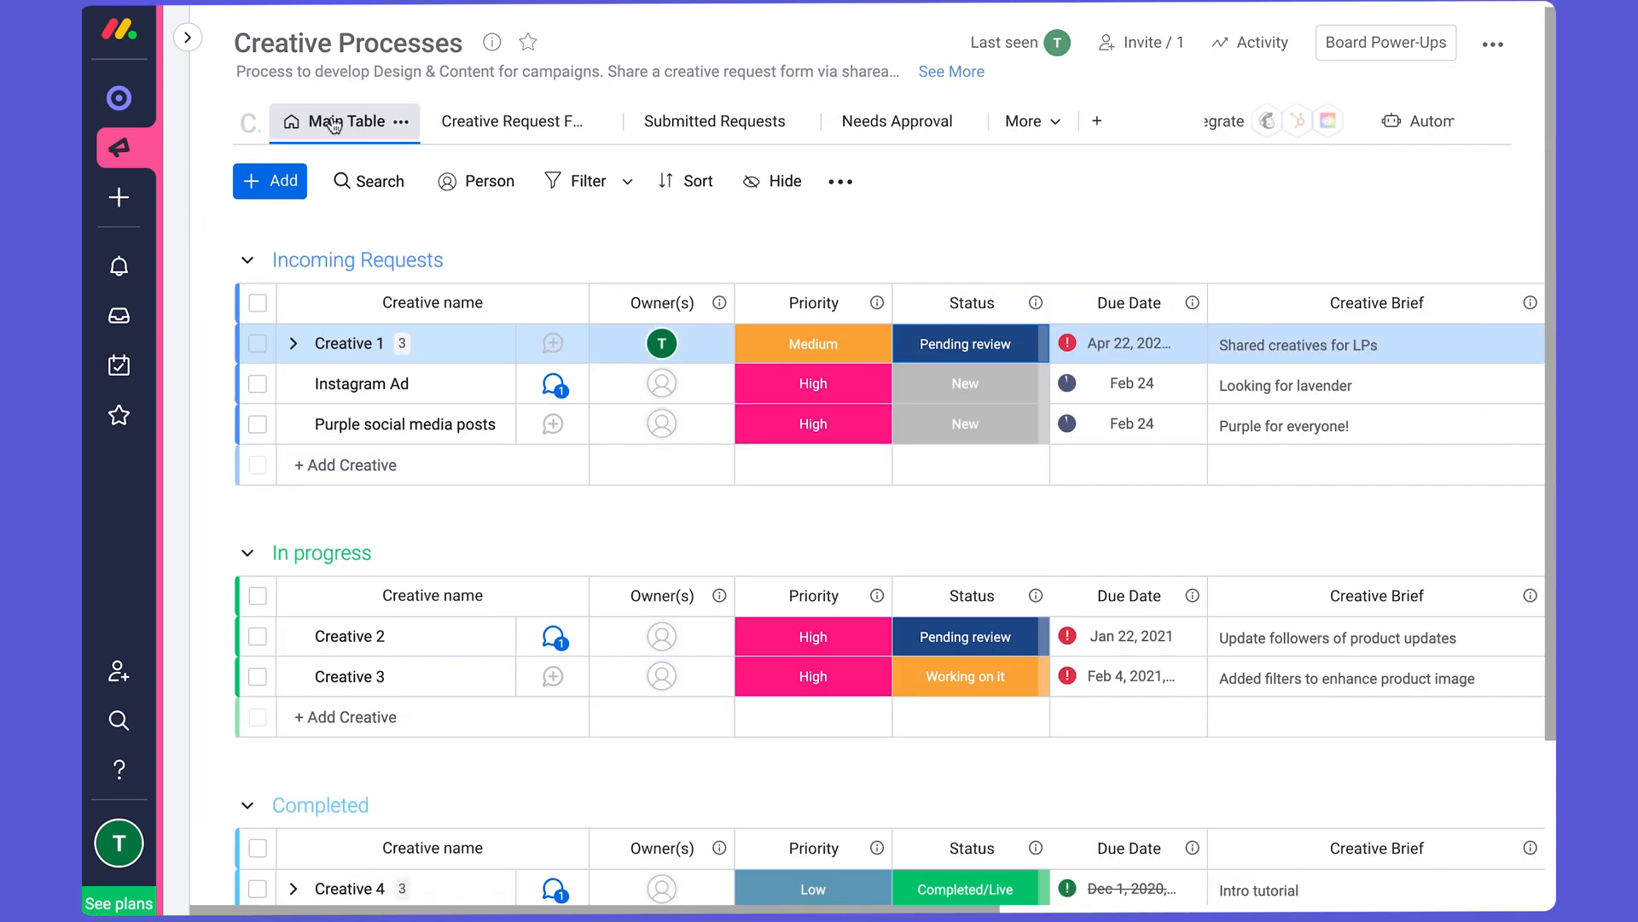